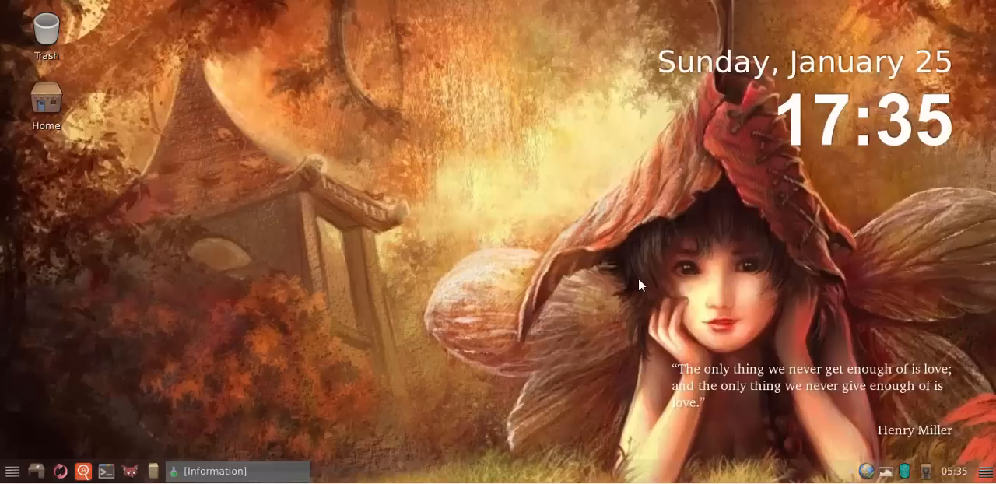
pyautogui.moveTo(432, 311)
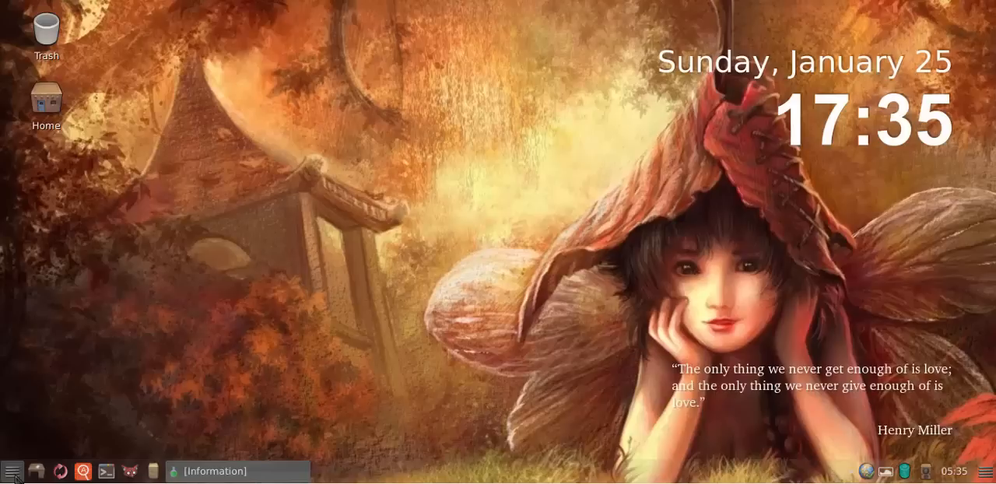
# Restore the maximized Thunar home folder window to a smaller size and close it
pyautogui.click(13, 471)
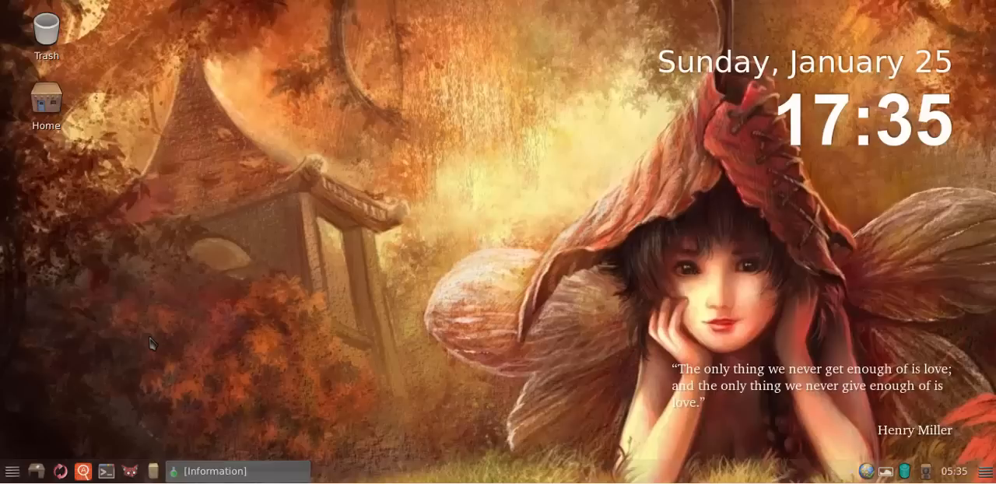
pyautogui.moveTo(152, 470)
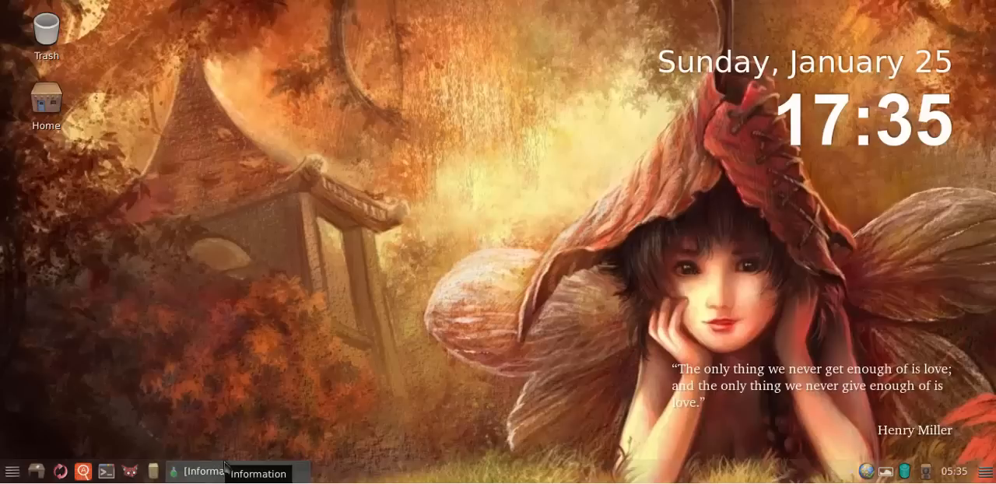
pyautogui.moveTo(328, 290)
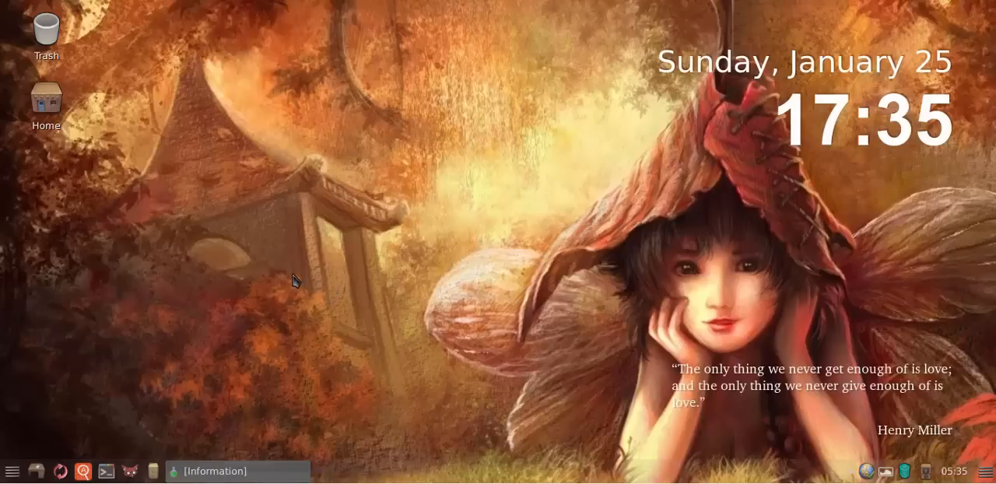
pyautogui.moveTo(208, 357)
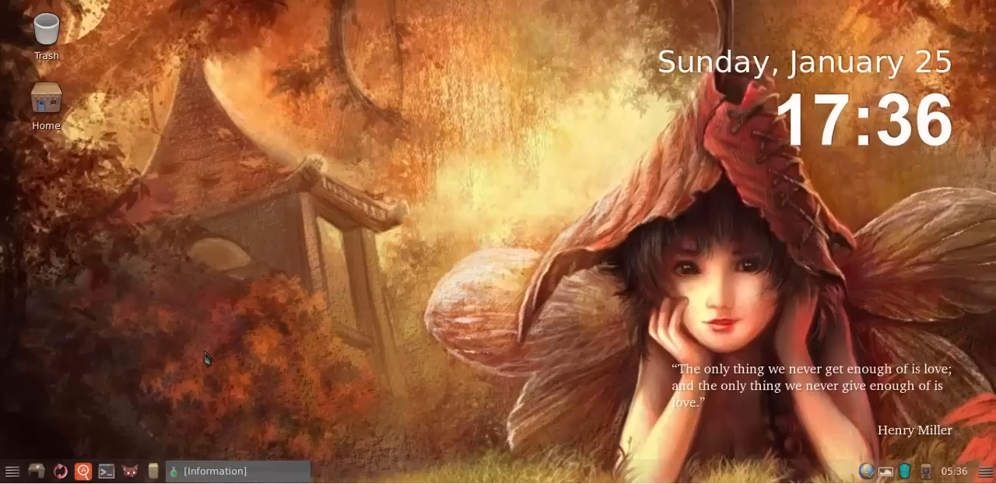
pyautogui.moveTo(198, 356)
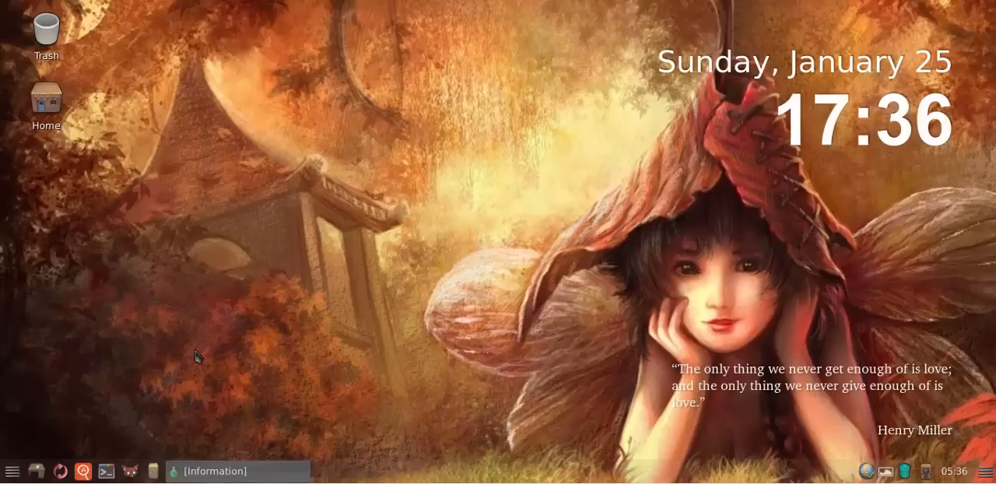
pyautogui.moveTo(137, 433)
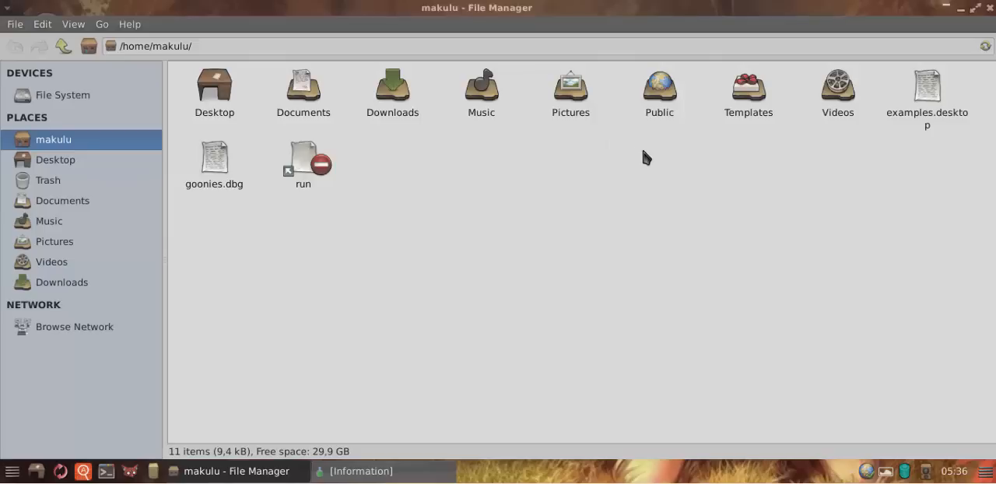
pyautogui.moveTo(630, 192)
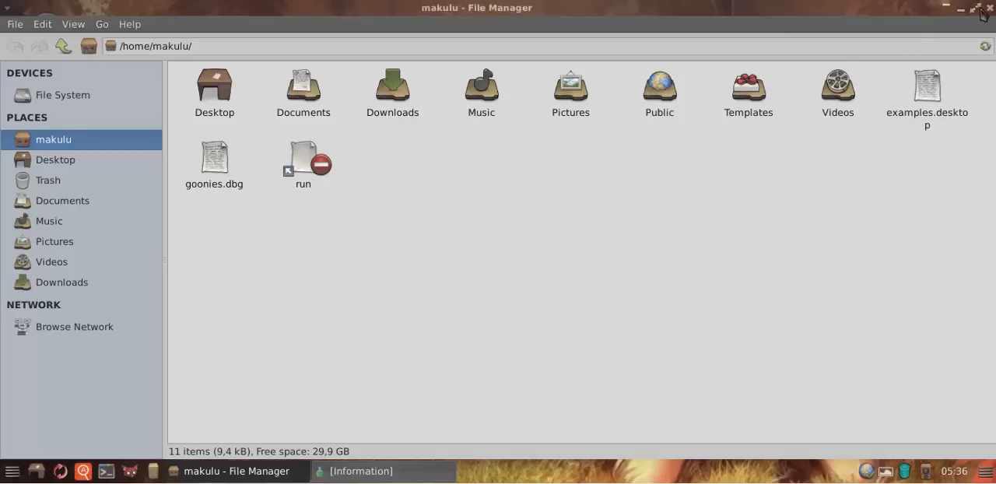
pyautogui.moveTo(947, 14)
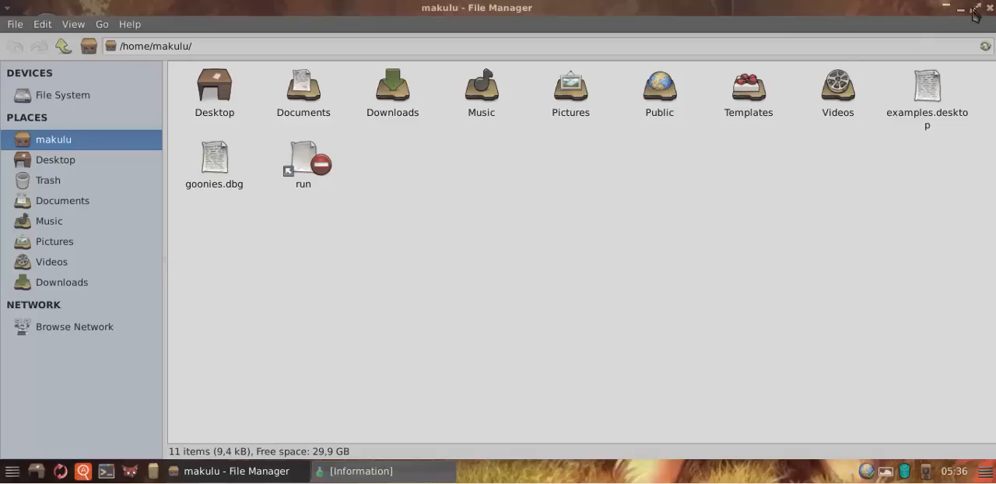
pyautogui.click(961, 7)
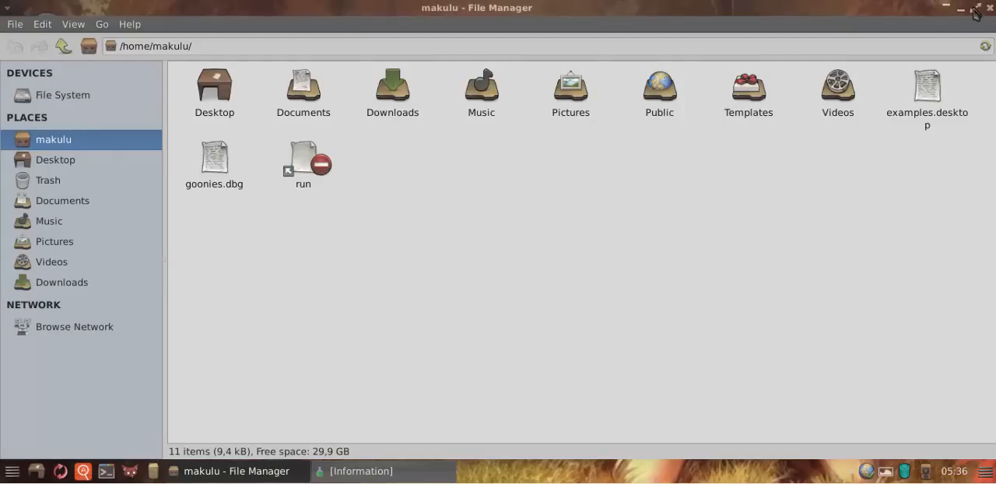
pyautogui.click(975, 7)
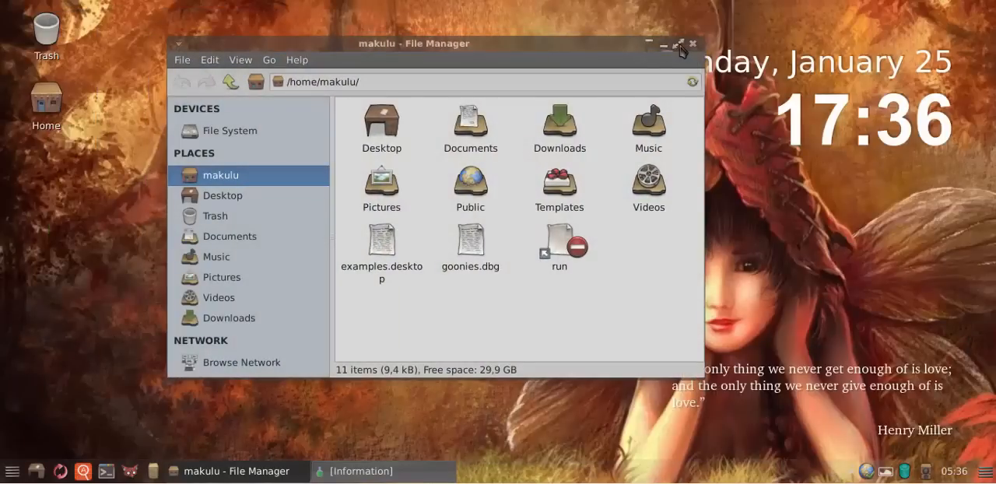
pyautogui.click(664, 44)
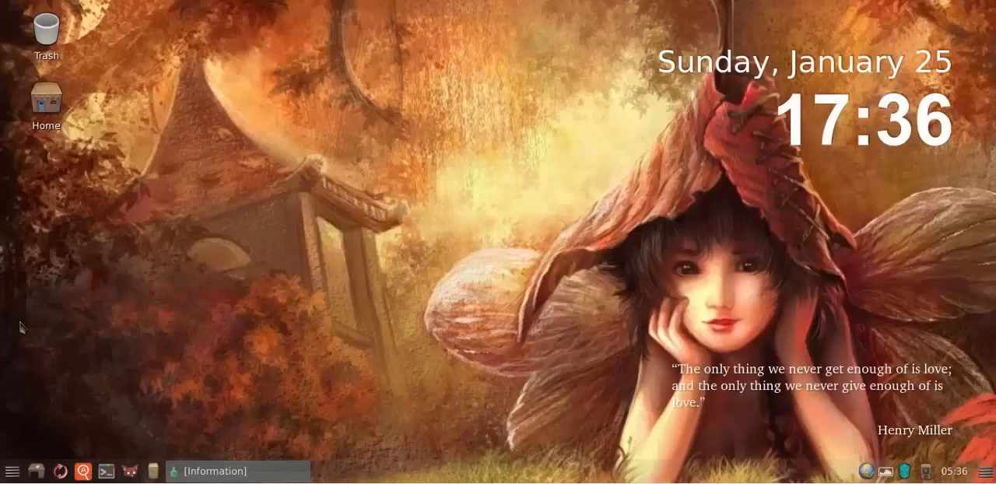
# Browse the Whisker menu's Recently Used, System and Settings categories, scrolling through Settings
pyautogui.click(12, 471)
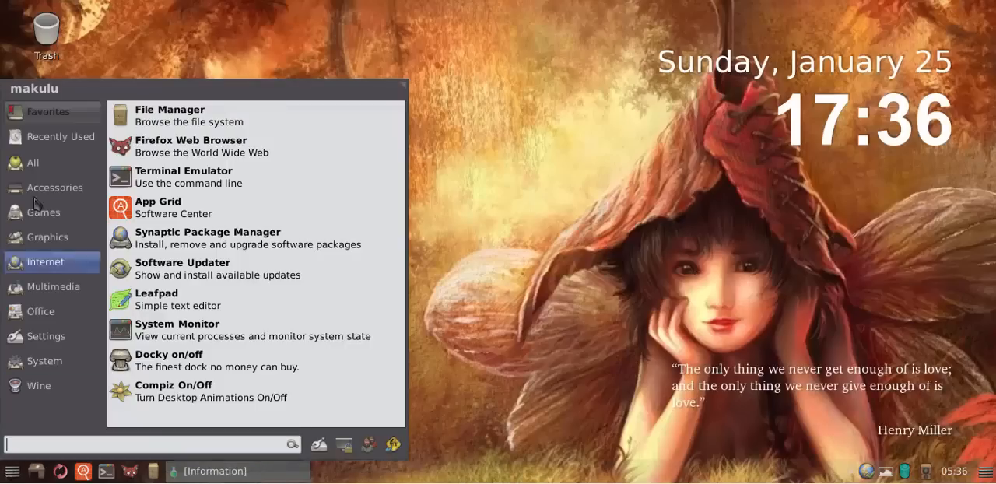
pyautogui.click(62, 136)
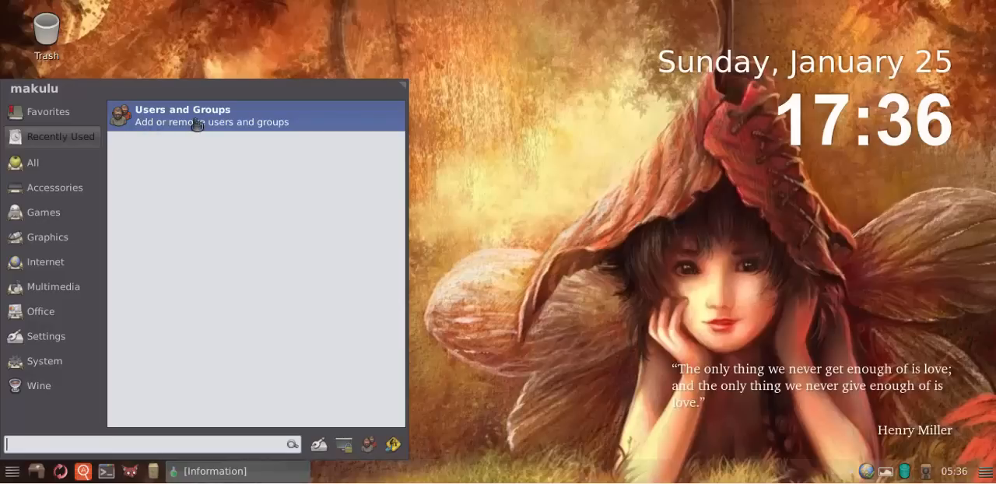
pyautogui.moveTo(53, 137)
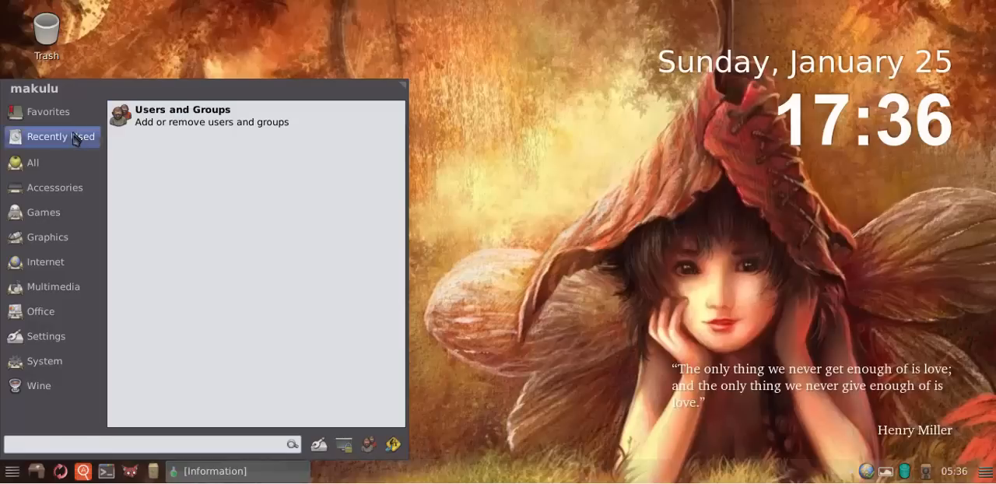
pyautogui.click(44, 361)
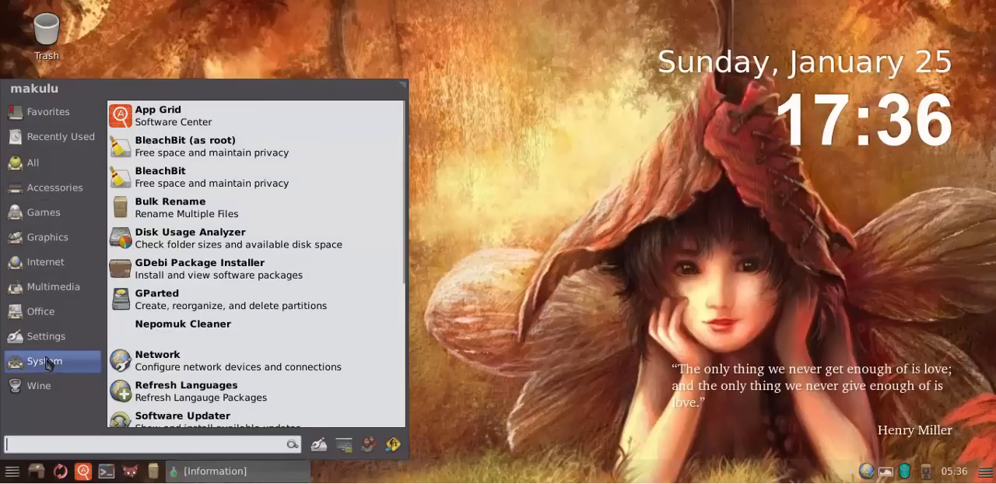
pyautogui.click(46, 336)
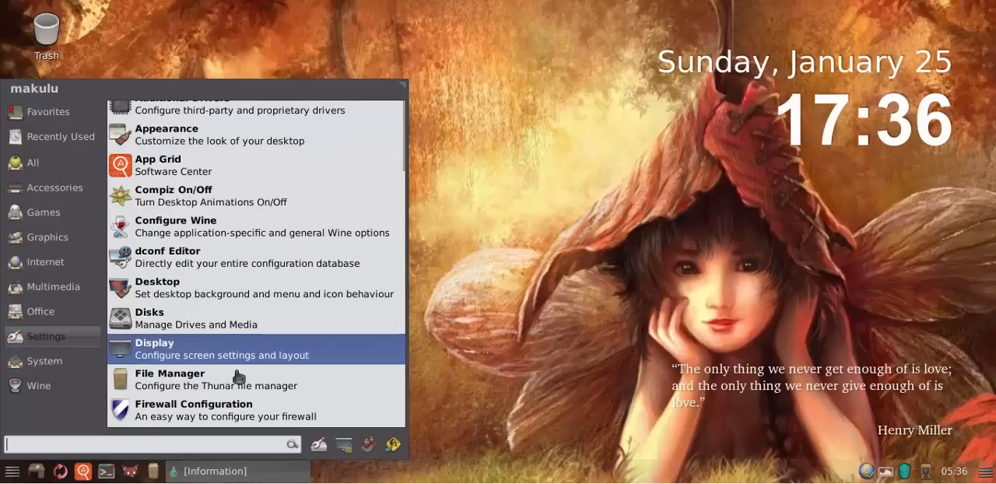
pyautogui.scroll(-3)
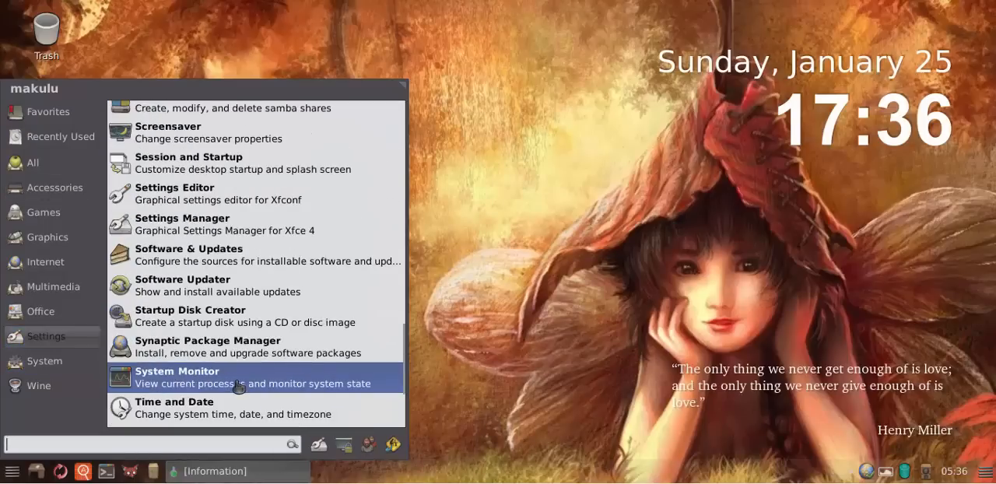
pyautogui.scroll(-3)
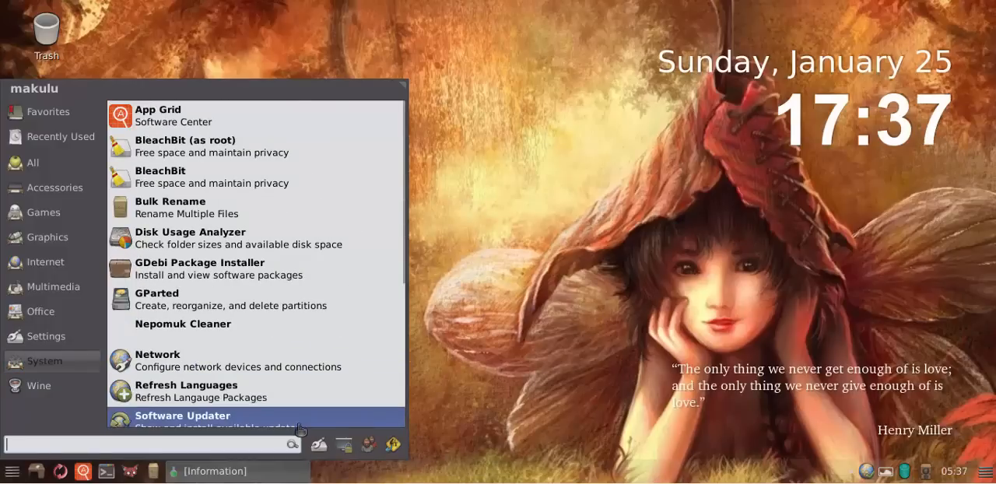
pyautogui.moveTo(318, 447)
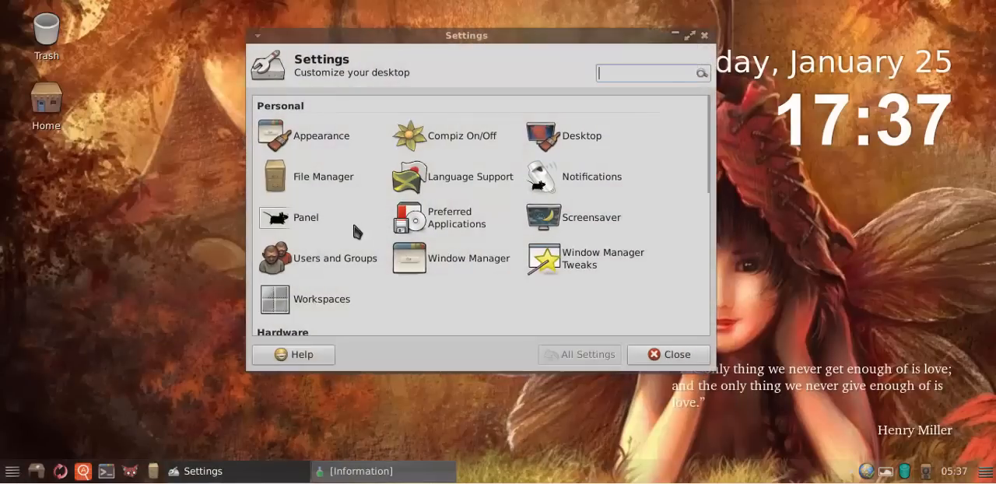
pyautogui.moveTo(334, 258)
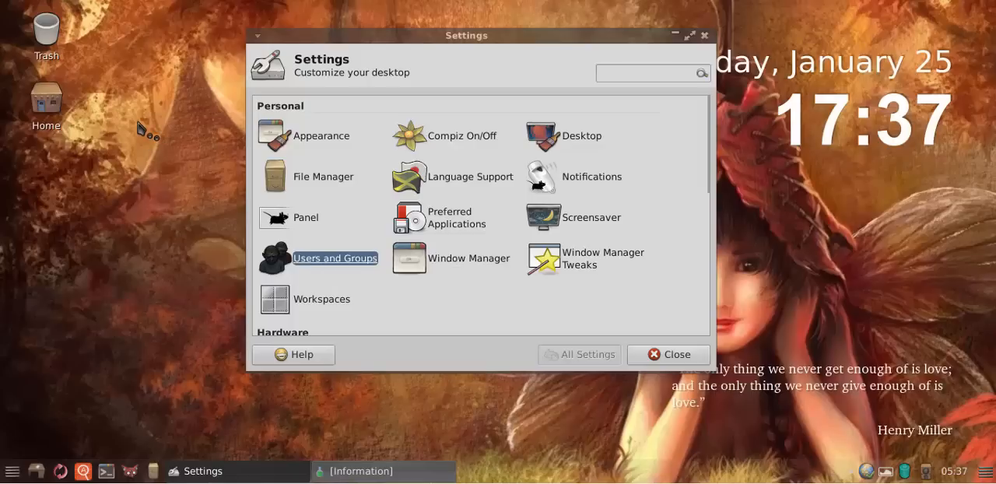
# Open the user account settings and cancel the advanced settings authentication prompt
pyautogui.click(334, 258)
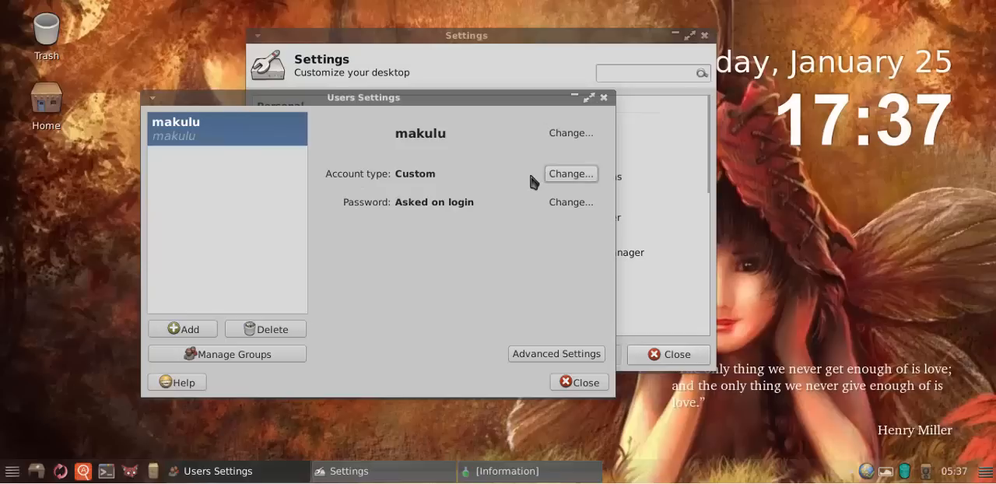
pyautogui.moveTo(511, 220)
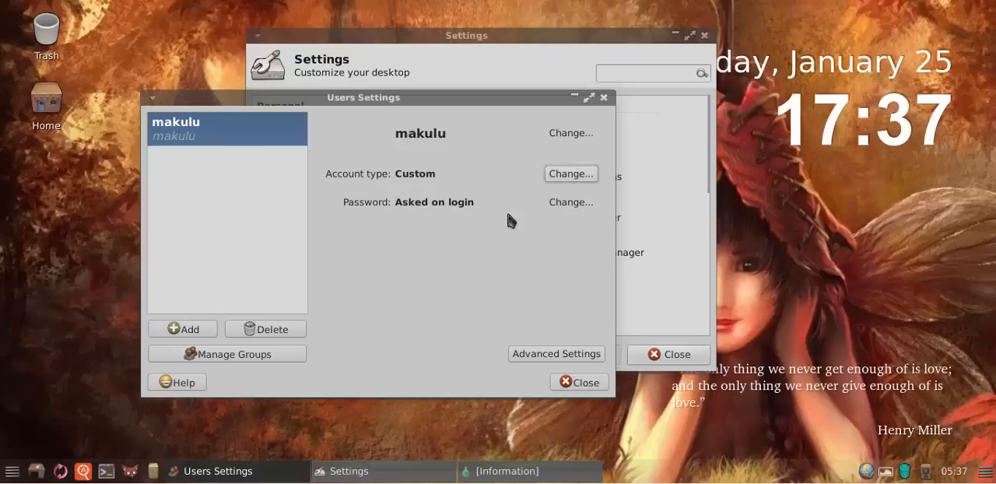
pyautogui.click(226, 353)
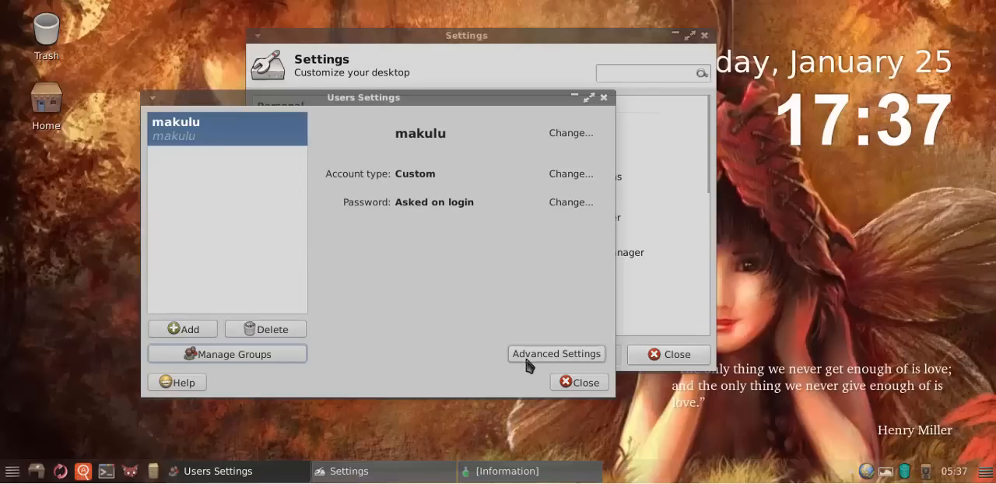
pyautogui.click(556, 354)
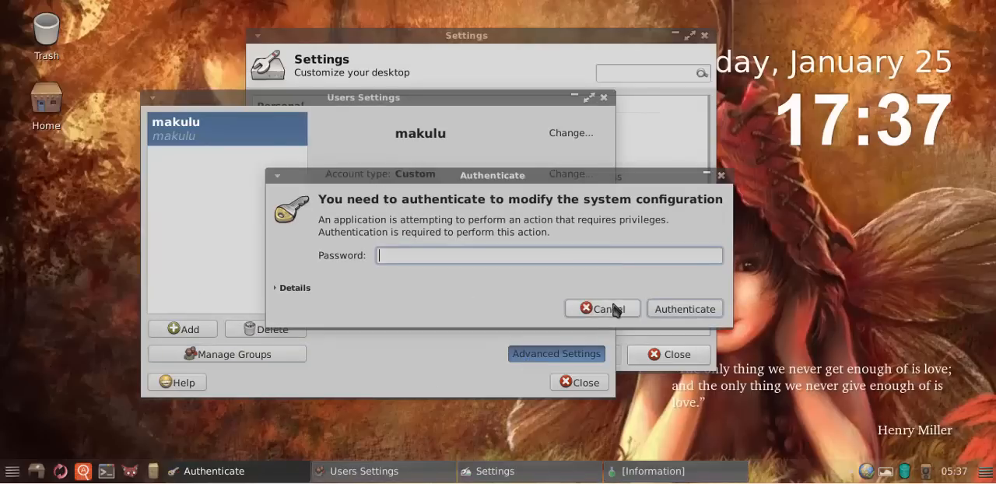
pyautogui.click(602, 308)
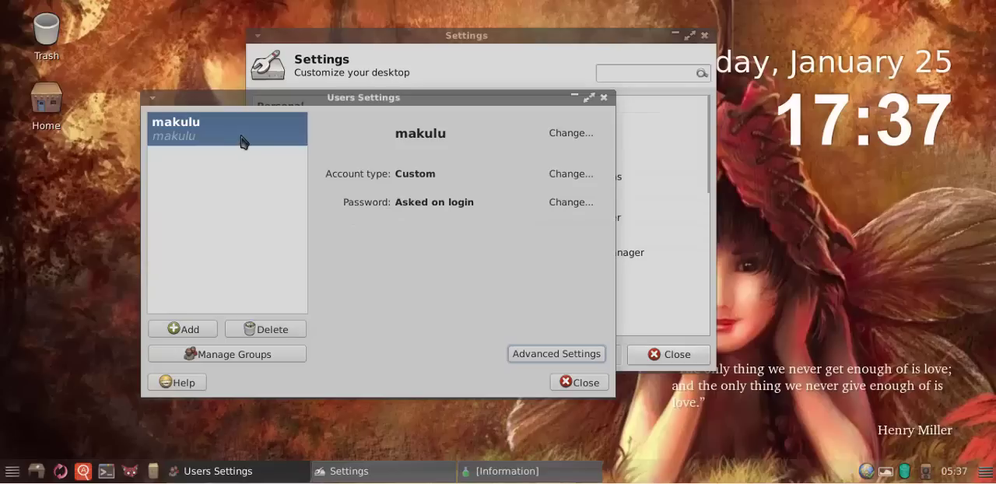
pyautogui.moveTo(497, 371)
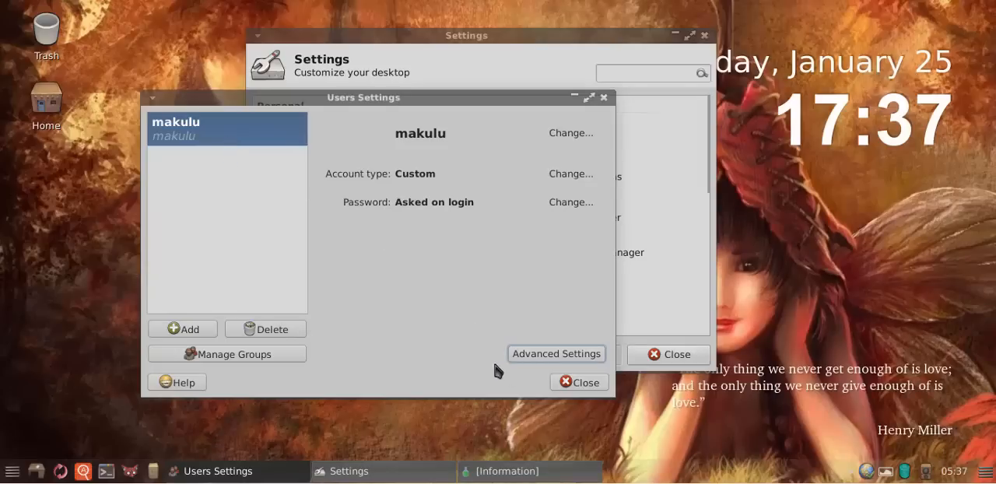
# View Users and Groups, then close Users Settings and the Settings Manager
pyautogui.click(578, 382)
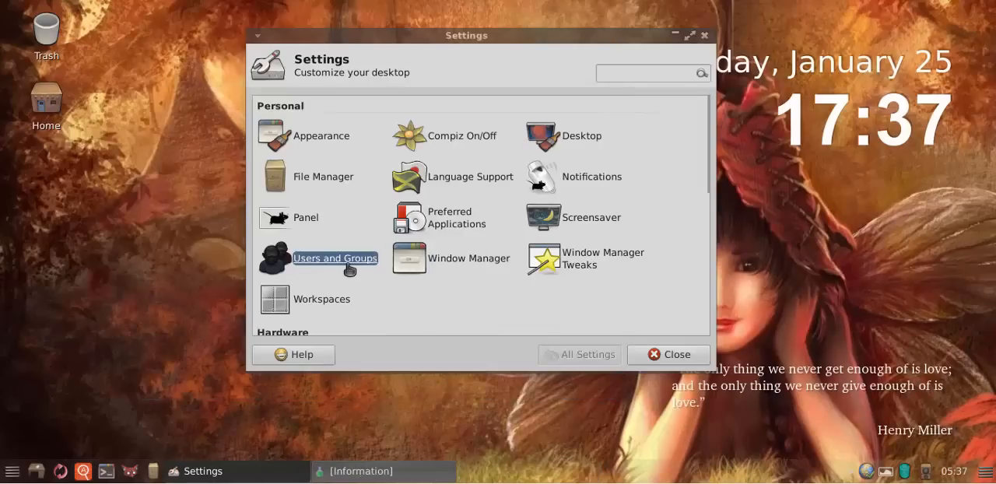
pyautogui.moveTo(342, 268)
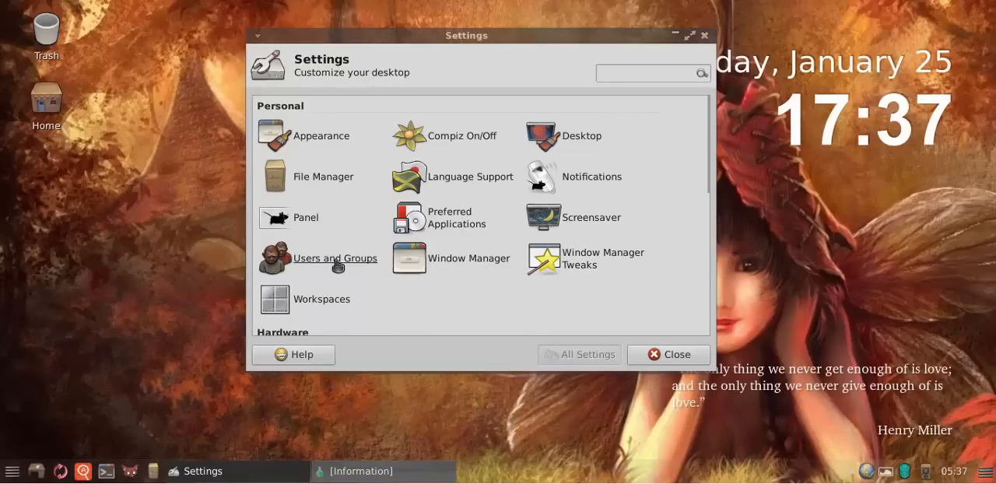
pyautogui.moveTo(335, 257)
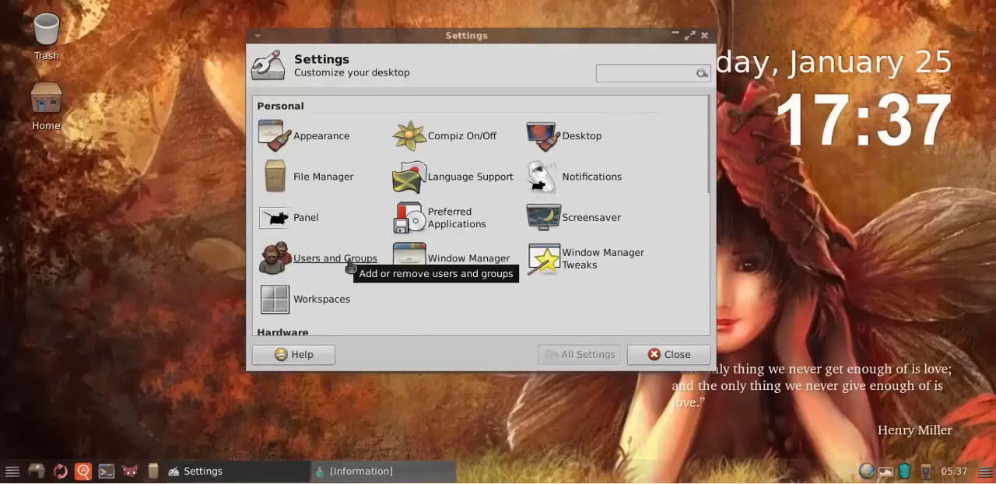
pyautogui.click(335, 258)
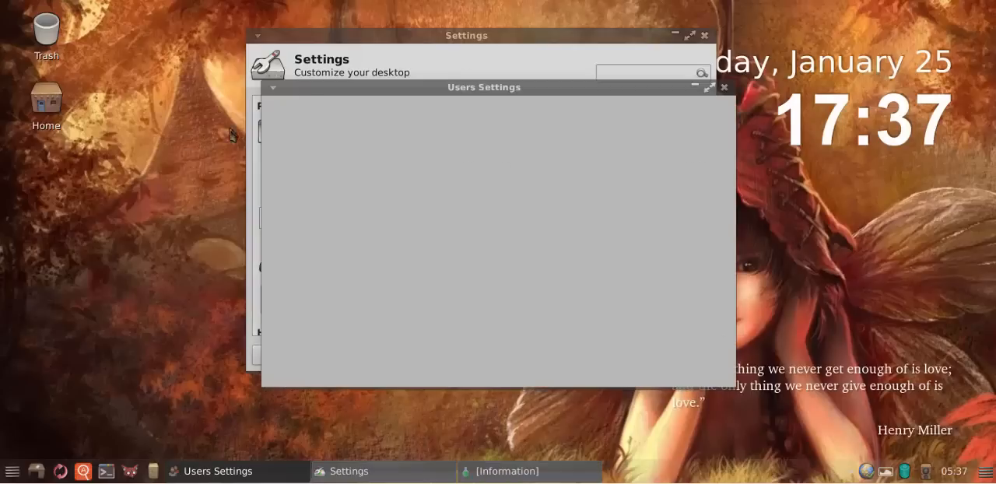
pyautogui.click(723, 87)
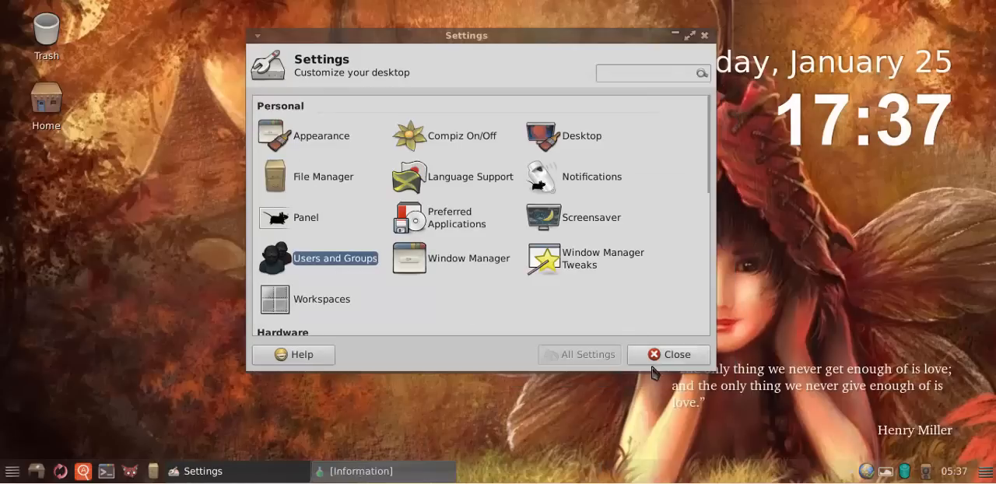
pyautogui.click(668, 354)
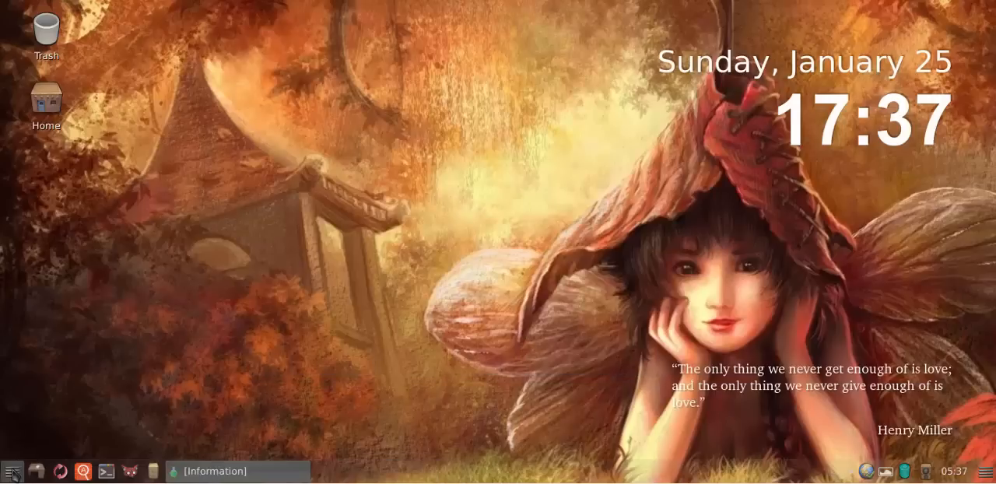
# Browse the System and Settings menu categories and launch Startup Disk Creator
pyautogui.click(11, 471)
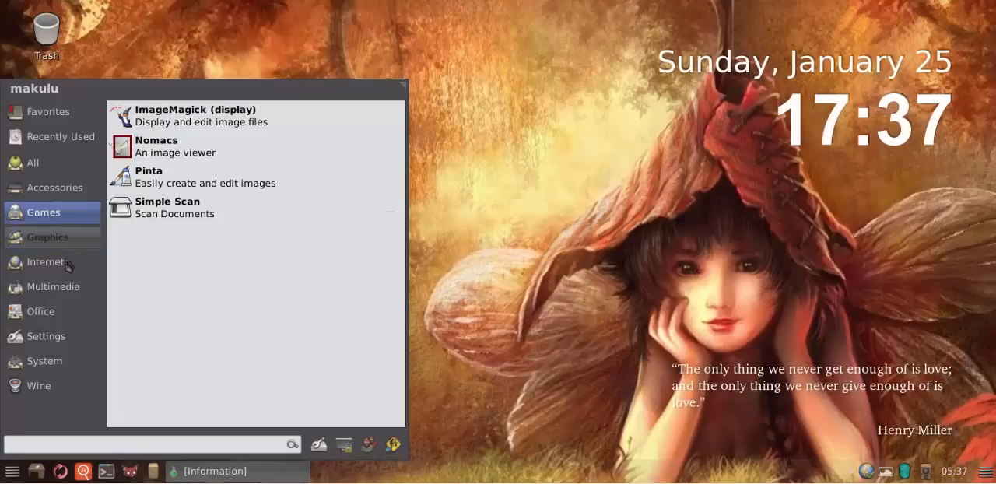
pyautogui.click(44, 360)
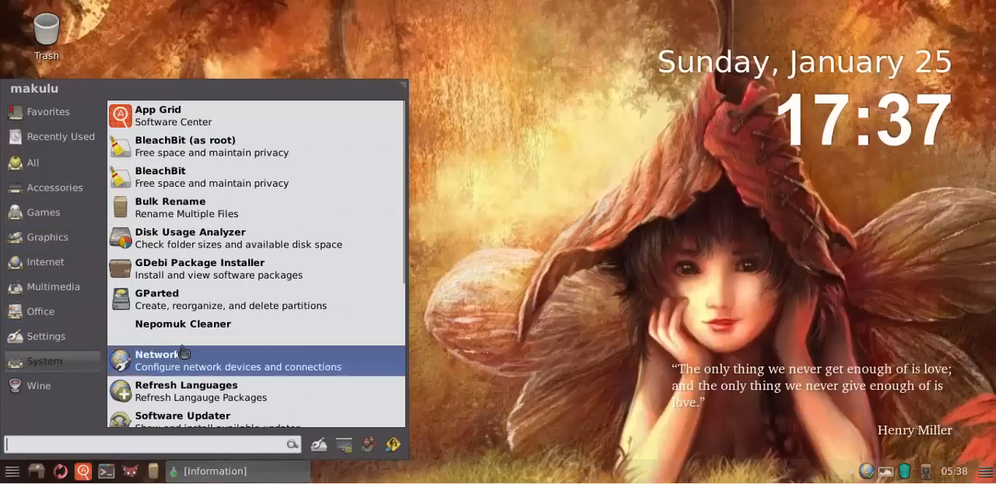
pyautogui.click(46, 336)
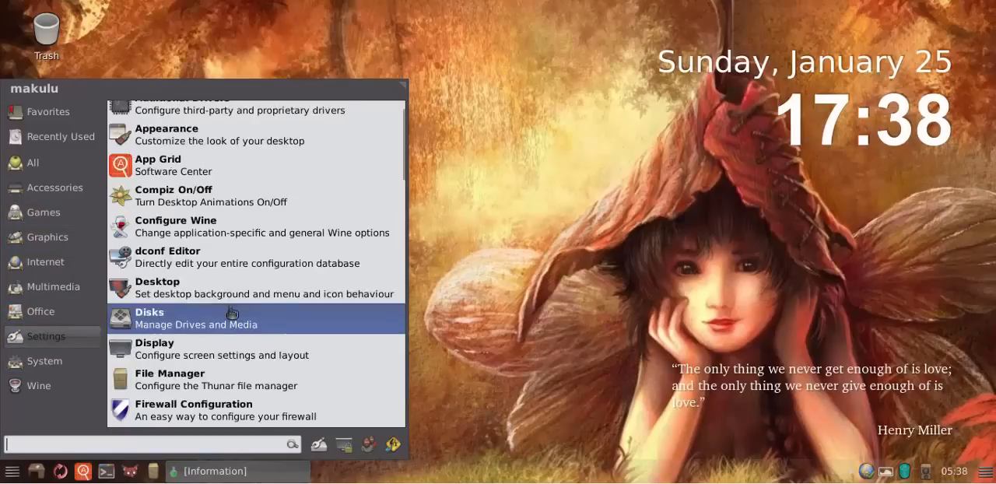
pyautogui.scroll(-3)
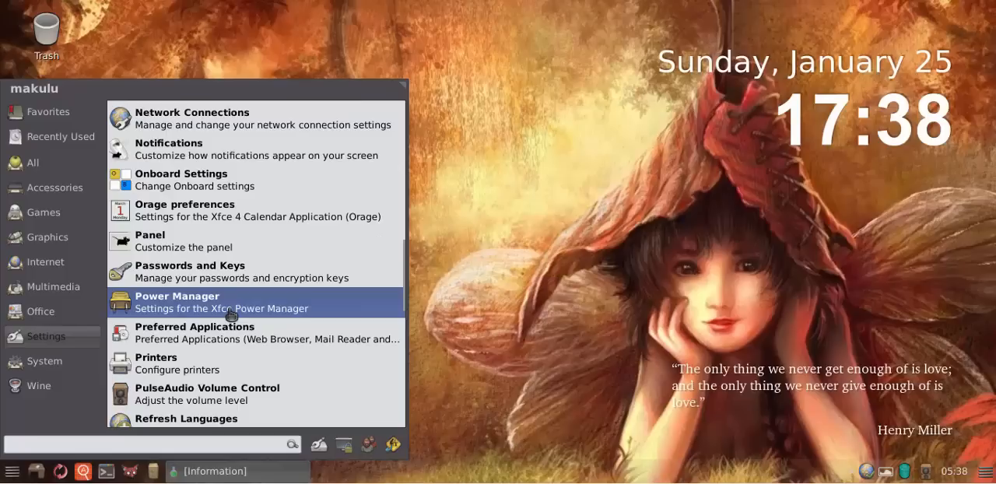
pyautogui.scroll(-3)
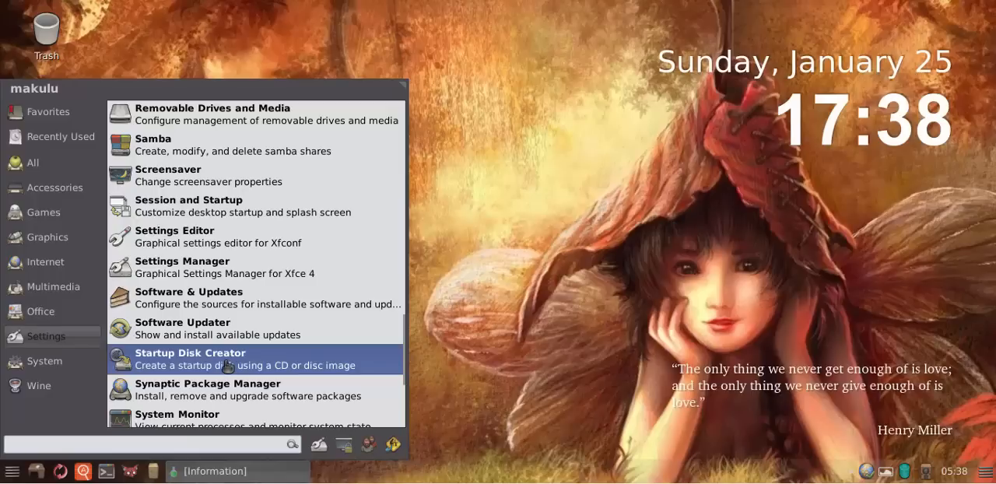
pyautogui.click(190, 357)
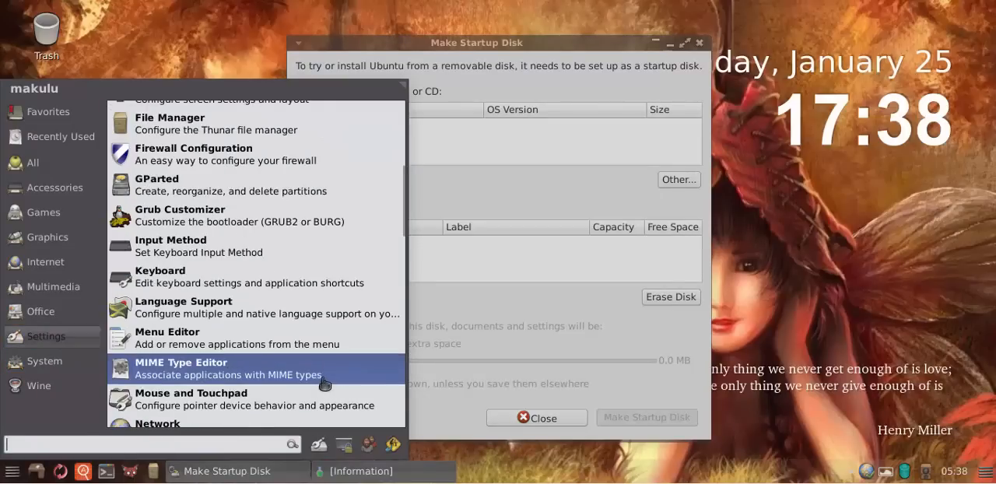
# Browse Computer for a source disc image, cancel, and close Make Startup Disk
pyautogui.scroll(-3)
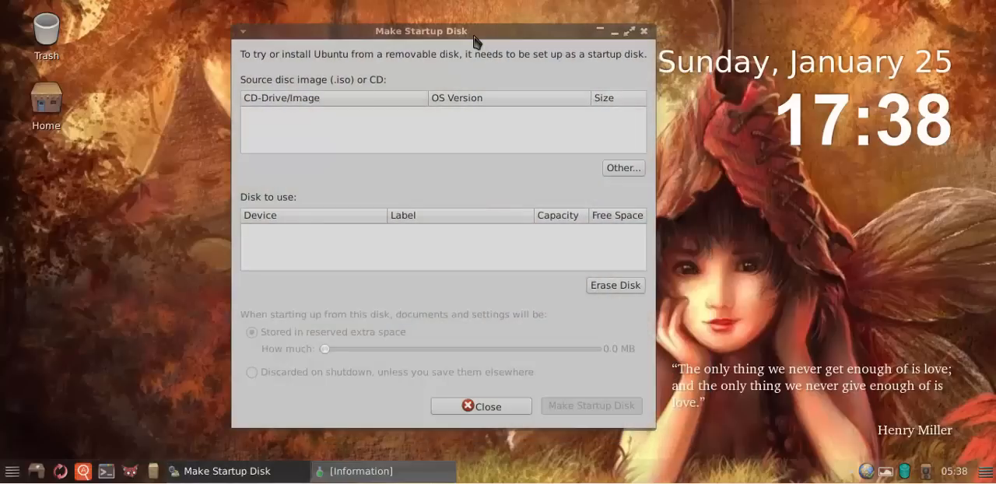
pyautogui.moveTo(623, 169)
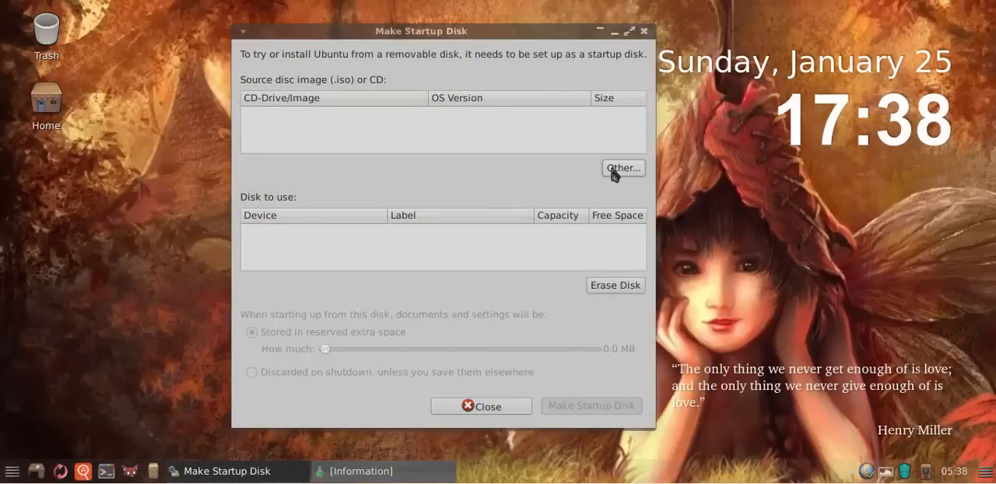
pyautogui.click(623, 168)
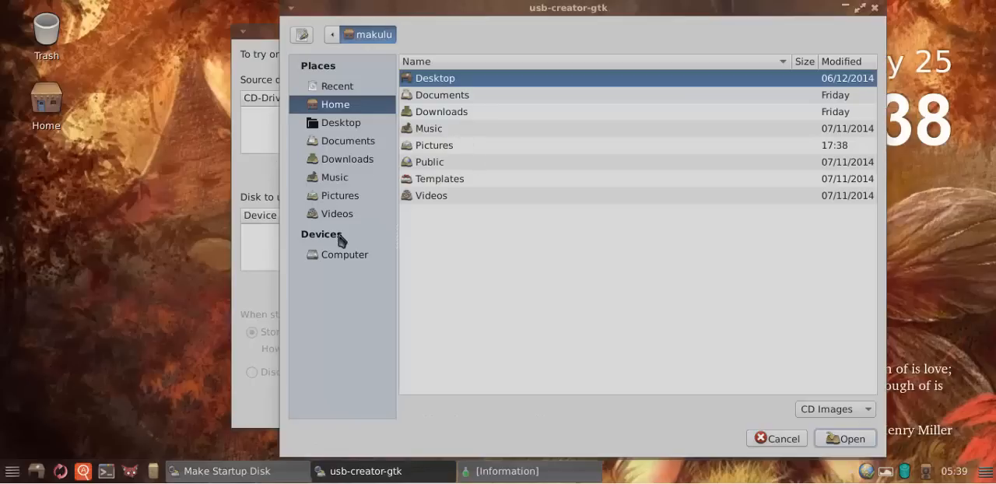
pyautogui.click(344, 254)
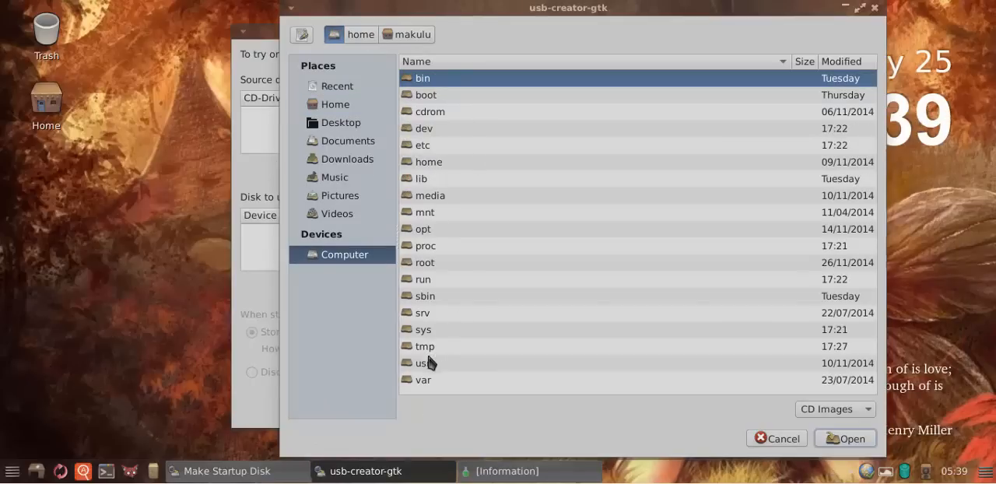
pyautogui.moveTo(776, 438)
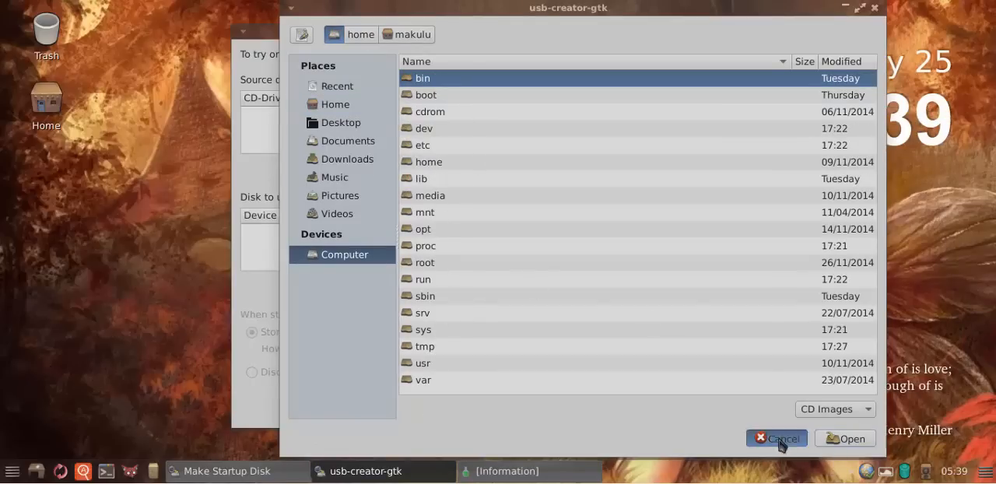
pyautogui.click(776, 438)
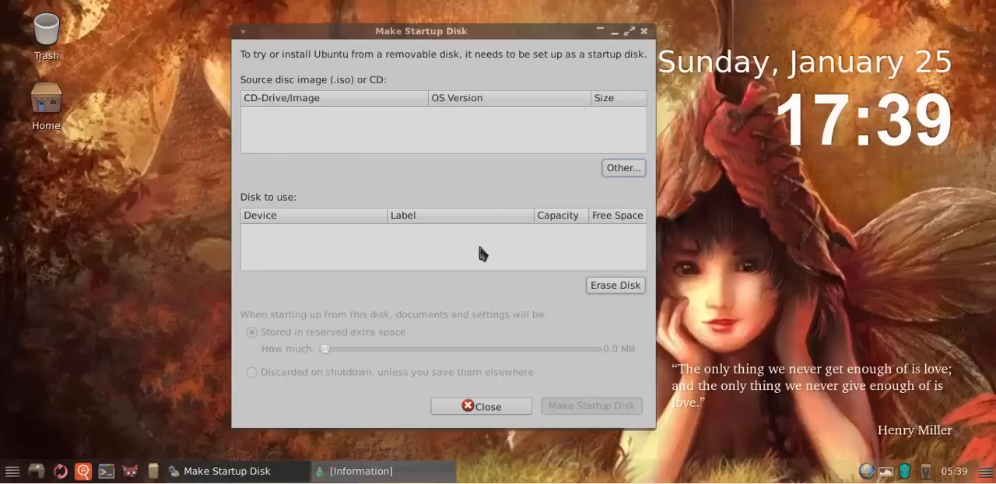
pyautogui.moveTo(306, 348)
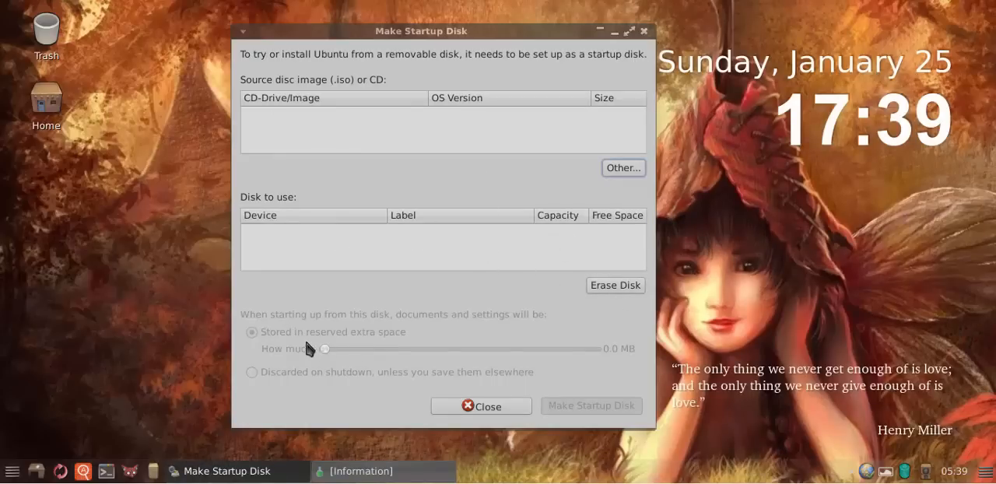
pyautogui.moveTo(366, 356)
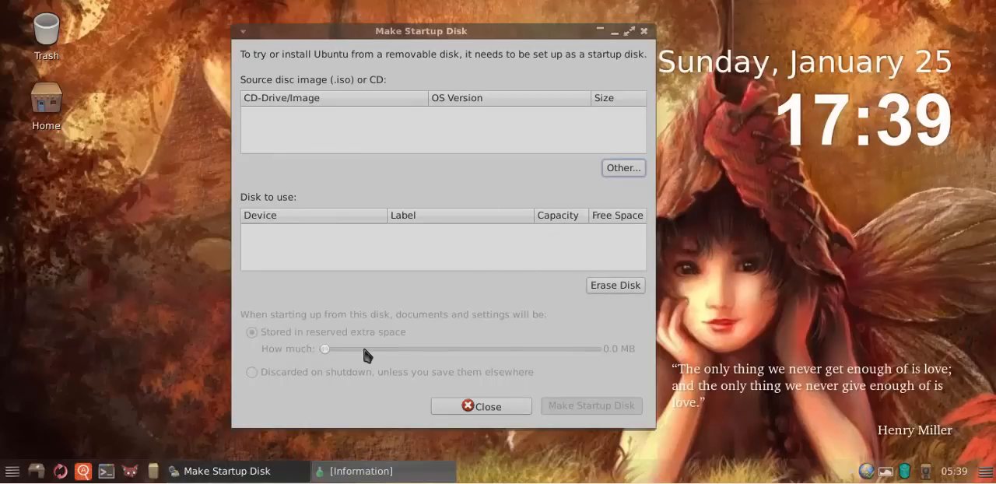
pyautogui.moveTo(337, 377)
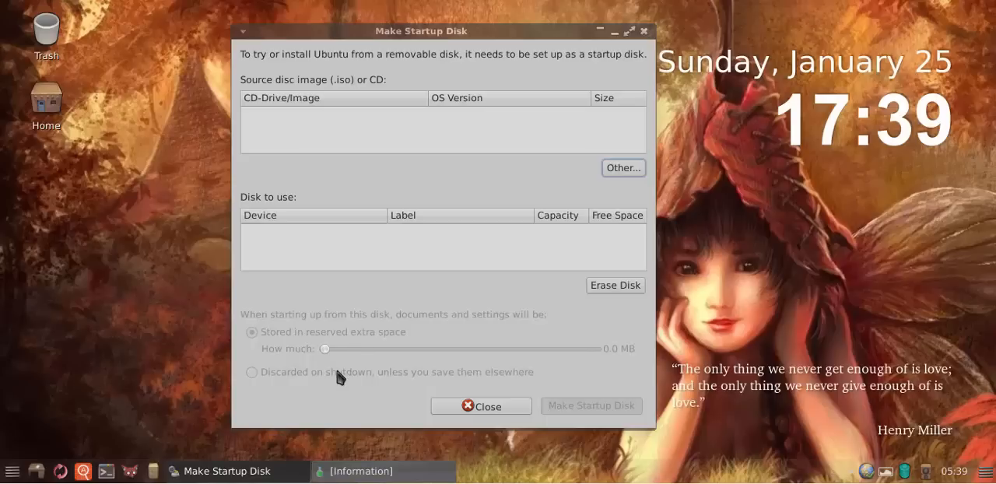
pyautogui.moveTo(619, 414)
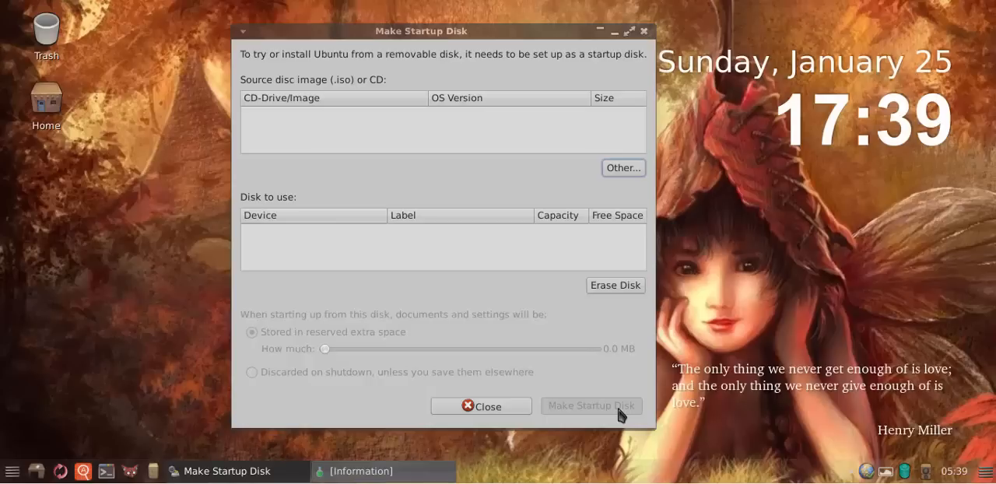
pyautogui.moveTo(554, 216)
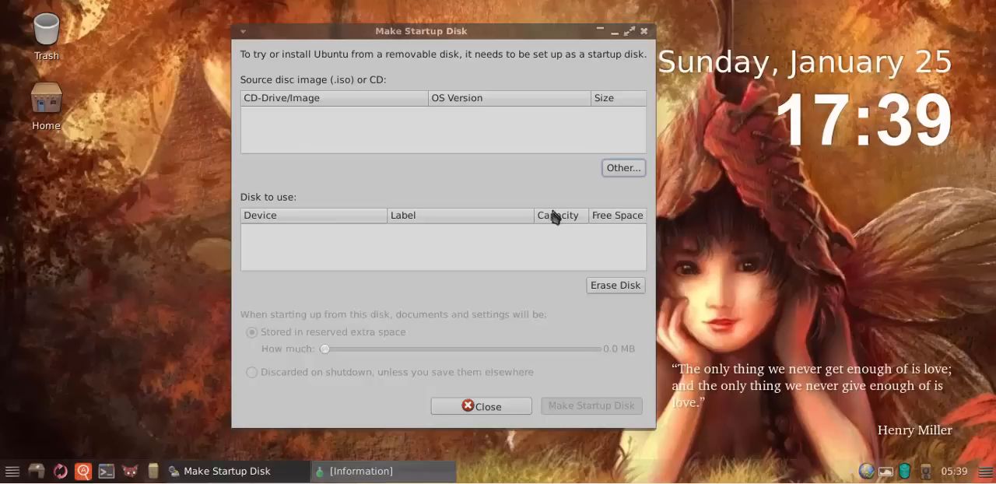
pyautogui.moveTo(369, 247)
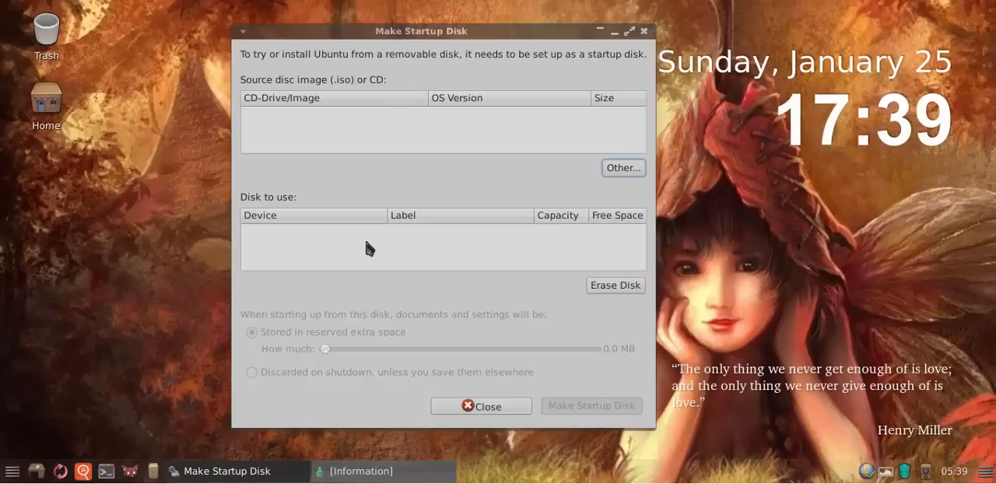
pyautogui.moveTo(348, 353)
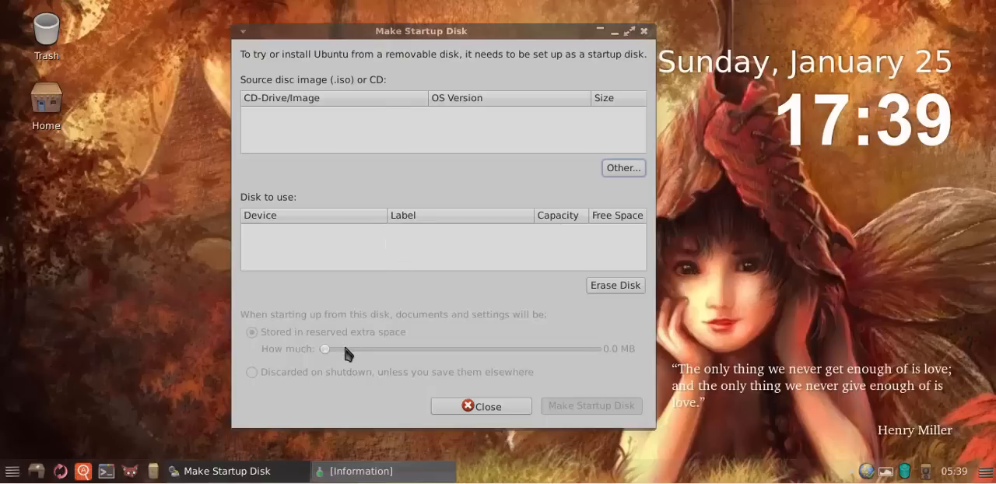
pyautogui.moveTo(355, 357)
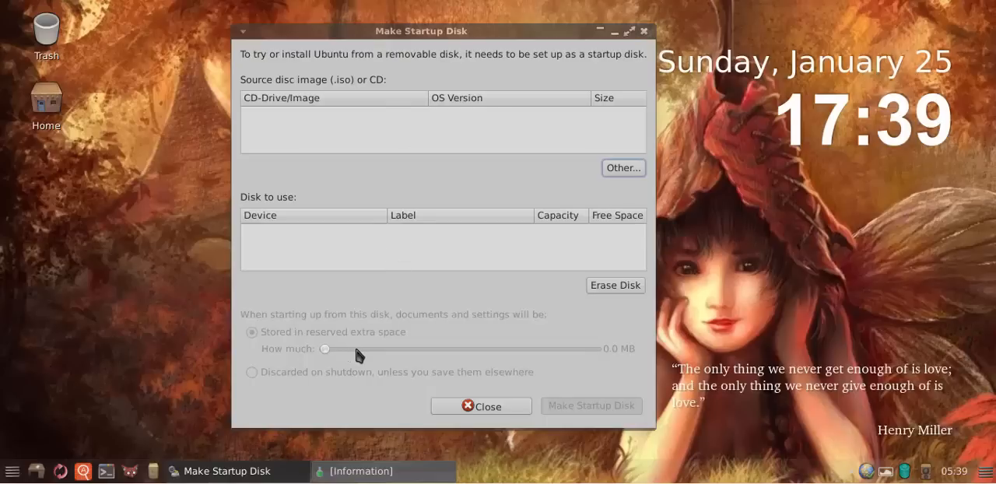
pyautogui.moveTo(553, 410)
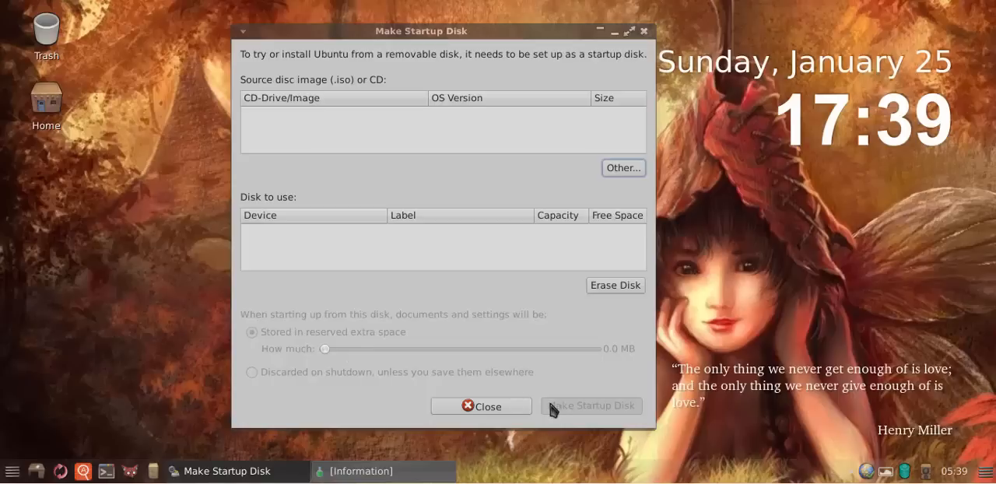
pyautogui.click(481, 406)
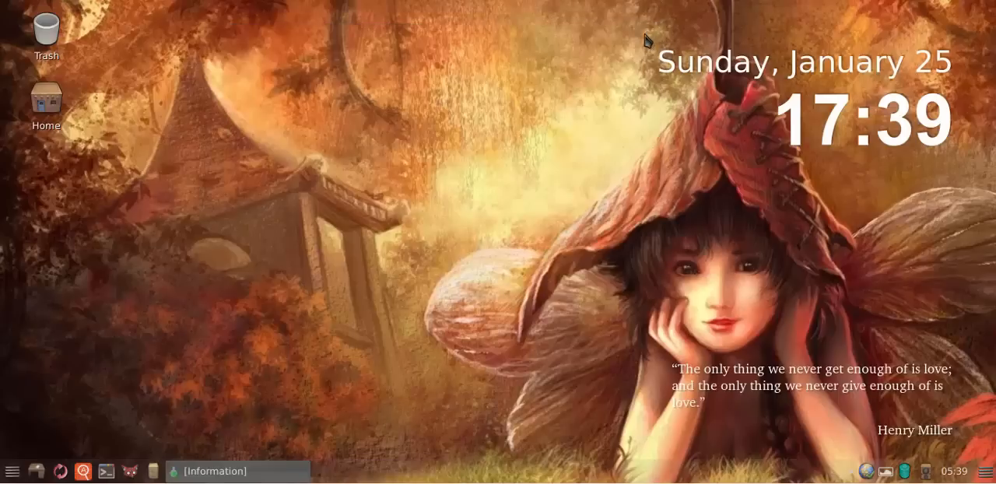
pyautogui.click(11, 471)
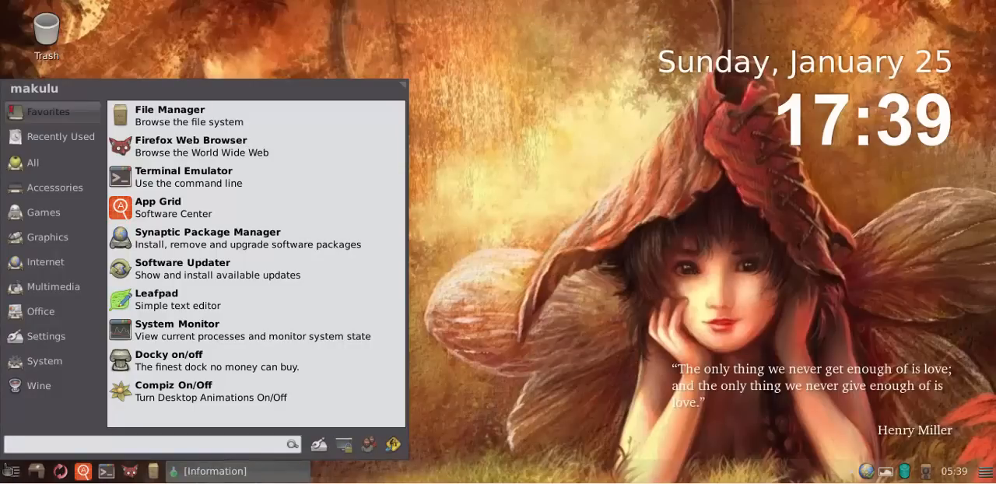
pyautogui.click(44, 361)
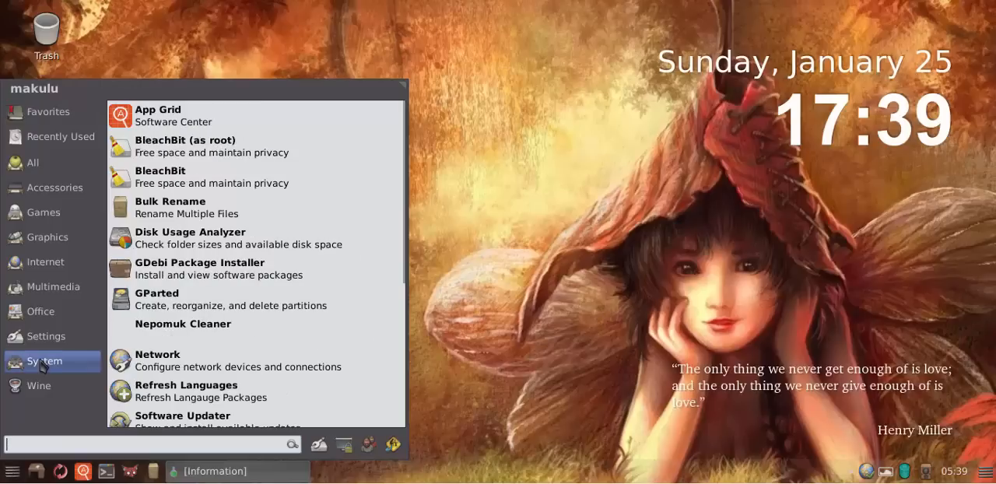
pyautogui.click(47, 336)
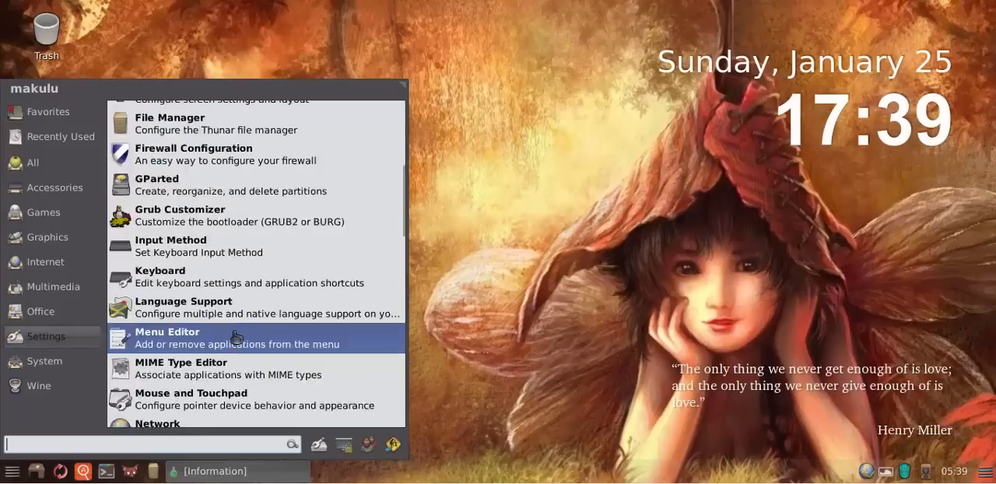
pyautogui.scroll(-3)
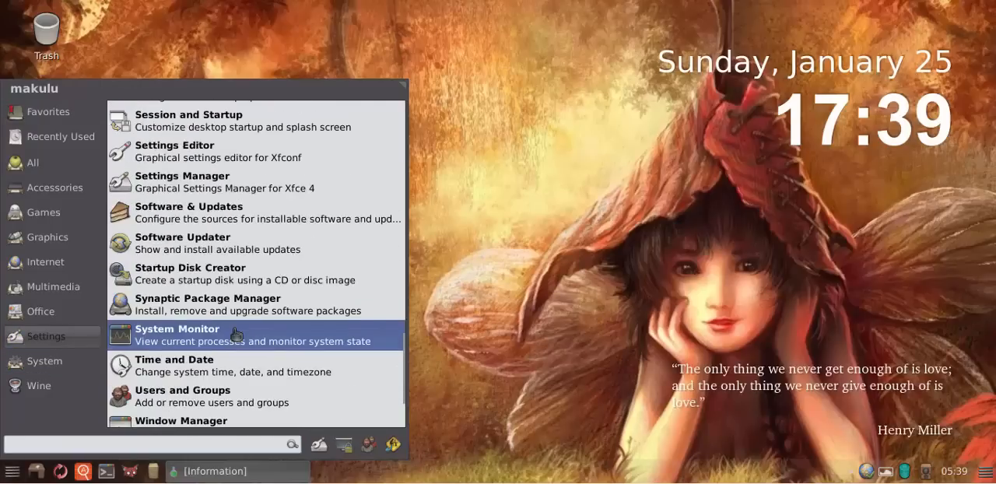
pyautogui.moveTo(254, 273)
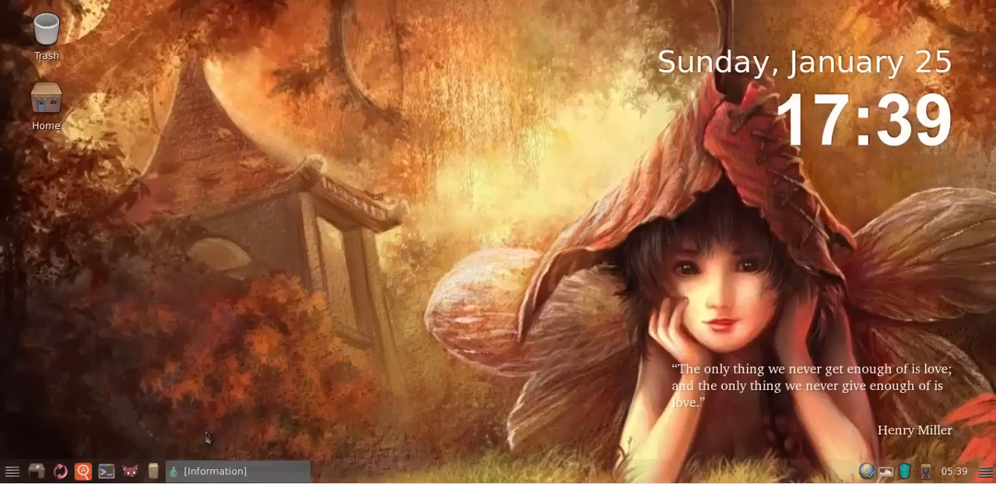
pyautogui.moveTo(245, 371)
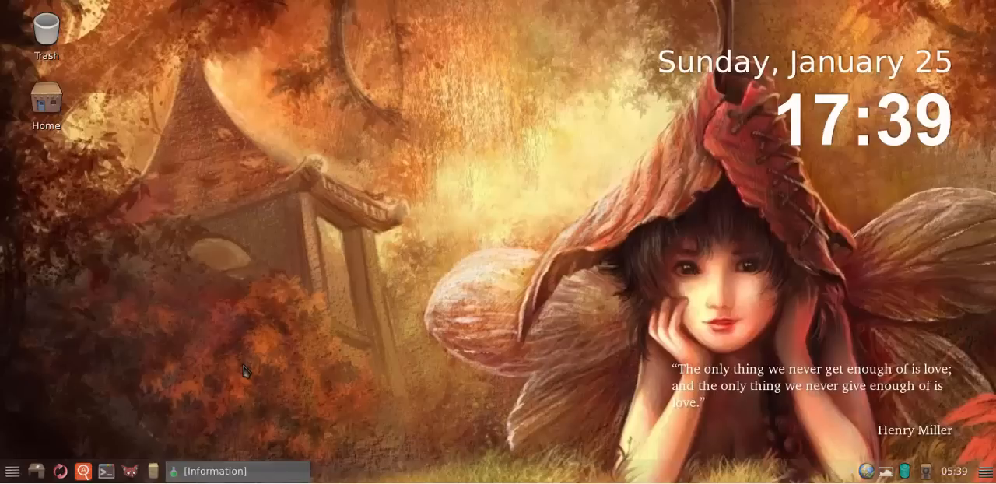
pyautogui.click(12, 471)
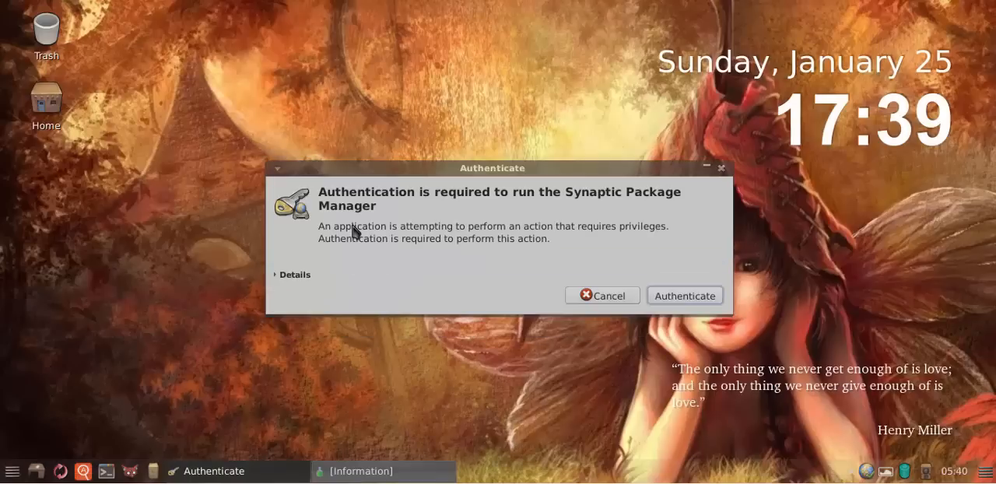
# Authenticate Synaptic and search package names and descriptions for 'start up disk creator'
pyautogui.click(684, 294)
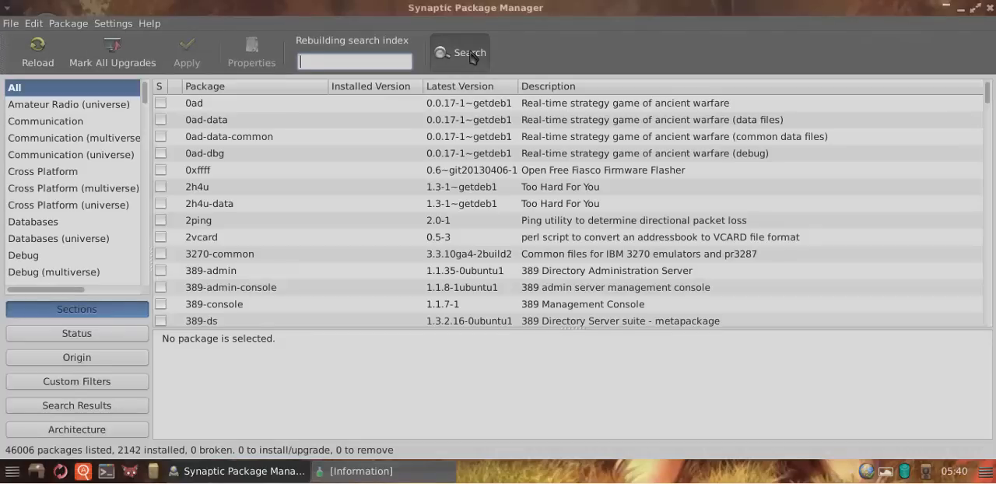
pyautogui.click(459, 52)
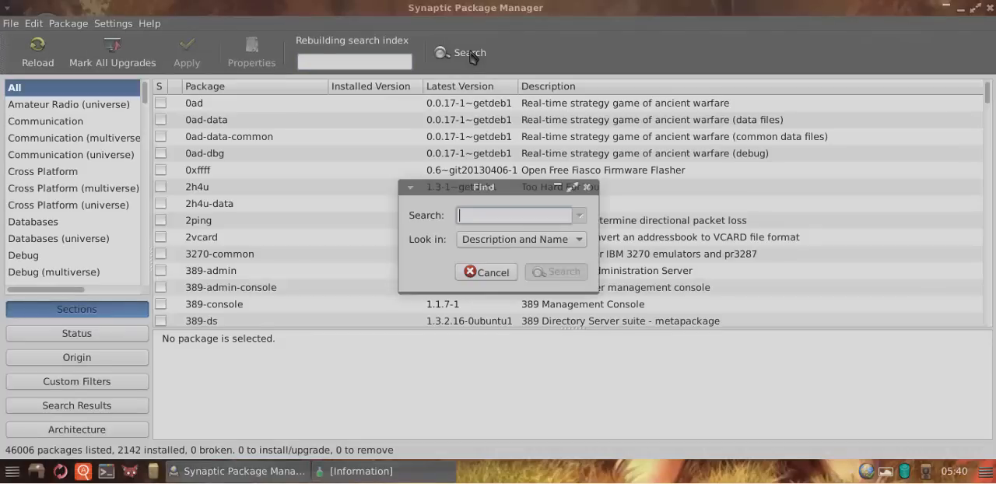
pyautogui.write('stary')
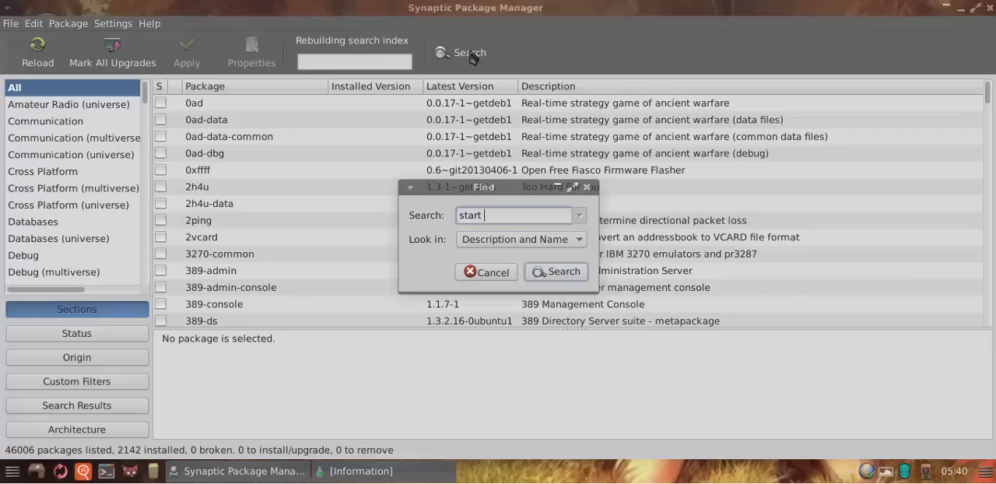
pyautogui.write('up disk c')
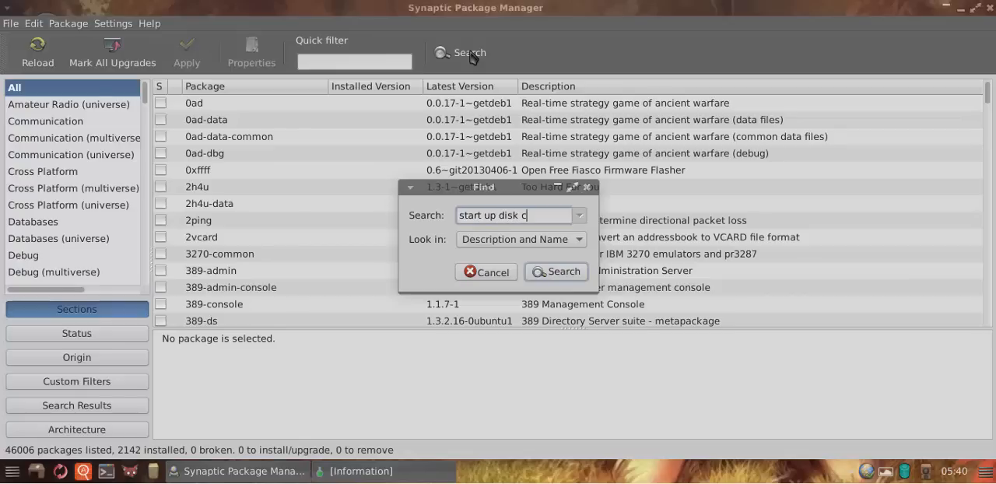
pyautogui.click(555, 272)
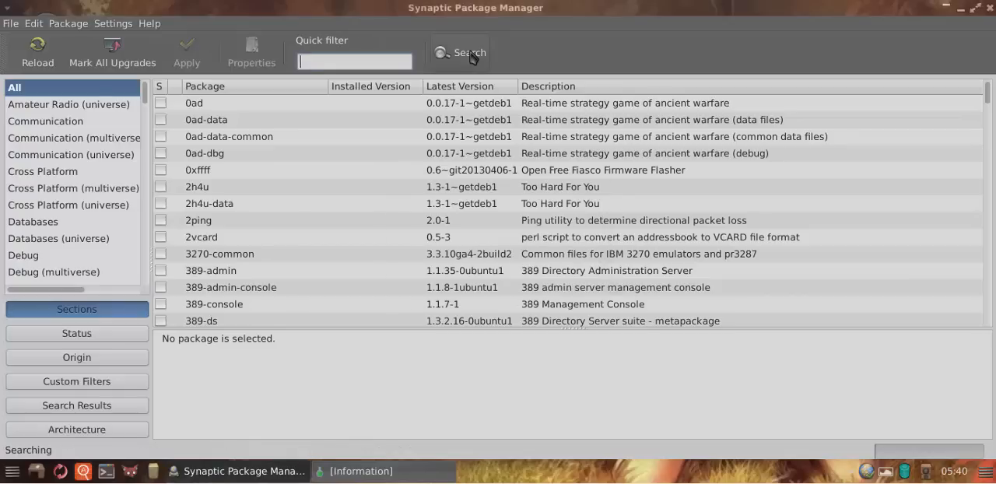
# Show the usb-creator-gtk package's description from the search results
pyautogui.click(458, 52)
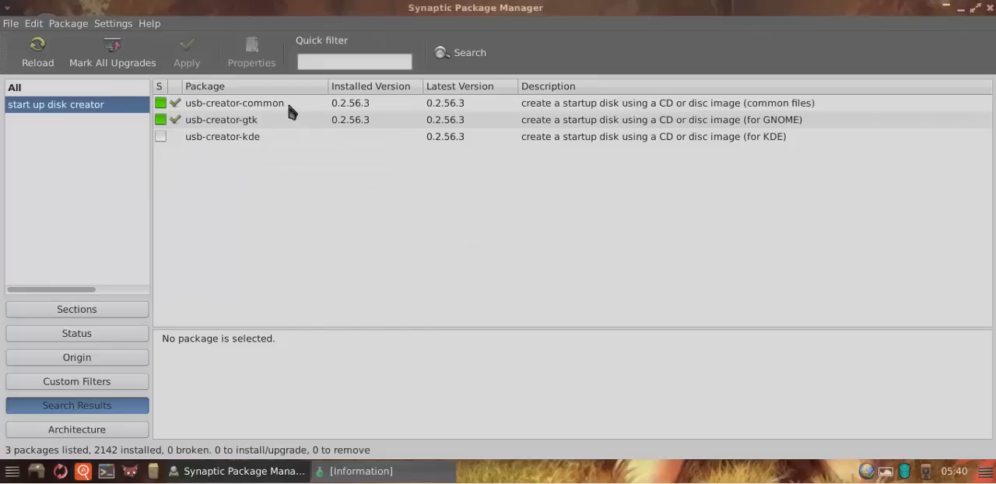
pyautogui.click(221, 119)
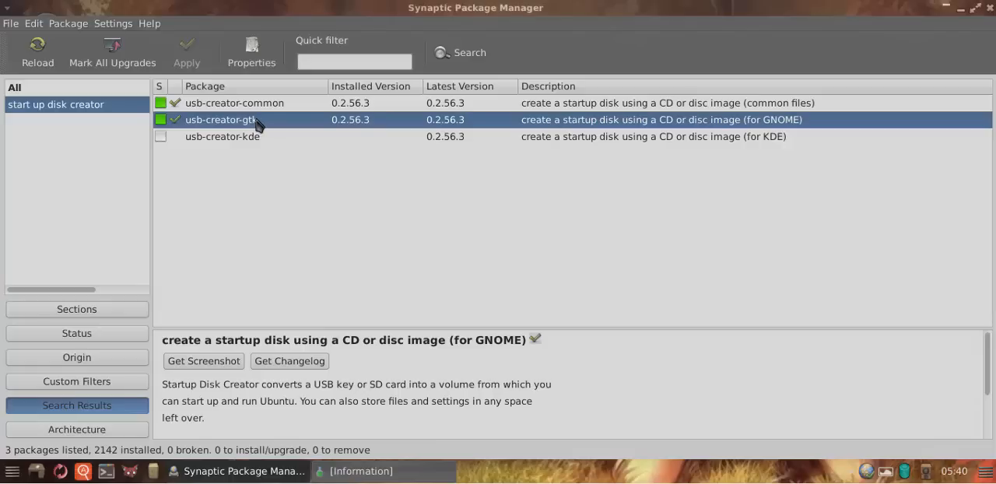
pyautogui.moveTo(218, 129)
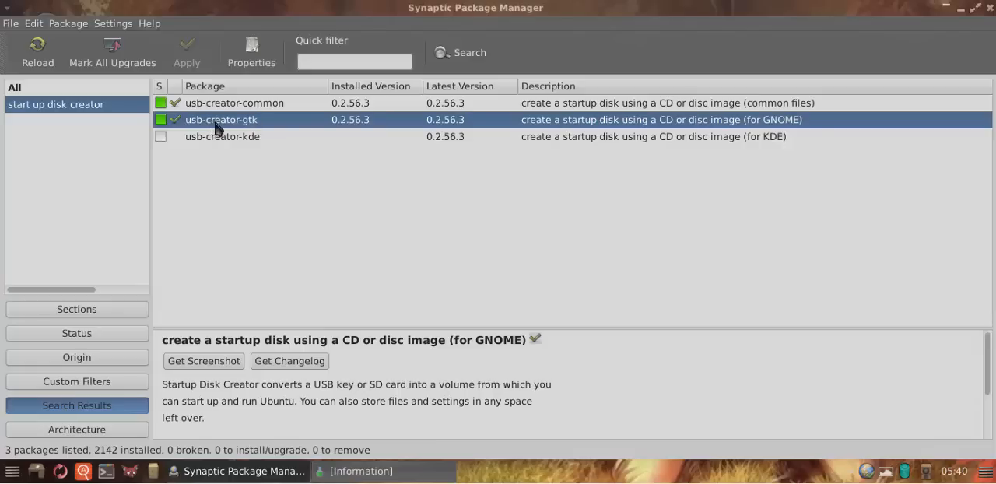
pyautogui.moveTo(247, 127)
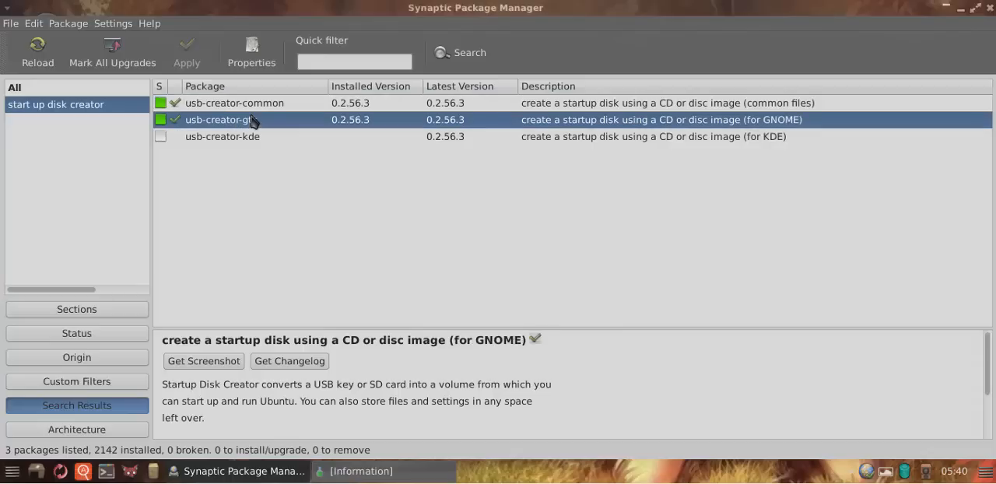
pyautogui.moveTo(488, 125)
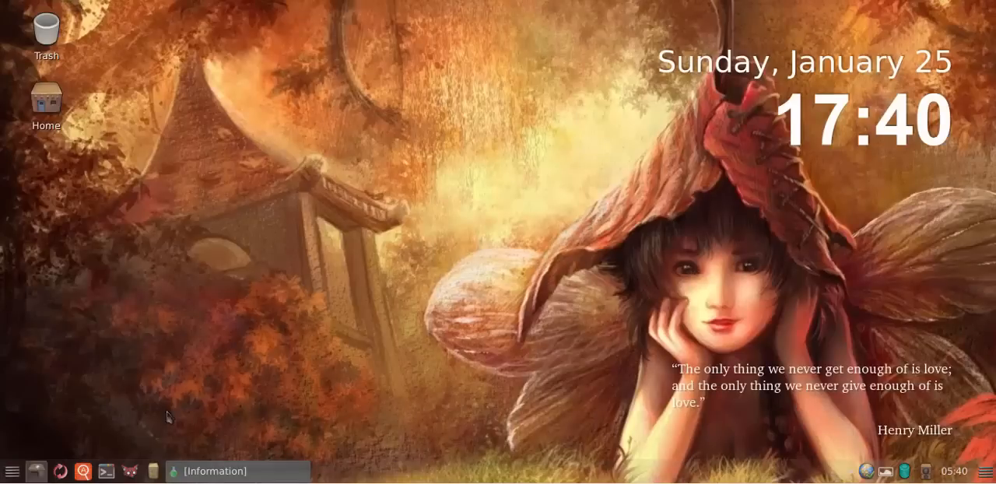
pyautogui.moveTo(233, 386)
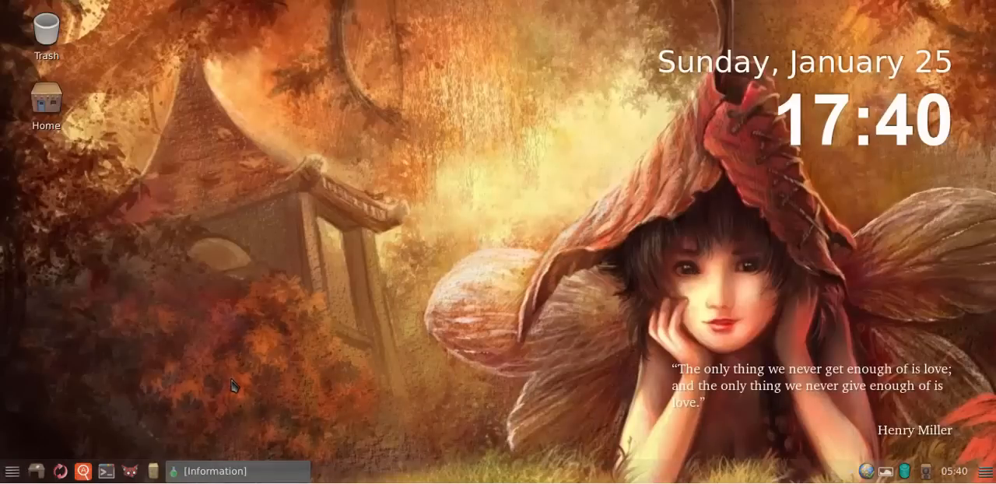
pyautogui.moveTo(240, 475)
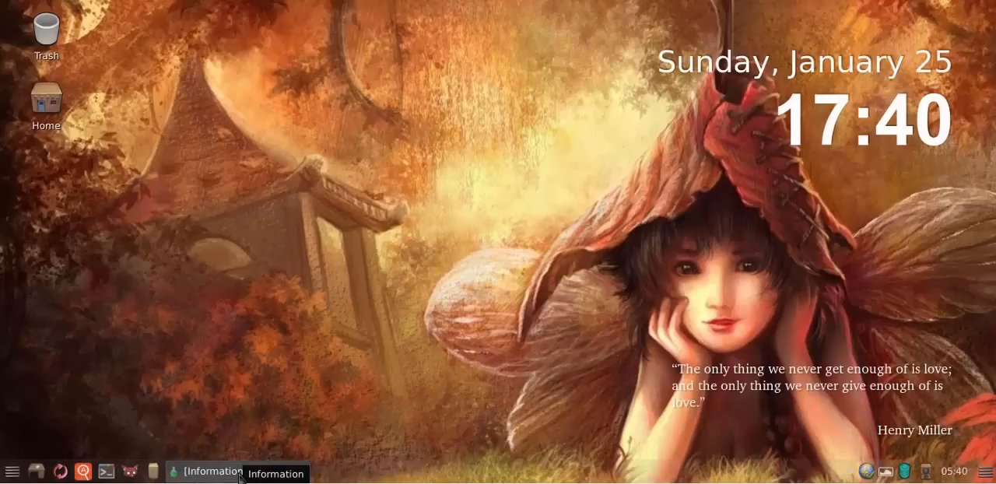
pyautogui.click(207, 472)
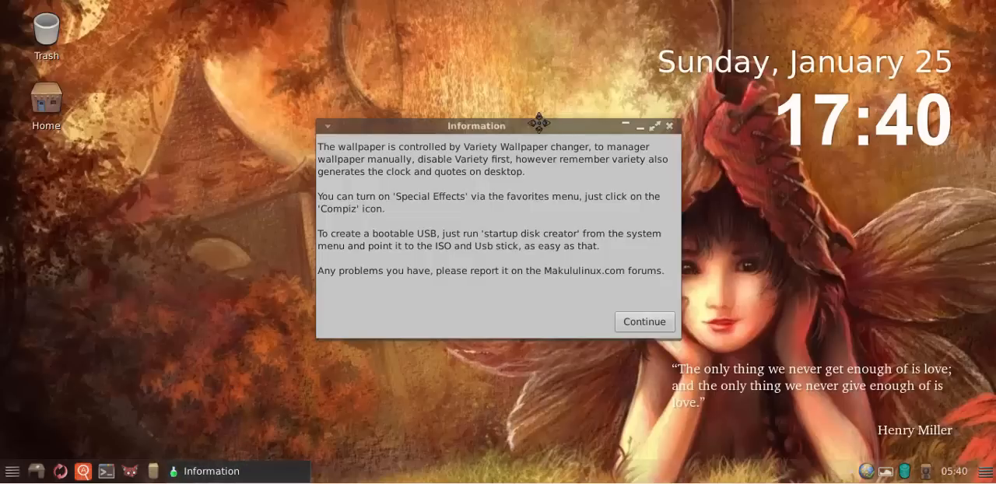
pyautogui.moveTo(476, 125); pyautogui.dragTo(424, 133)
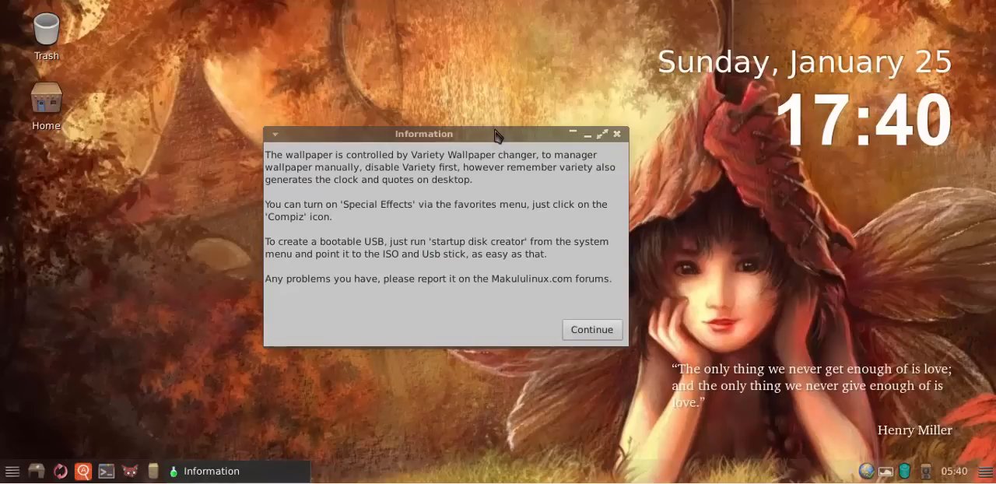
pyautogui.moveTo(497, 131)
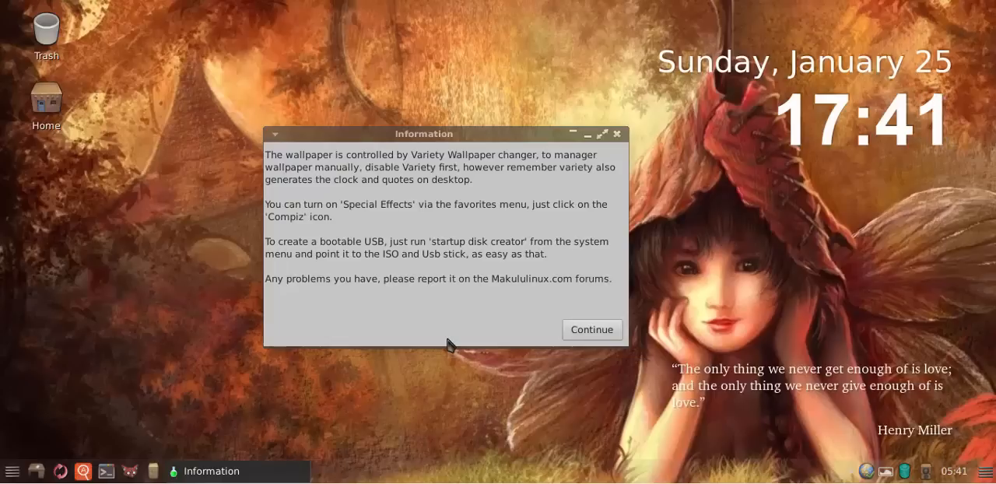
pyautogui.moveTo(877, 468)
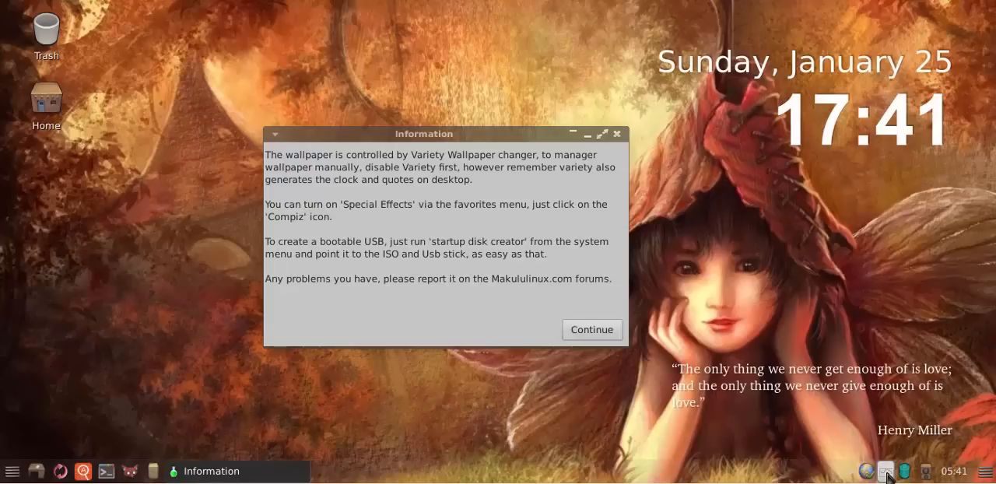
pyautogui.moveTo(434, 148)
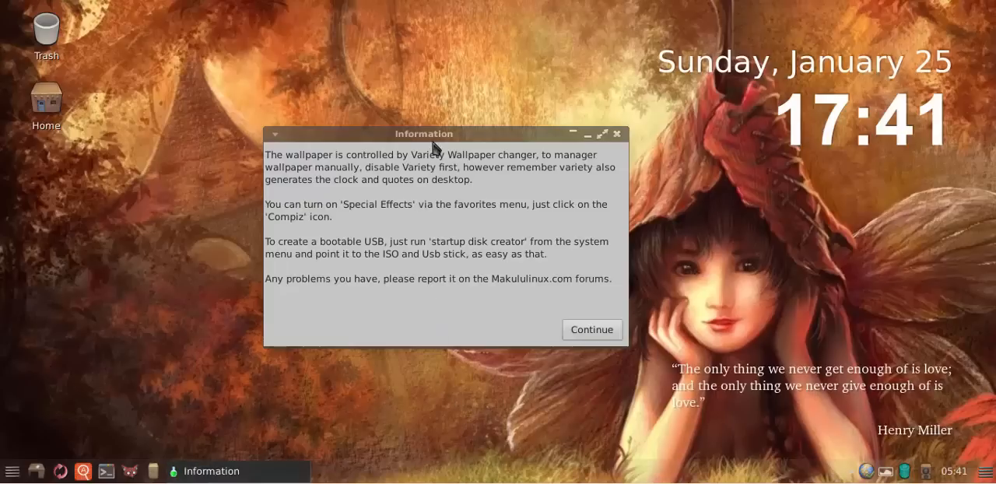
pyautogui.moveTo(424, 133); pyautogui.dragTo(420, 105)
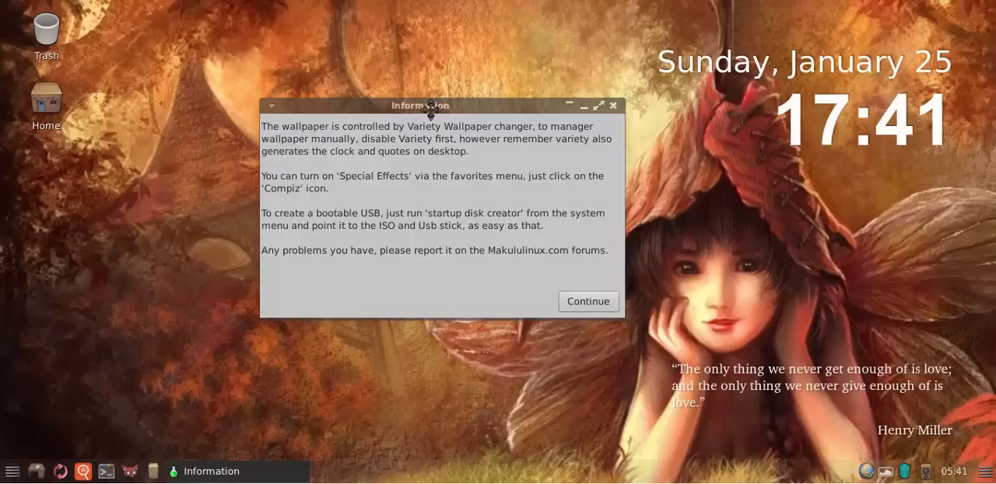
pyautogui.moveTo(415, 240)
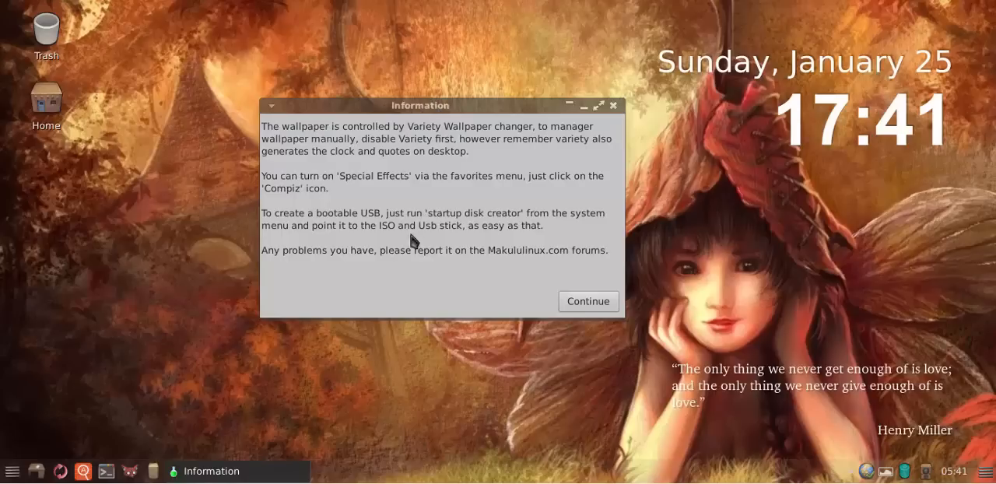
pyautogui.moveTo(300, 142)
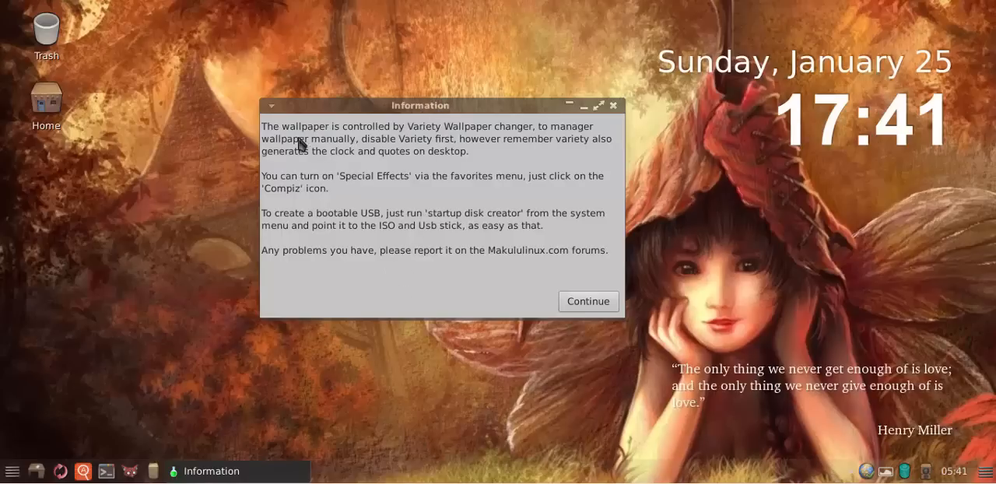
pyautogui.moveTo(487, 141)
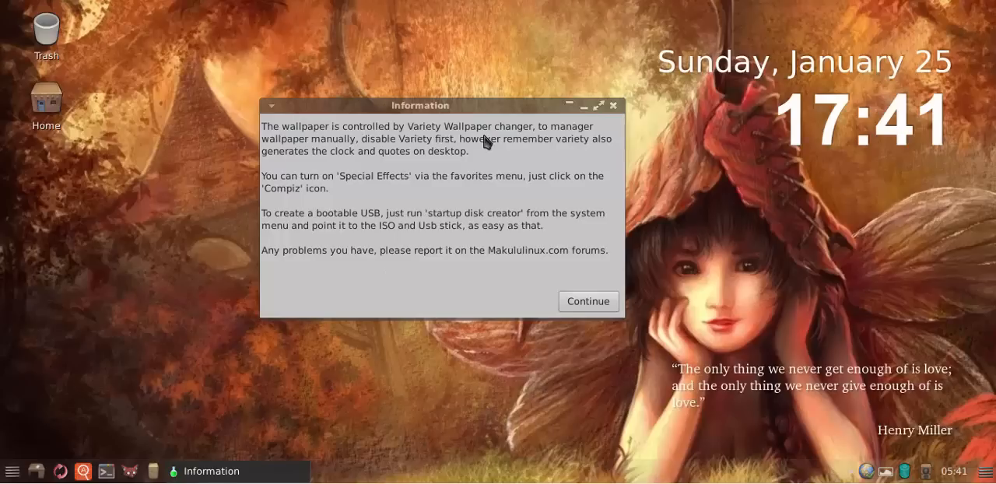
pyautogui.moveTo(413, 160)
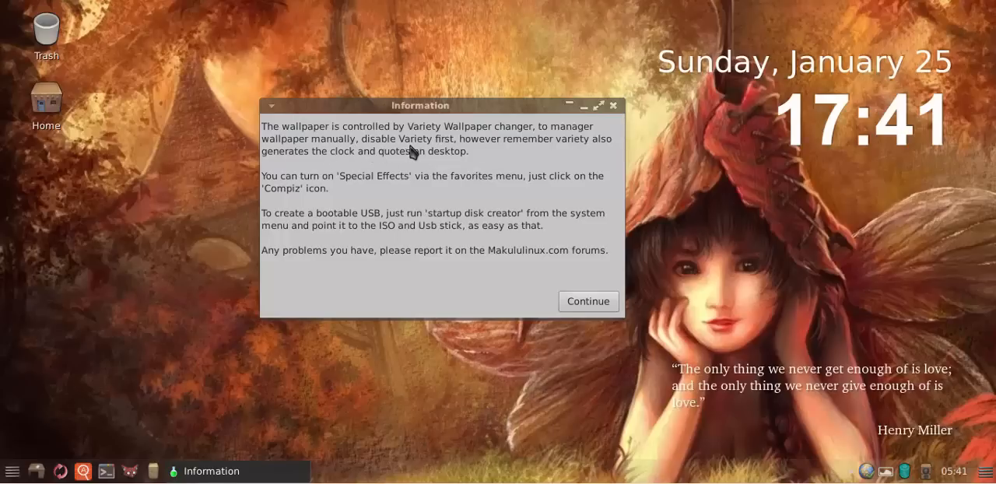
pyautogui.moveTo(591, 147)
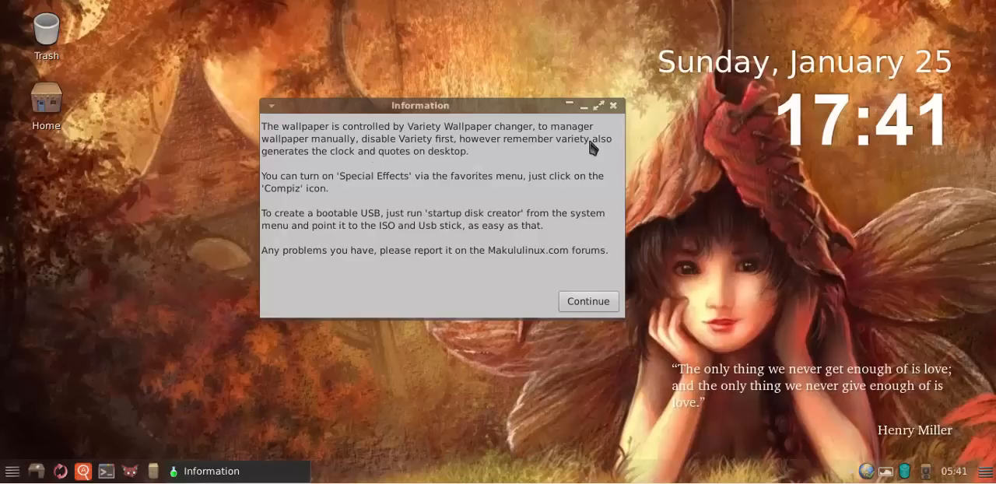
pyautogui.moveTo(753, 154)
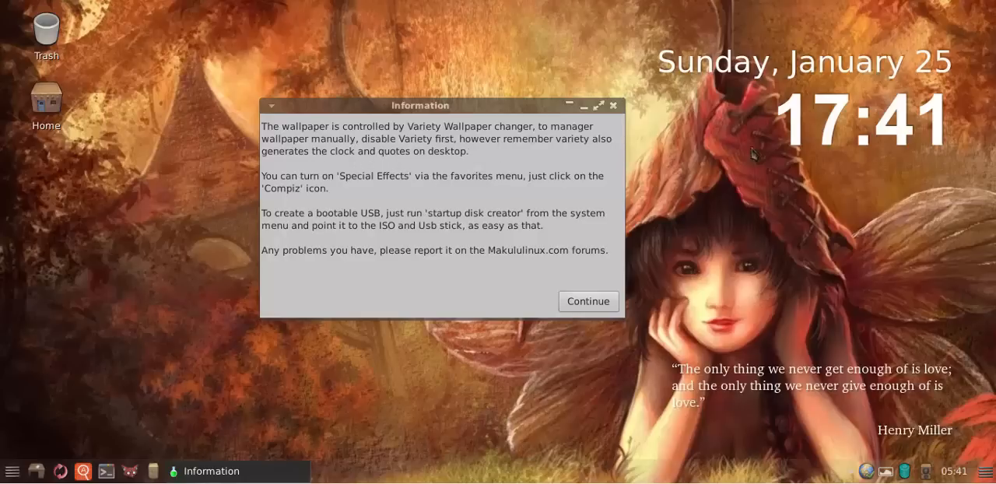
pyautogui.moveTo(873, 399)
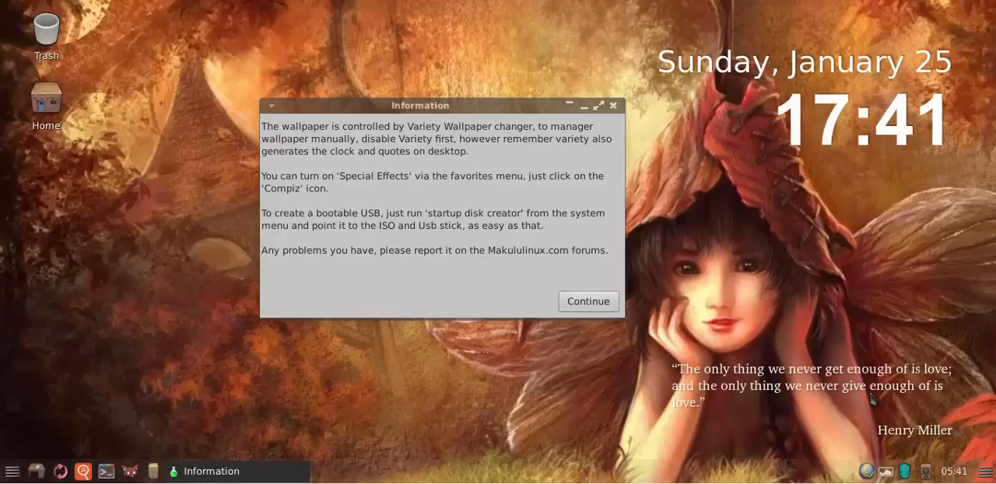
pyautogui.moveTo(485, 202)
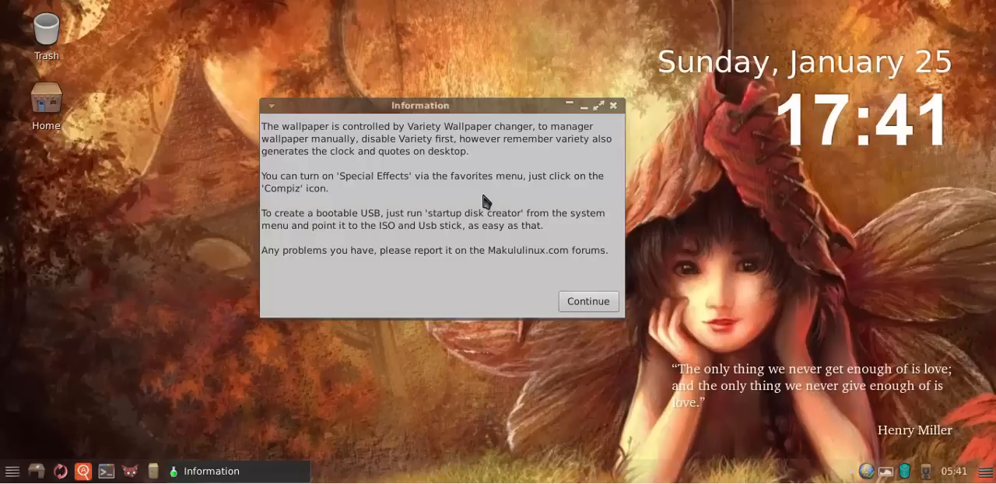
pyautogui.moveTo(884, 471)
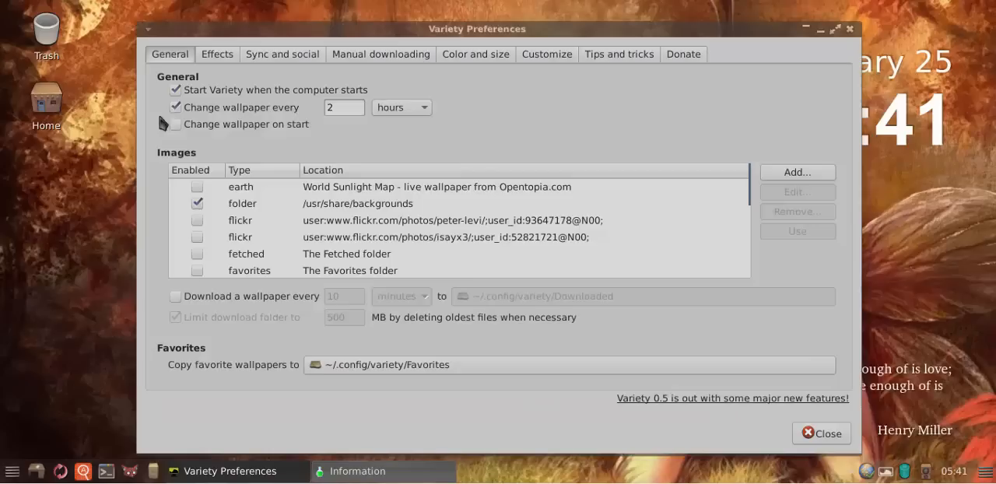
pyautogui.moveTo(368, 229)
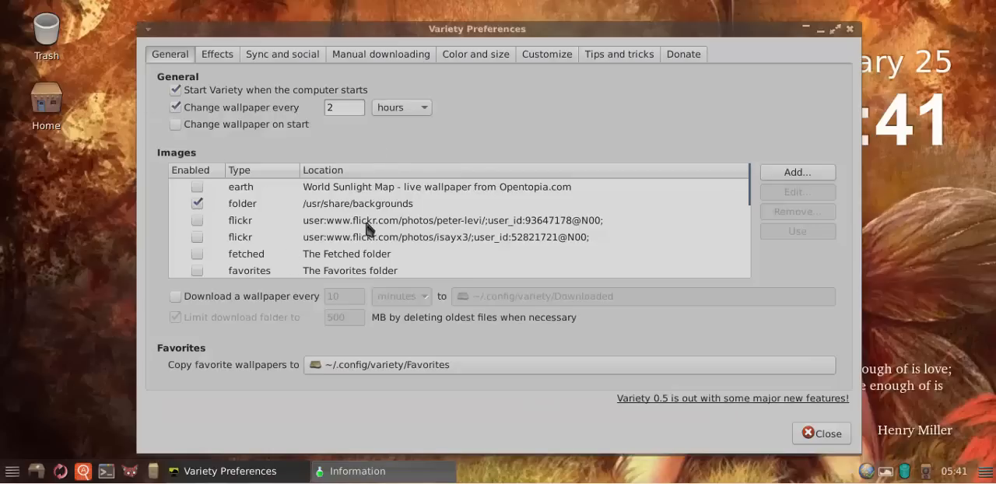
pyautogui.click(820, 433)
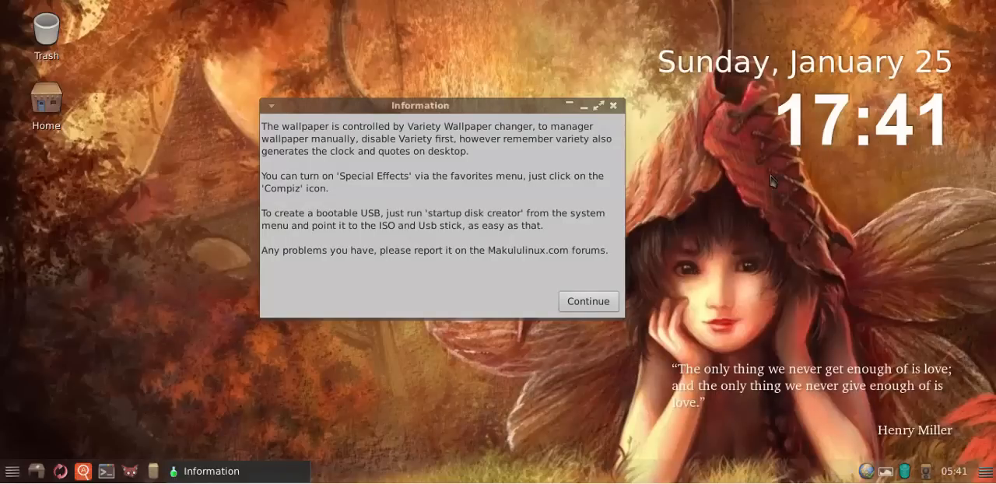
pyautogui.moveTo(518, 398)
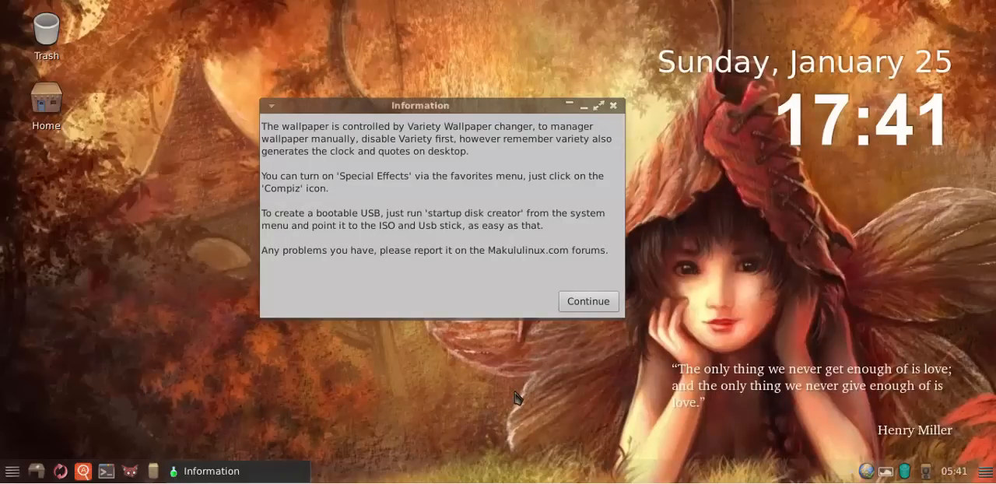
pyautogui.rightClick(519, 399)
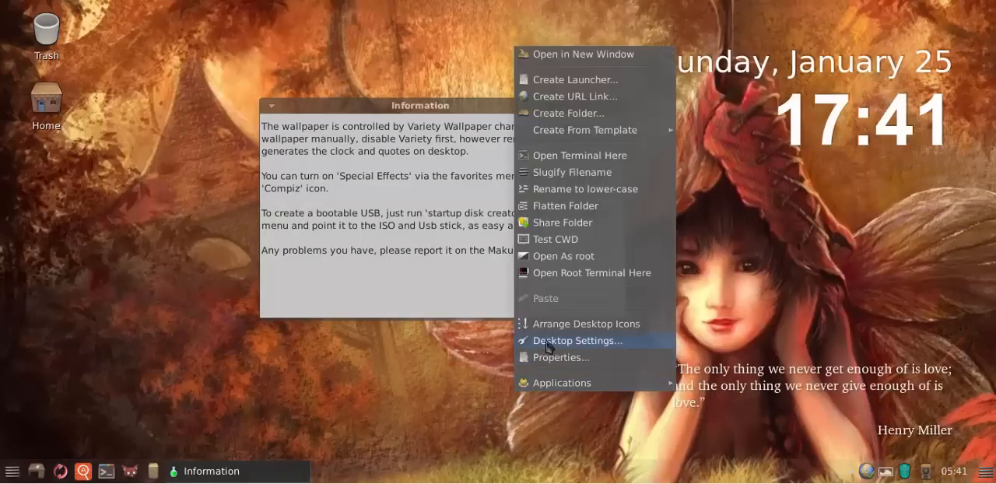
pyautogui.click(577, 340)
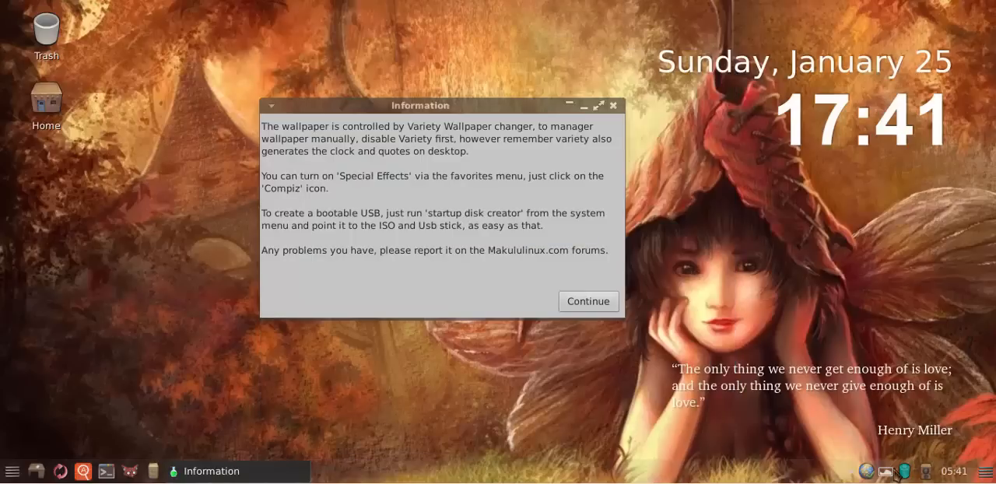
# Nudge the Variety wallpaper Information notice slightly right on the desktop
pyautogui.rightClick(886, 471)
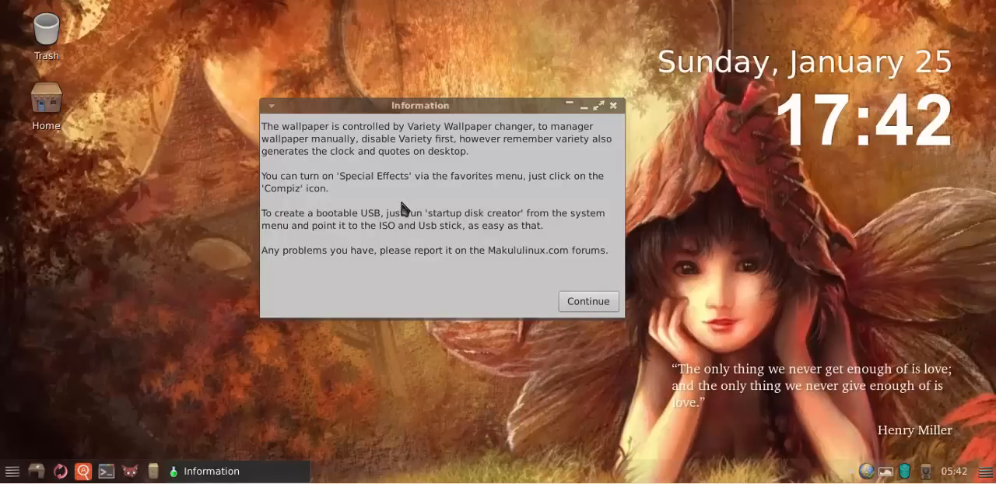
pyautogui.moveTo(366, 204)
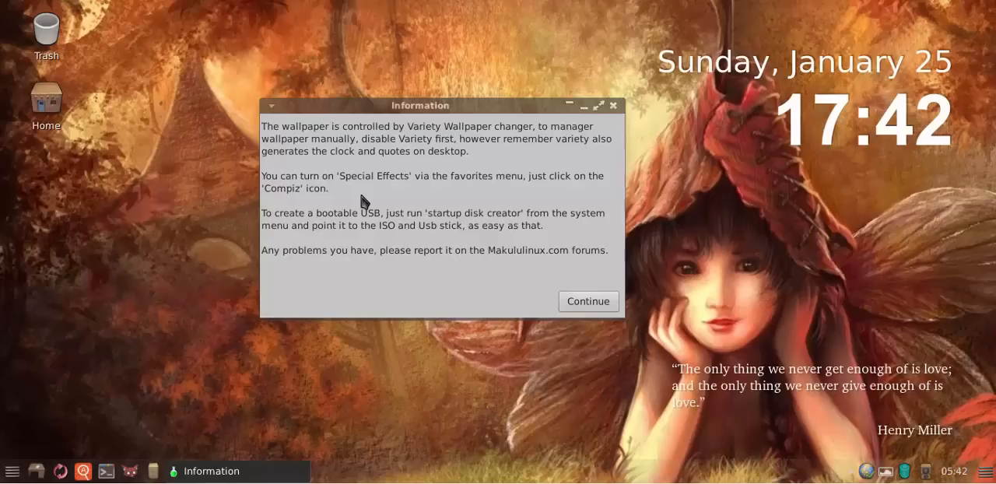
pyautogui.moveTo(365, 200)
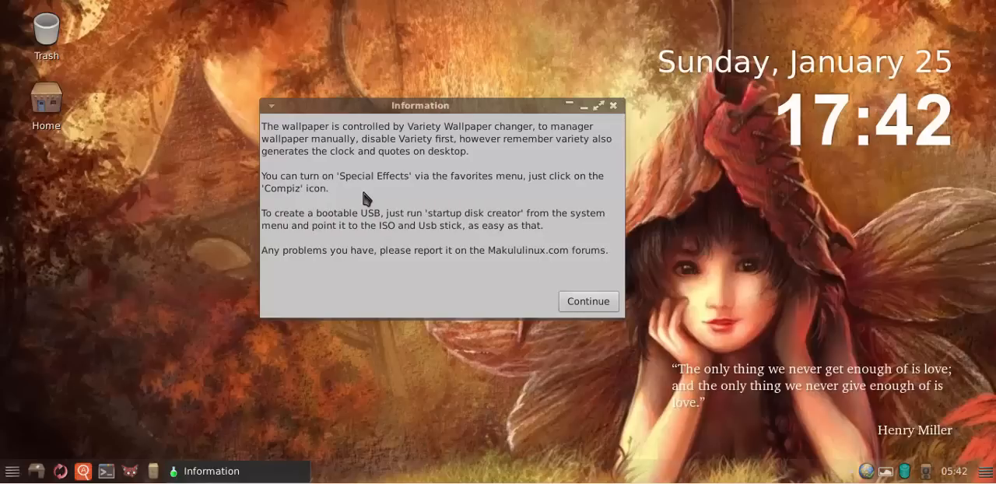
pyautogui.moveTo(298, 222)
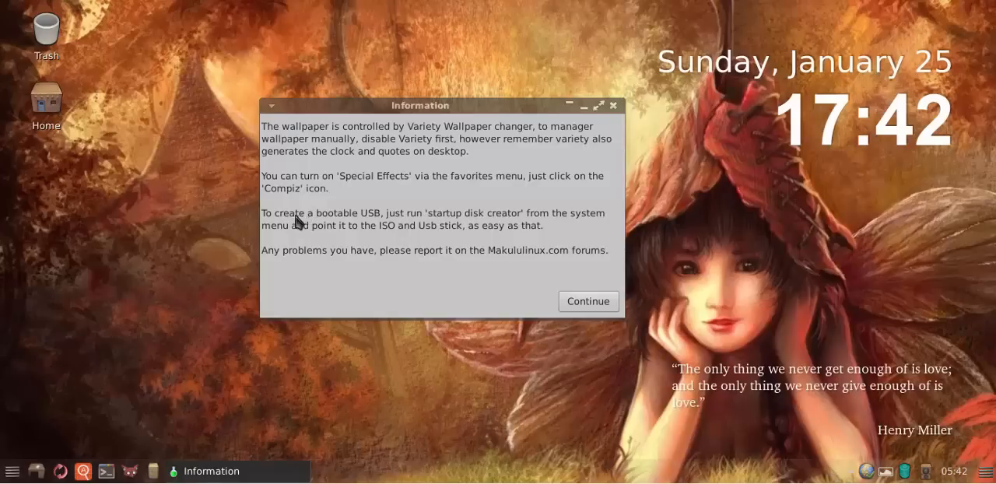
pyautogui.moveTo(381, 227)
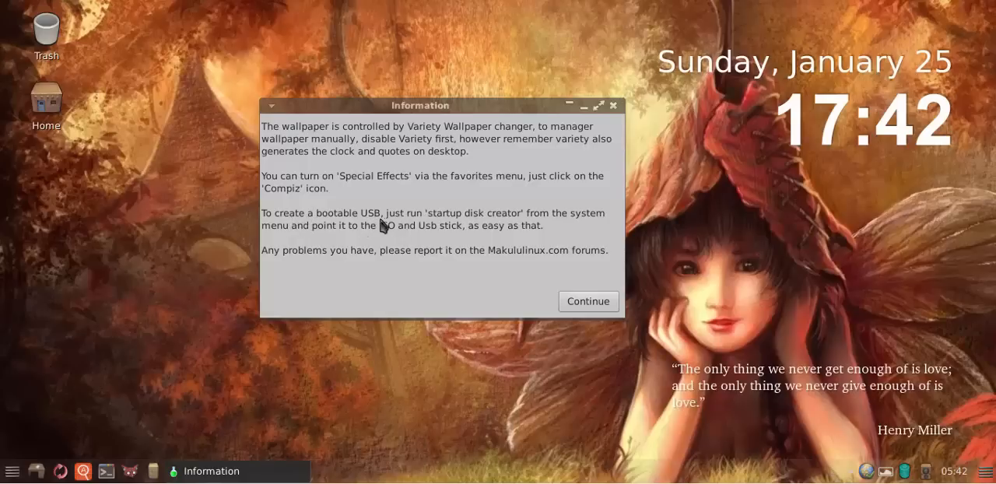
pyautogui.moveTo(327, 235)
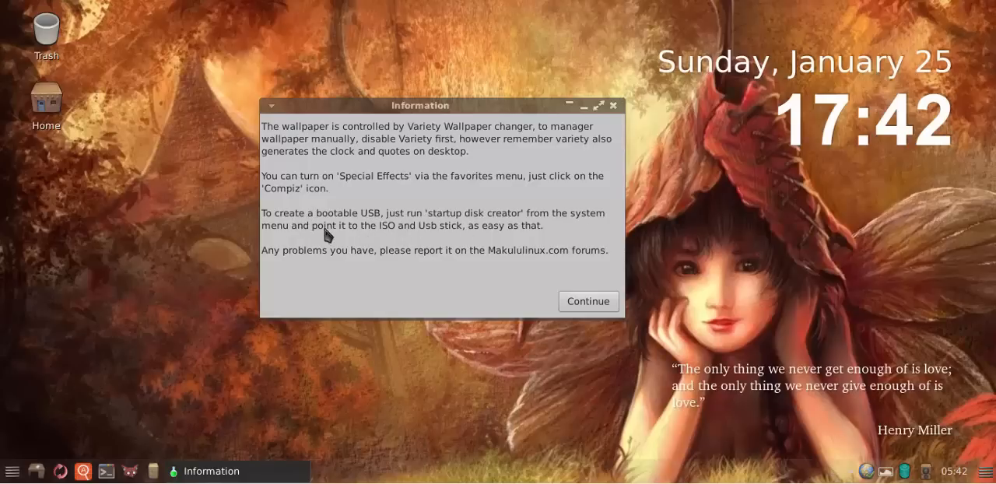
pyautogui.moveTo(463, 239)
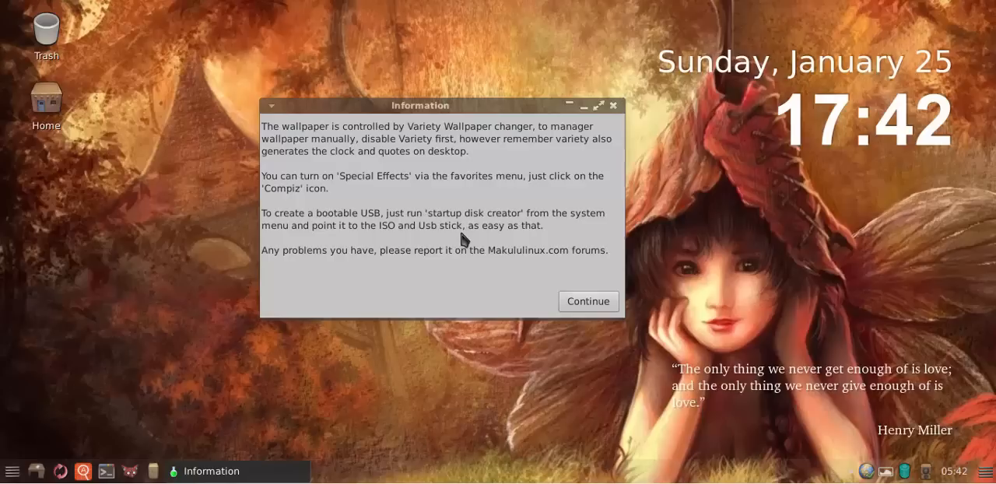
pyautogui.moveTo(500, 243)
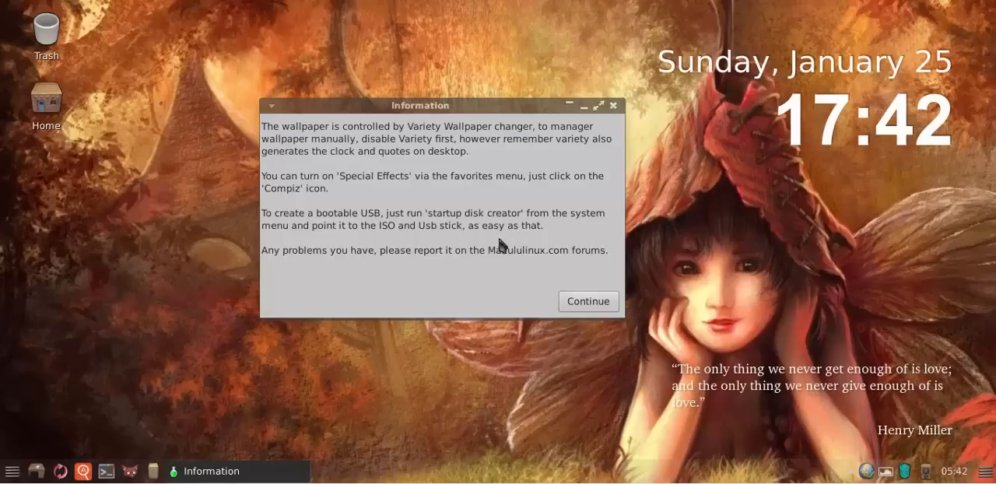
pyautogui.moveTo(364, 263)
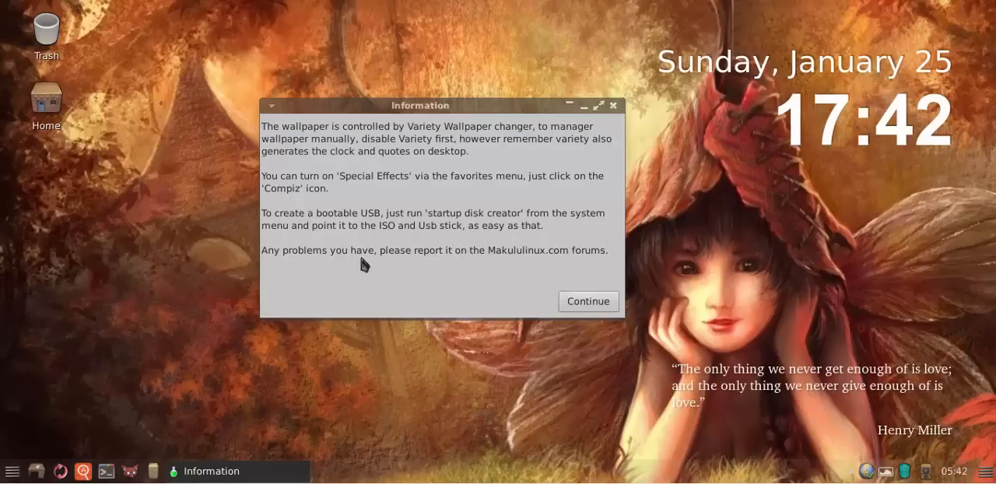
pyautogui.moveTo(593, 263)
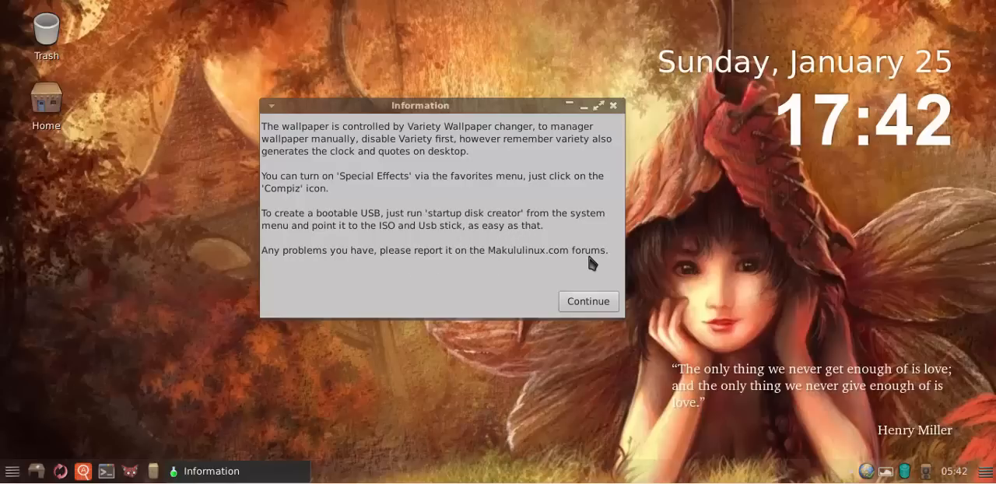
pyautogui.moveTo(437, 197)
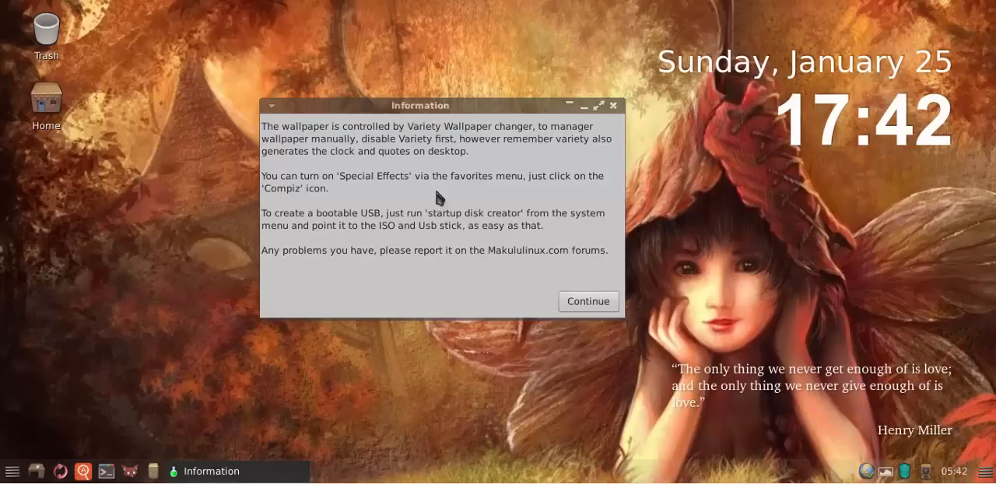
pyautogui.moveTo(420, 105); pyautogui.dragTo(443, 108)
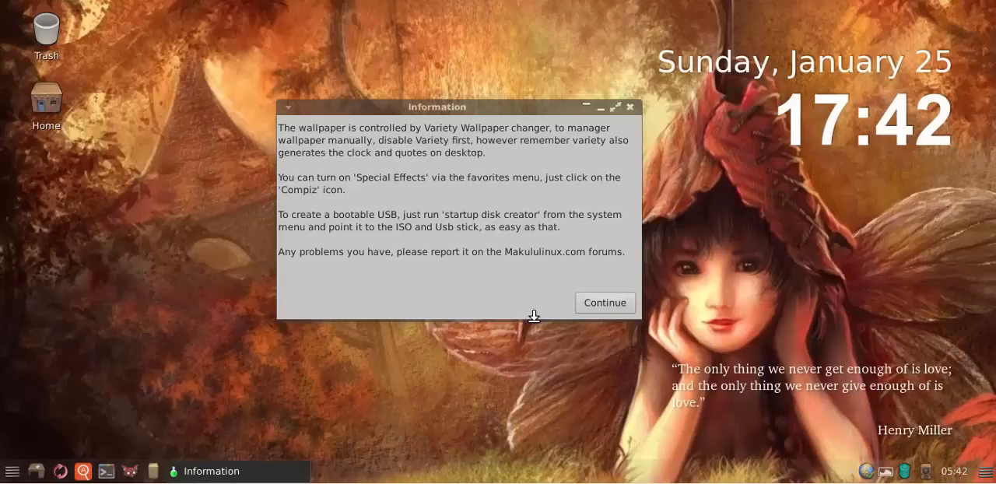
# Continue past the Information notice, move the Compiz question aside, and answer No
pyautogui.click(605, 301)
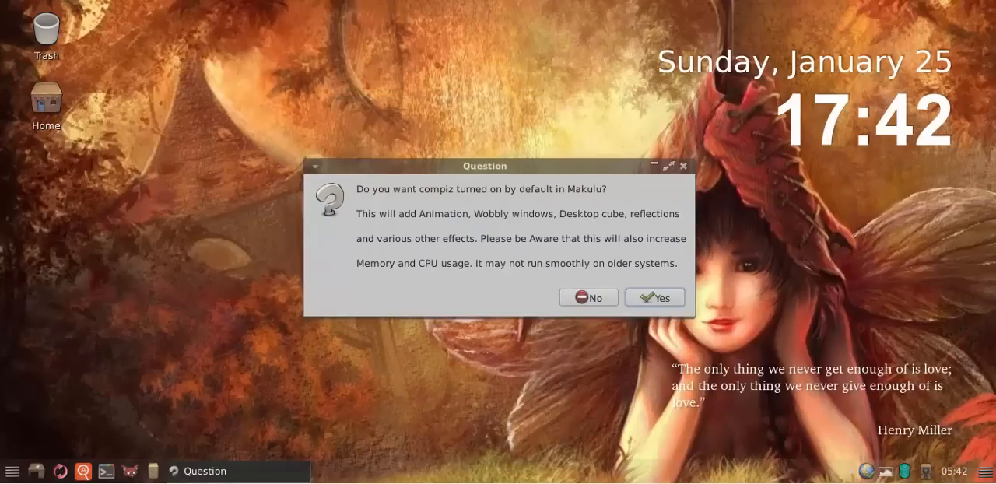
pyautogui.moveTo(484, 166); pyautogui.dragTo(419, 123)
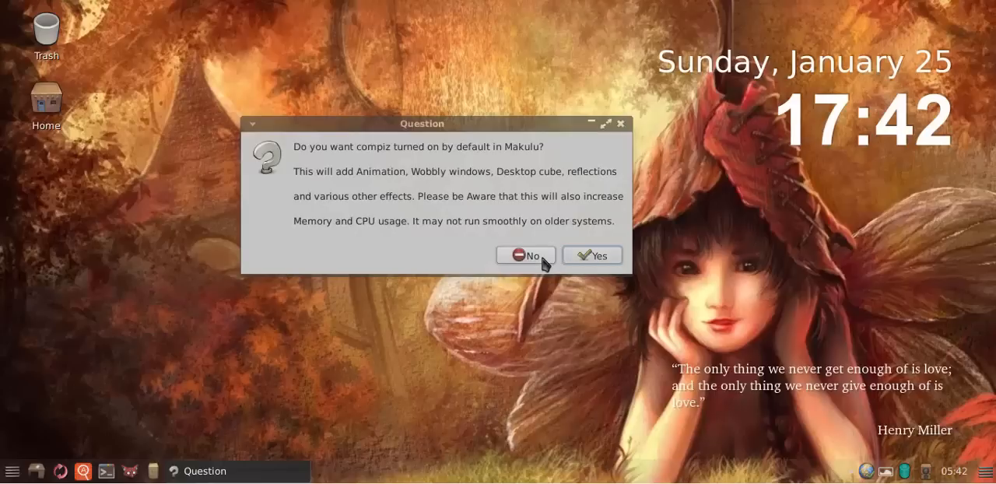
pyautogui.moveTo(531, 192)
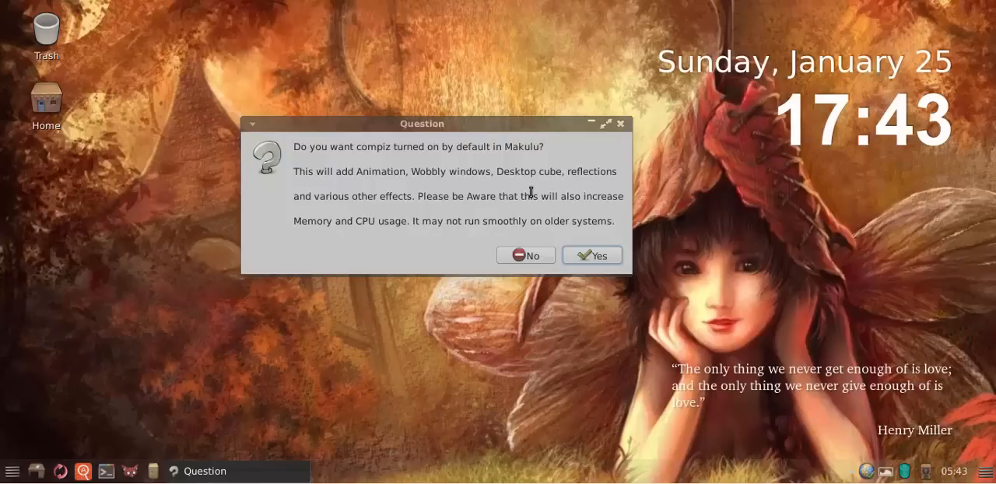
pyautogui.moveTo(526, 256)
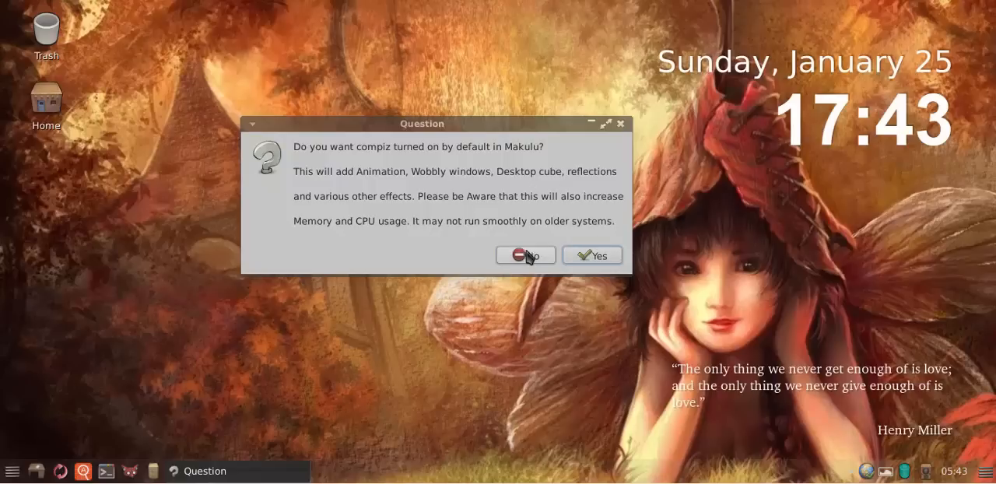
pyautogui.click(525, 254)
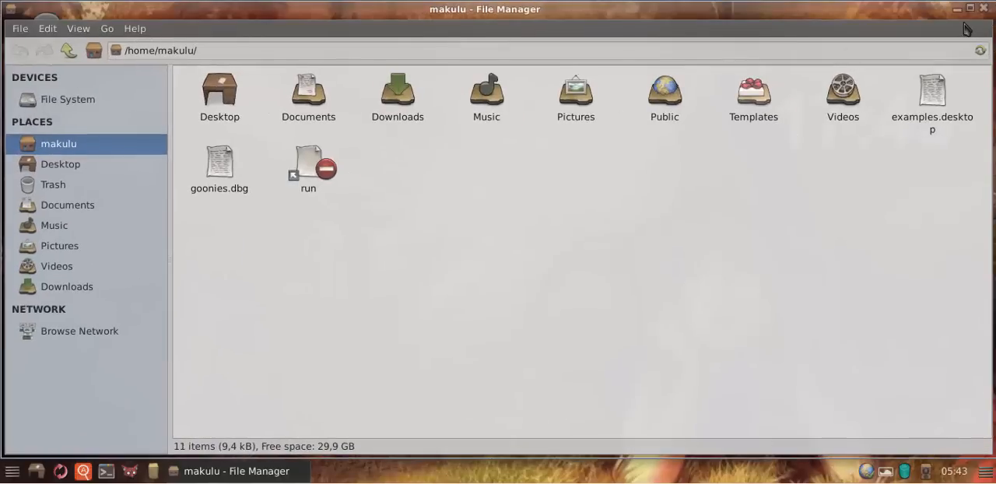
# Drag the Thunar home folder window across the desktop, then maximize it
pyautogui.click(969, 9)
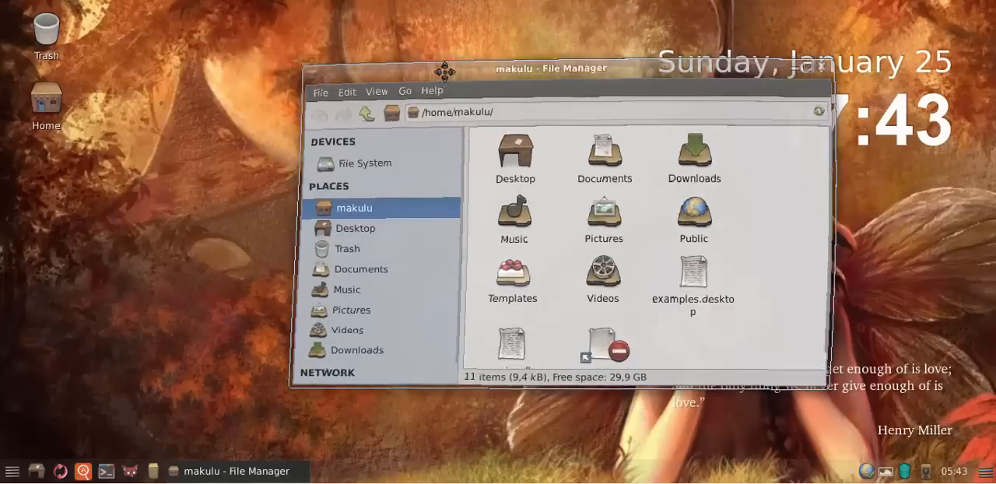
pyautogui.moveTo(551, 68); pyautogui.dragTo(514, 68)
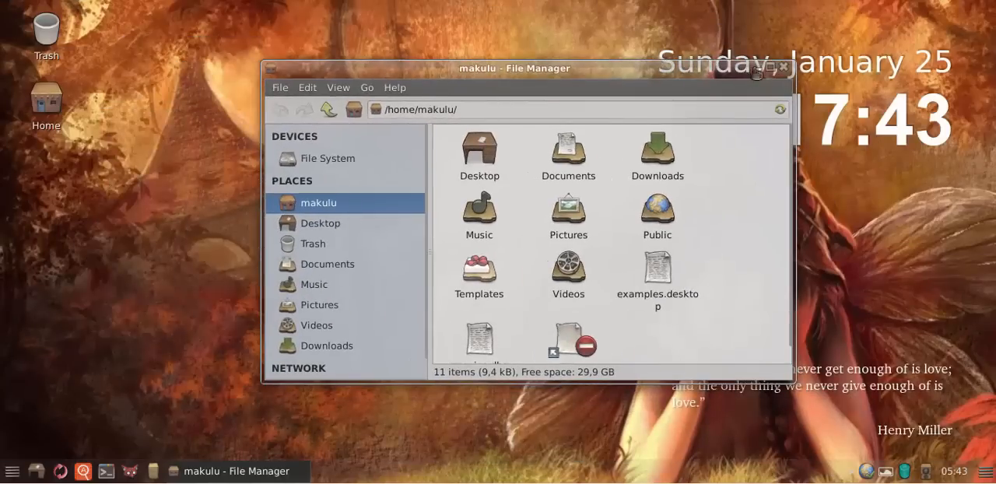
pyautogui.moveTo(515, 68); pyautogui.dragTo(399, 64)
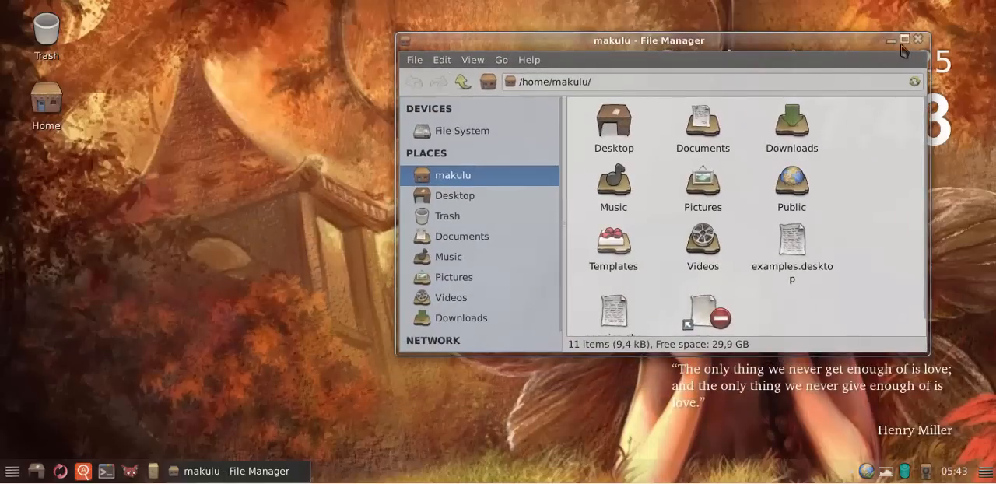
pyautogui.click(903, 39)
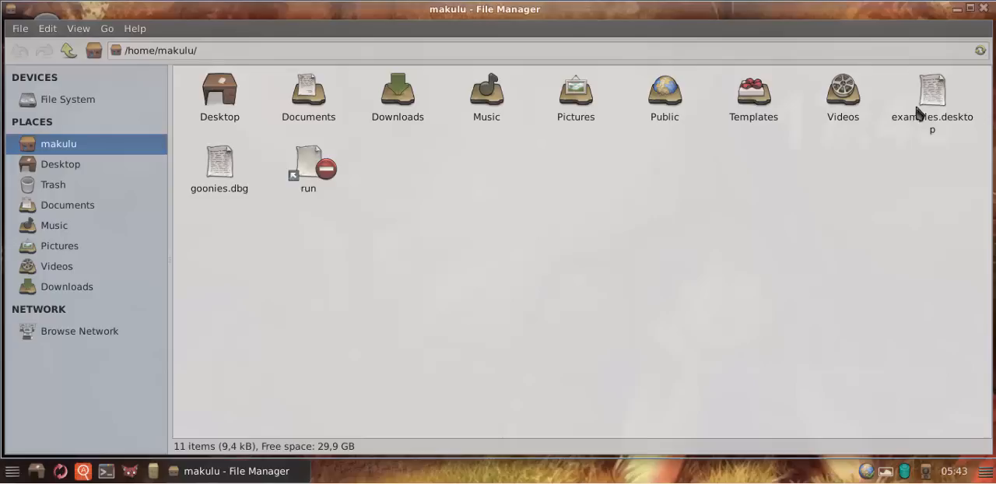
pyautogui.moveTo(869, 23)
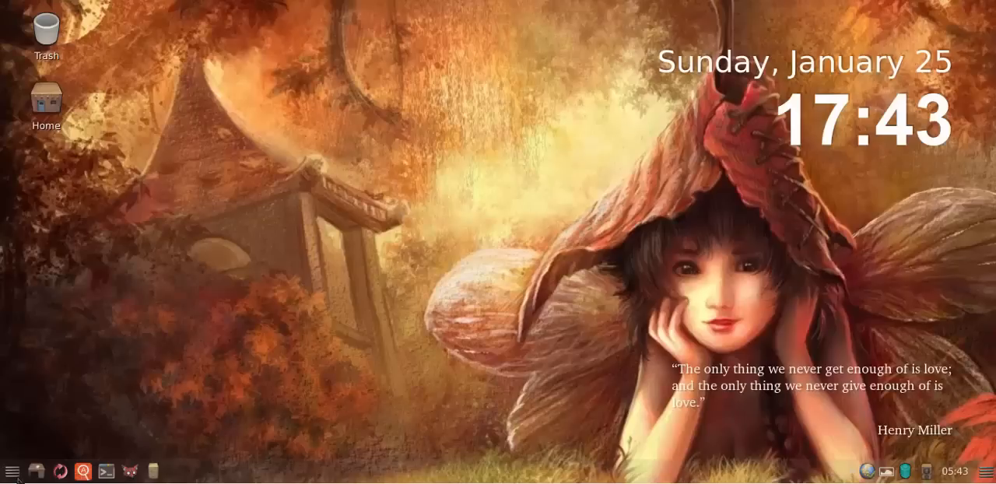
# Open the applications menu, select an entry, then close the menu
pyautogui.click(10, 470)
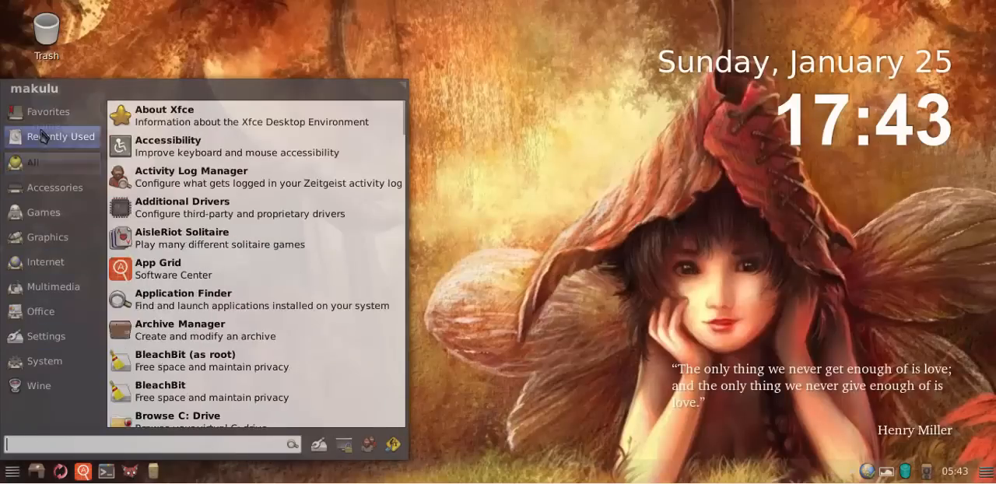
pyautogui.click(53, 286)
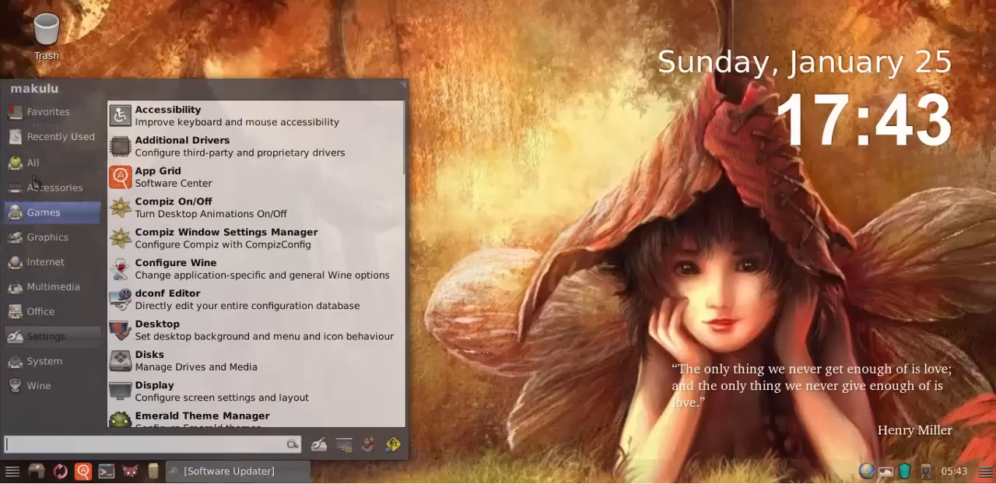
pyautogui.click(584, 193)
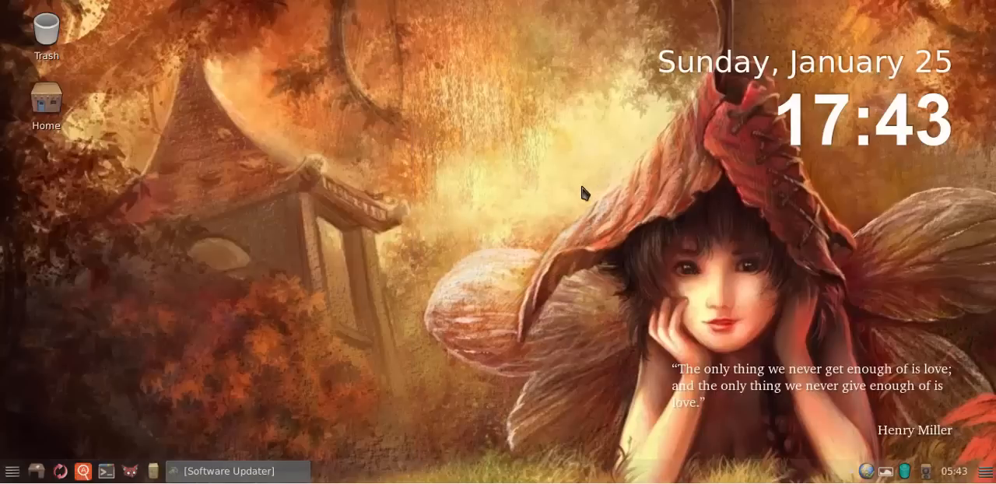
pyautogui.moveTo(579, 193)
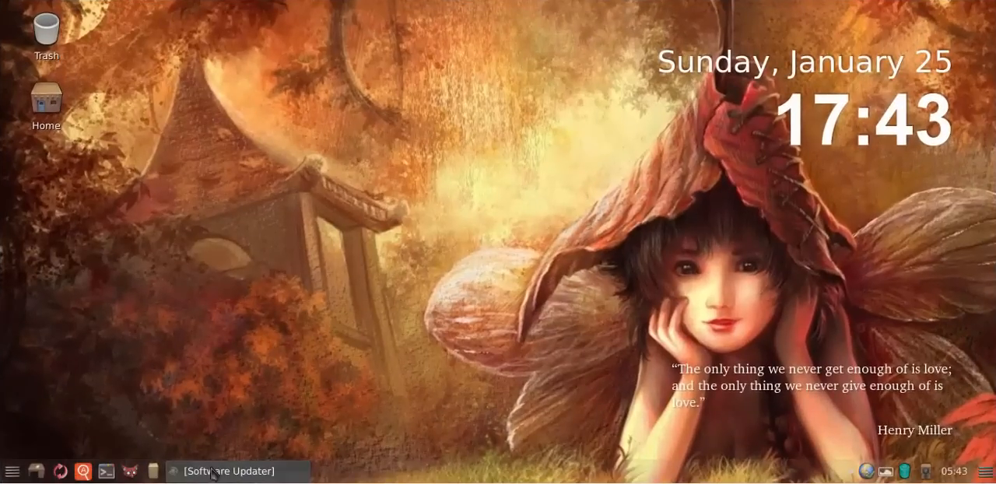
# Dismiss the Software Updater's 7.6 MB update offer and reopen the Favorites menu
pyautogui.click(225, 471)
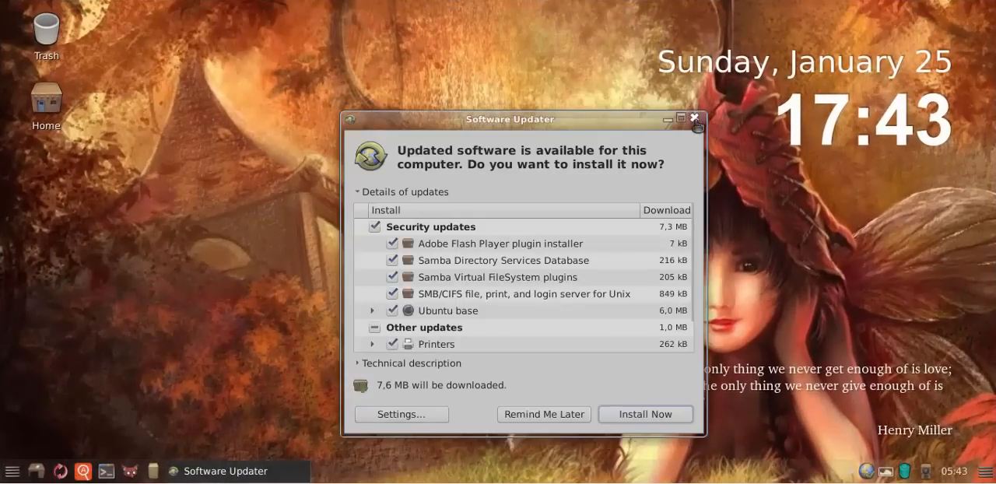
pyautogui.click(695, 118)
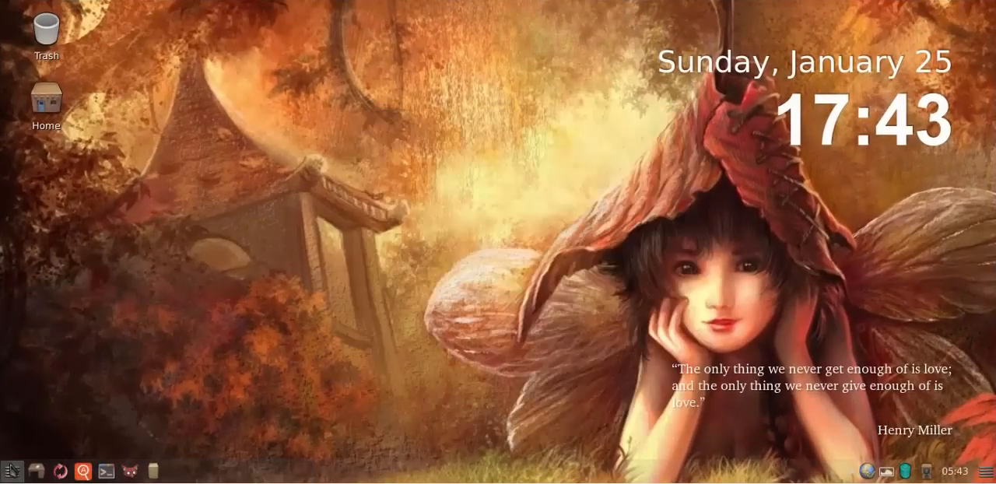
pyautogui.click(10, 470)
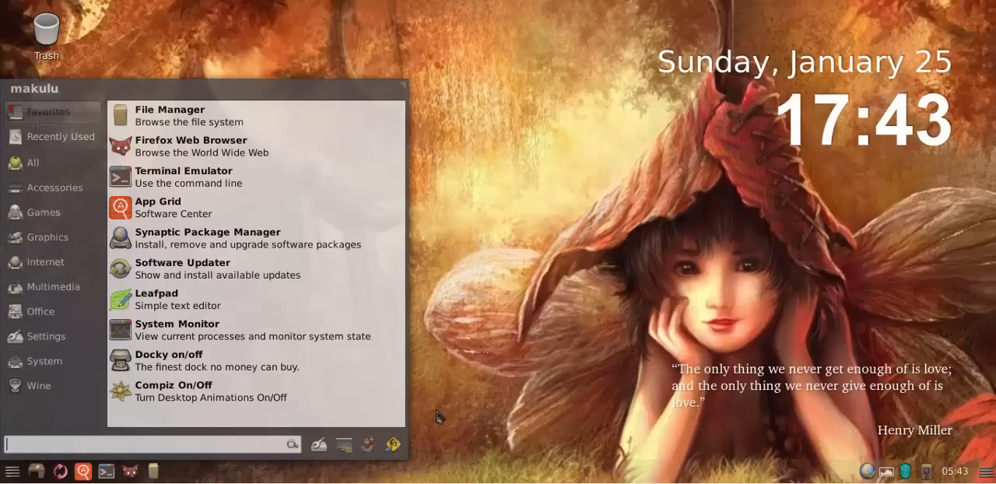
# Click on the wallpaper to close the Whisker menu, leaving the bare desktop
pyautogui.click(506, 238)
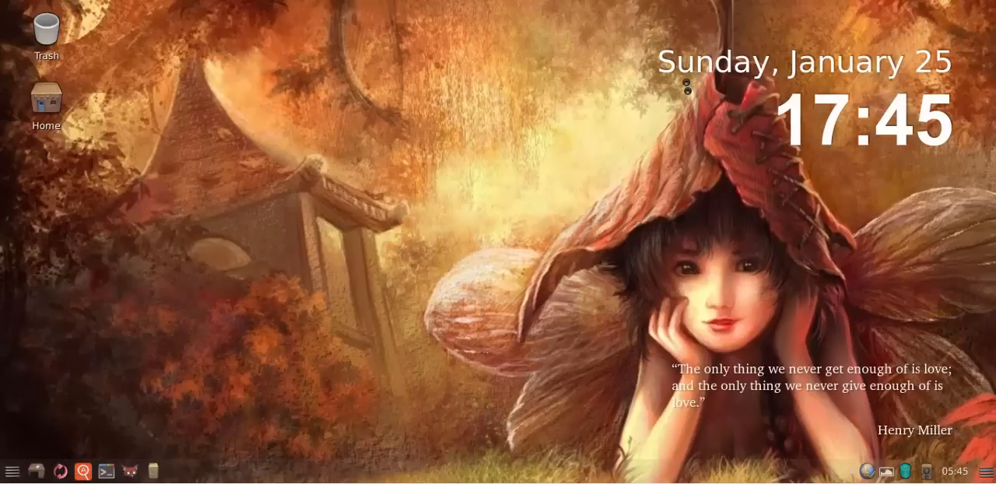
pyautogui.moveTo(572, 106)
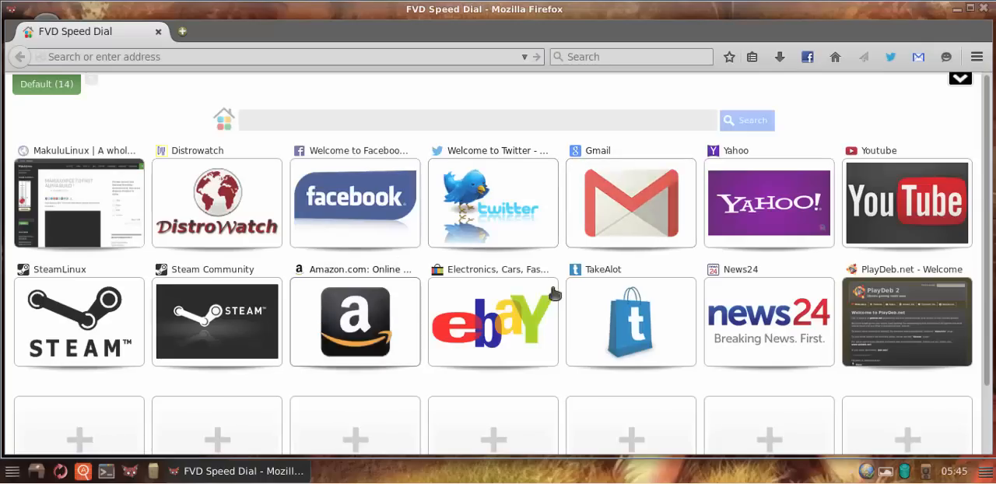
pyautogui.moveTo(836, 123)
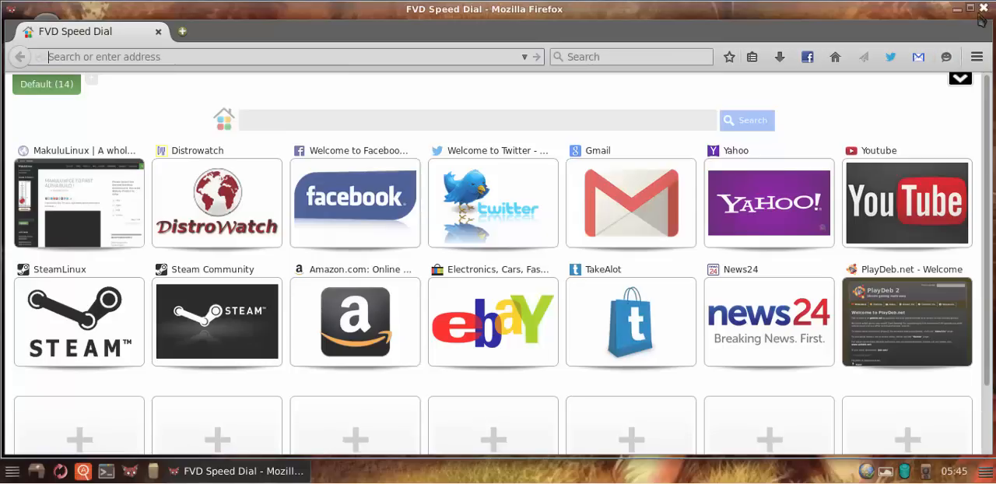
# Close Firefox on its FVD Speed Dial page and reopen the applications menu
pyautogui.click(958, 9)
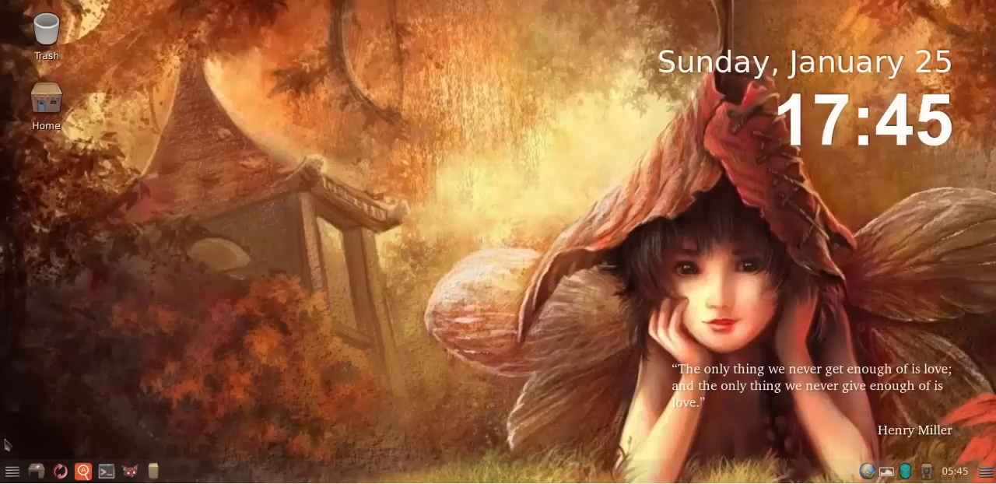
pyautogui.click(11, 471)
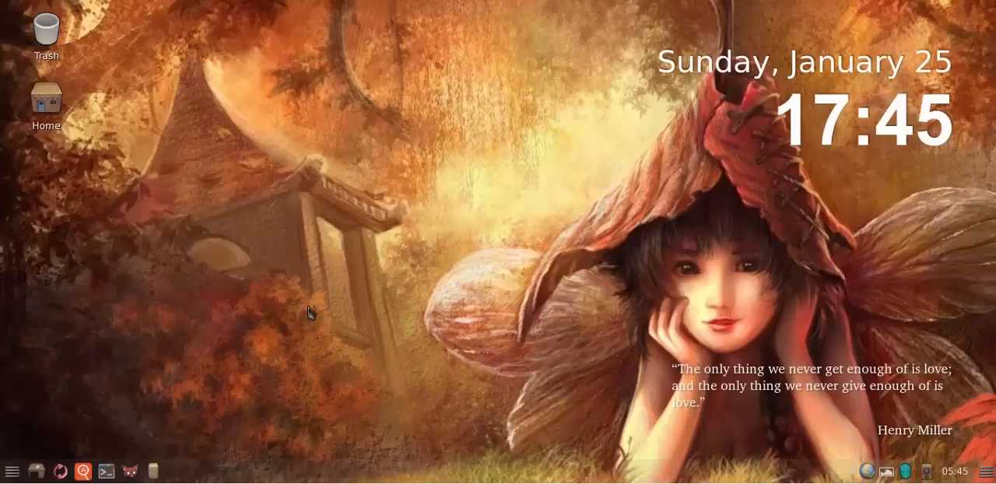
pyautogui.moveTo(314, 231)
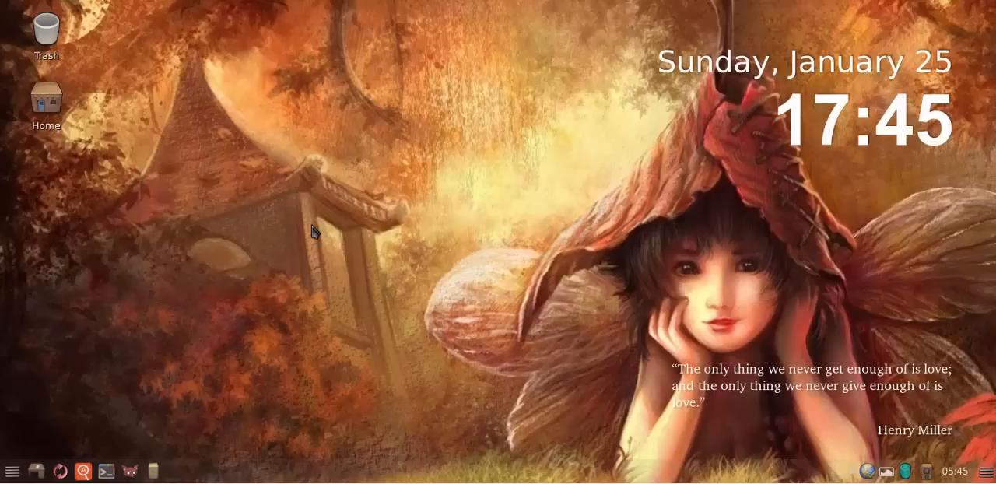
pyautogui.moveTo(7, 432)
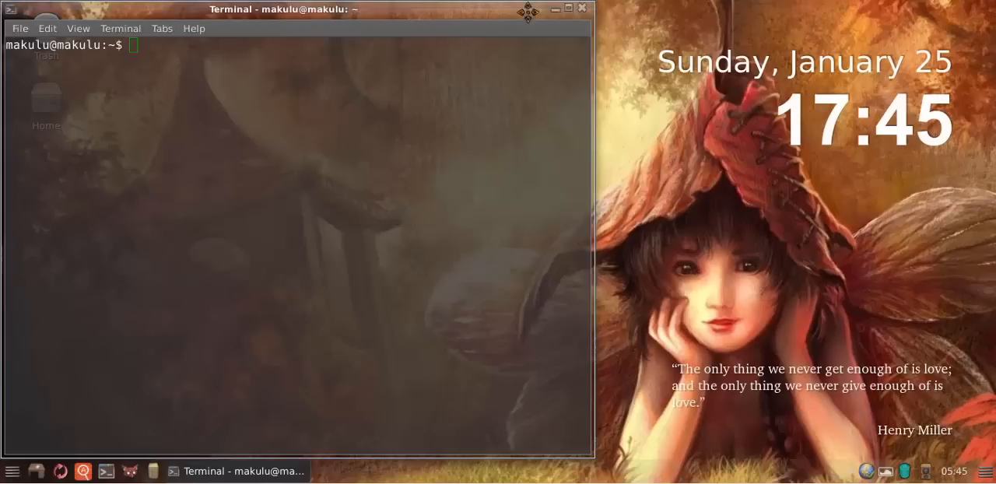
# Drag the translucent Xfce Terminal window by its title bar toward the desktop centre
pyautogui.moveTo(284, 9); pyautogui.dragTo(381, 120)
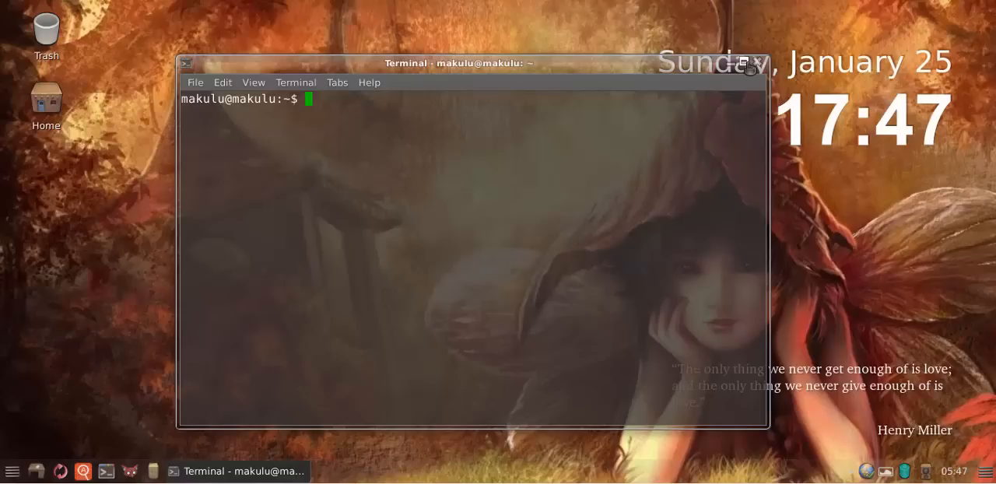
pyautogui.moveTo(457, 62); pyautogui.dragTo(526, 48)
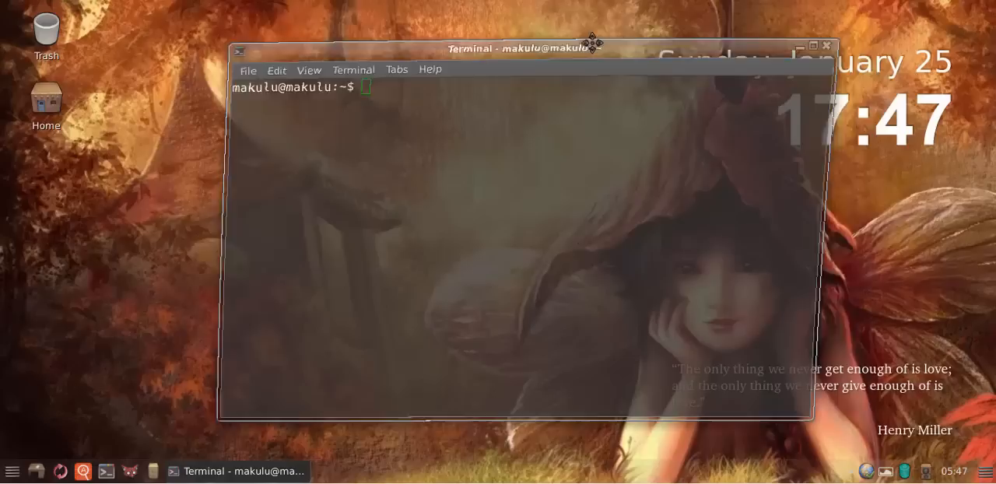
pyautogui.moveTo(525, 48); pyautogui.dragTo(490, 66)
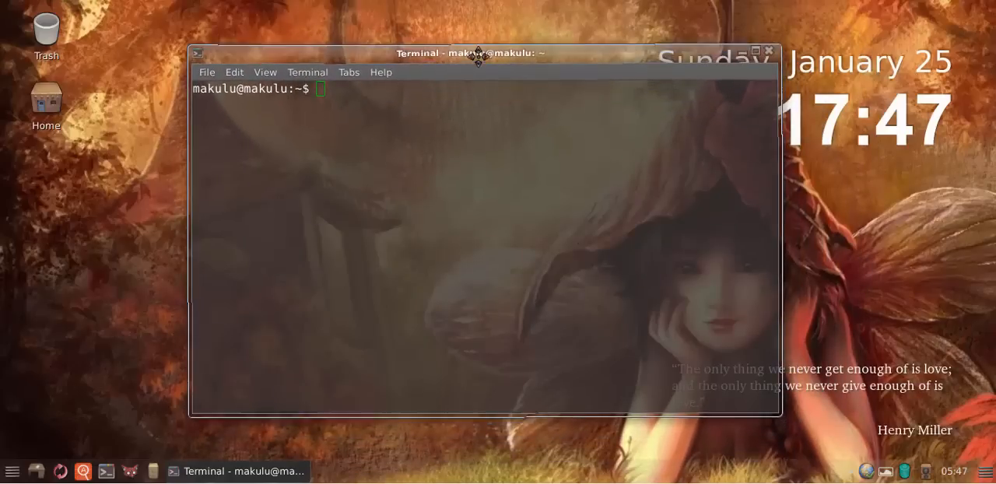
pyautogui.moveTo(470, 53); pyautogui.dragTo(529, 69)
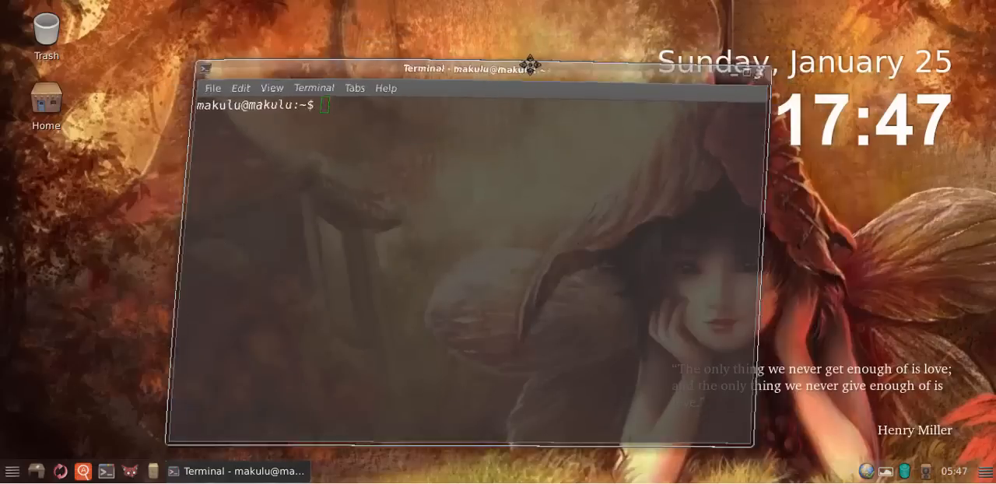
pyautogui.moveTo(474, 68); pyautogui.dragTo(490, 46)
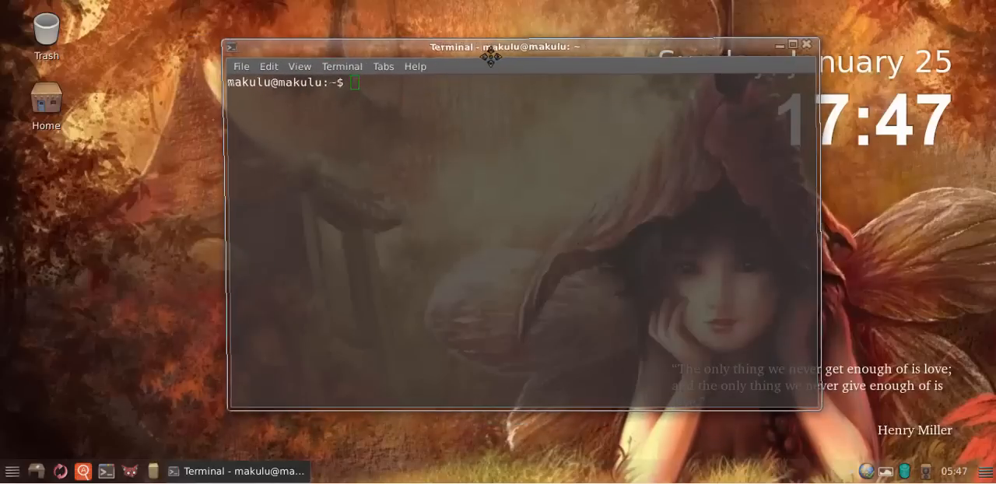
pyautogui.moveTo(504, 46); pyautogui.dragTo(484, 62)
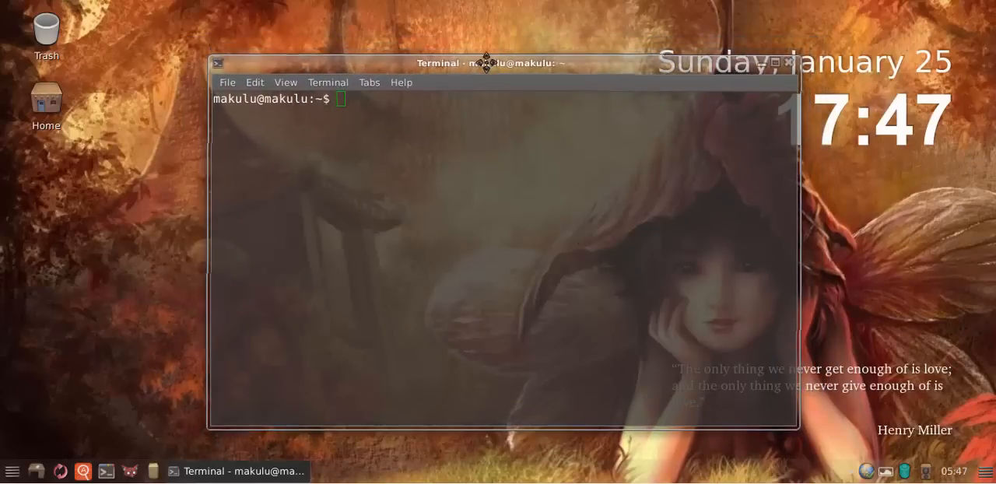
pyautogui.moveTo(486, 63); pyautogui.dragTo(488, 51)
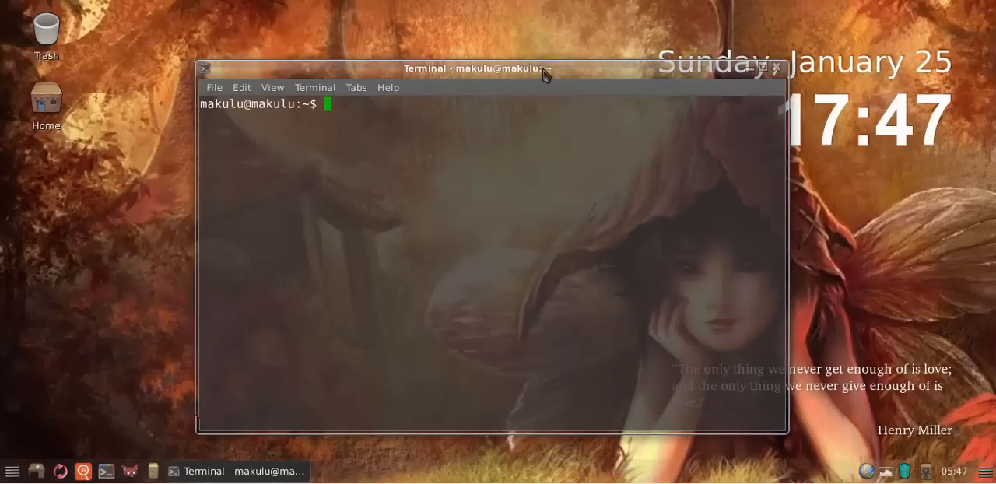
pyautogui.moveTo(471, 68); pyautogui.dragTo(522, 53)
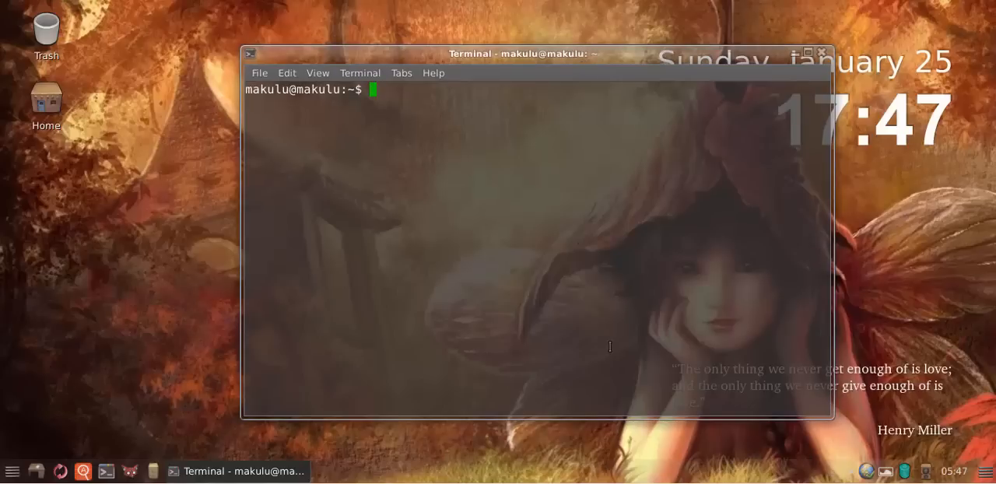
pyautogui.moveTo(597, 360)
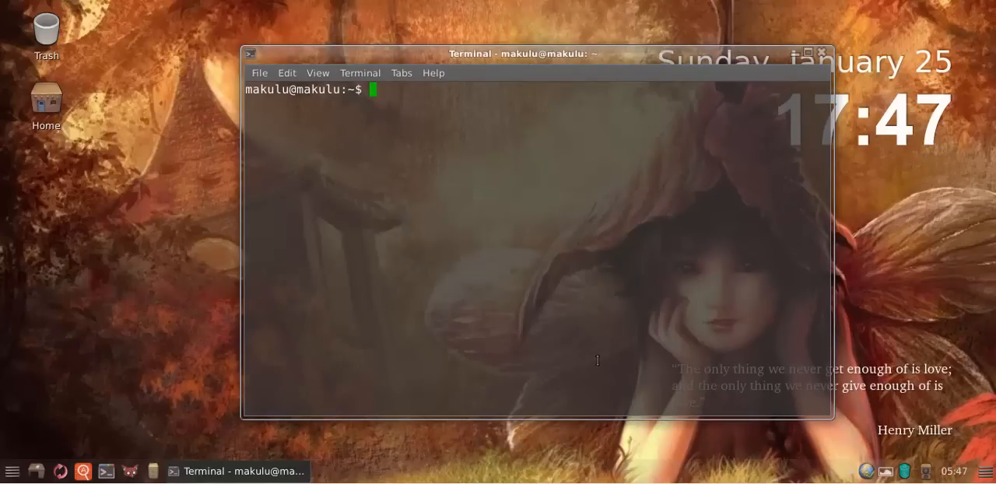